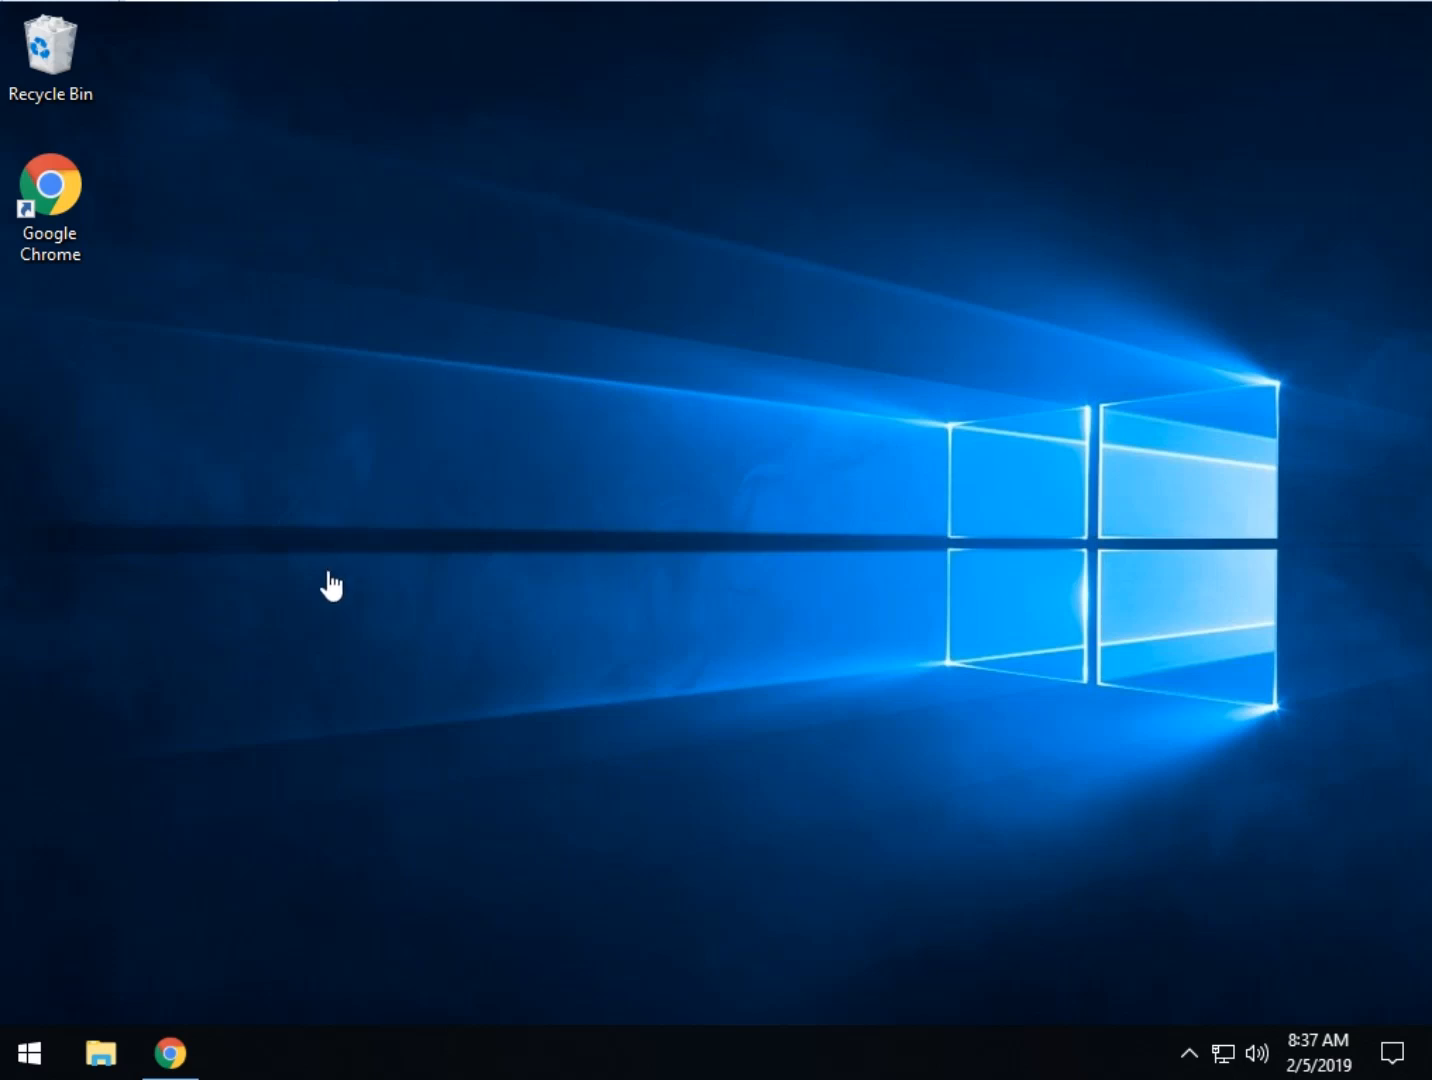
mouse_move(170, 1056)
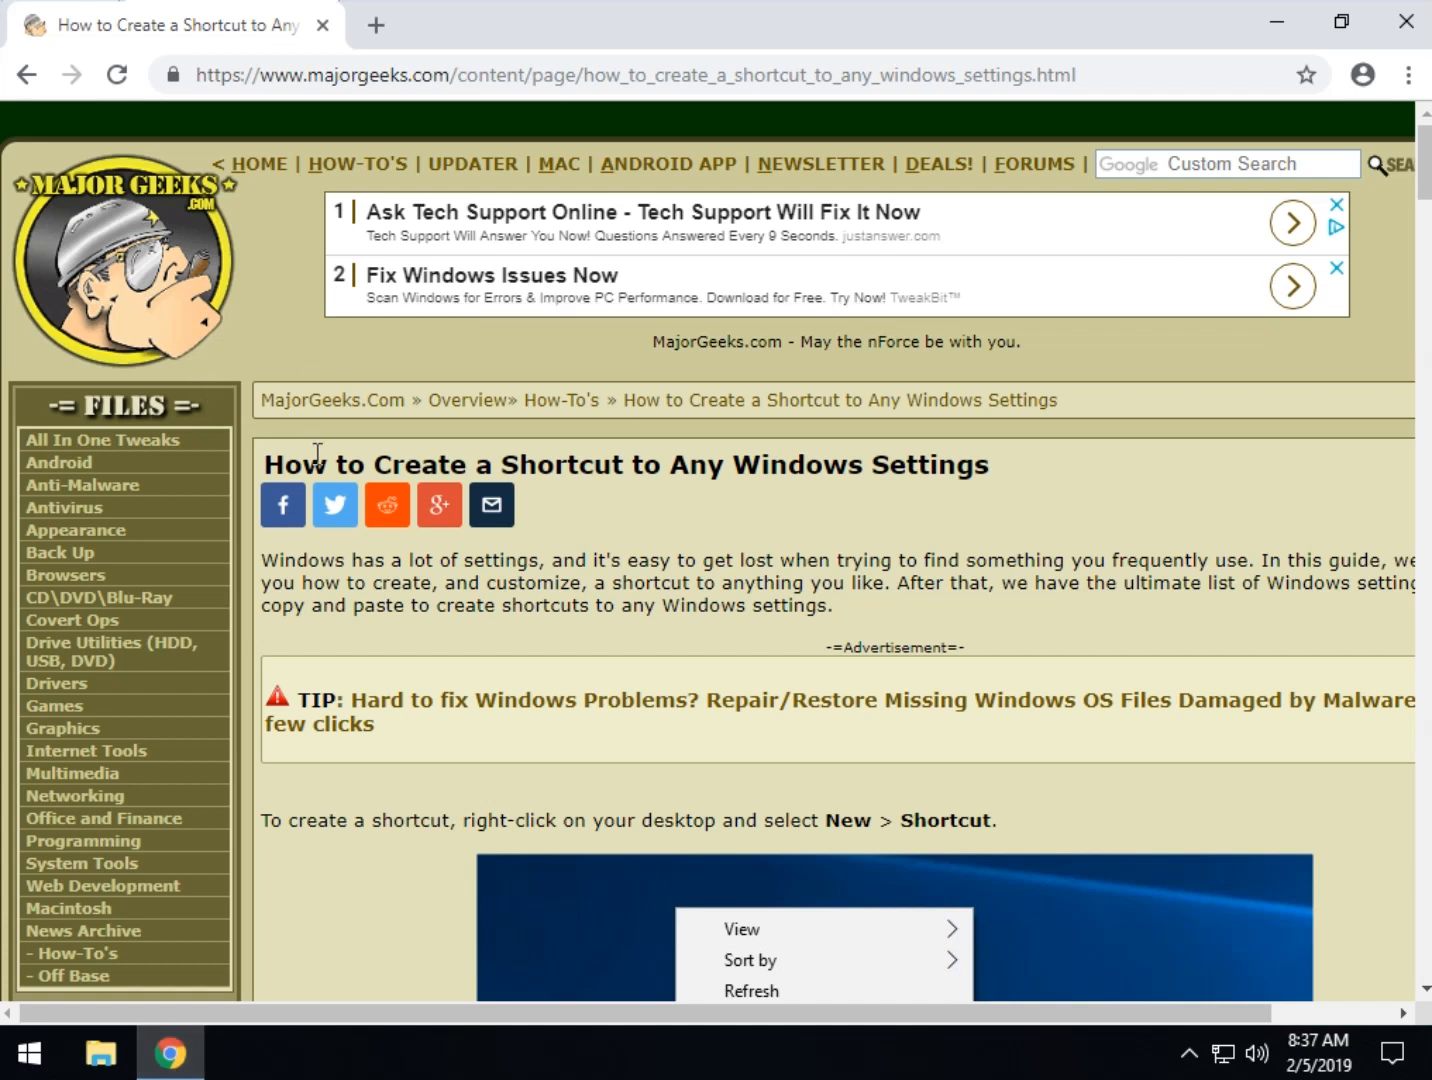
mouse_move(800, 504)
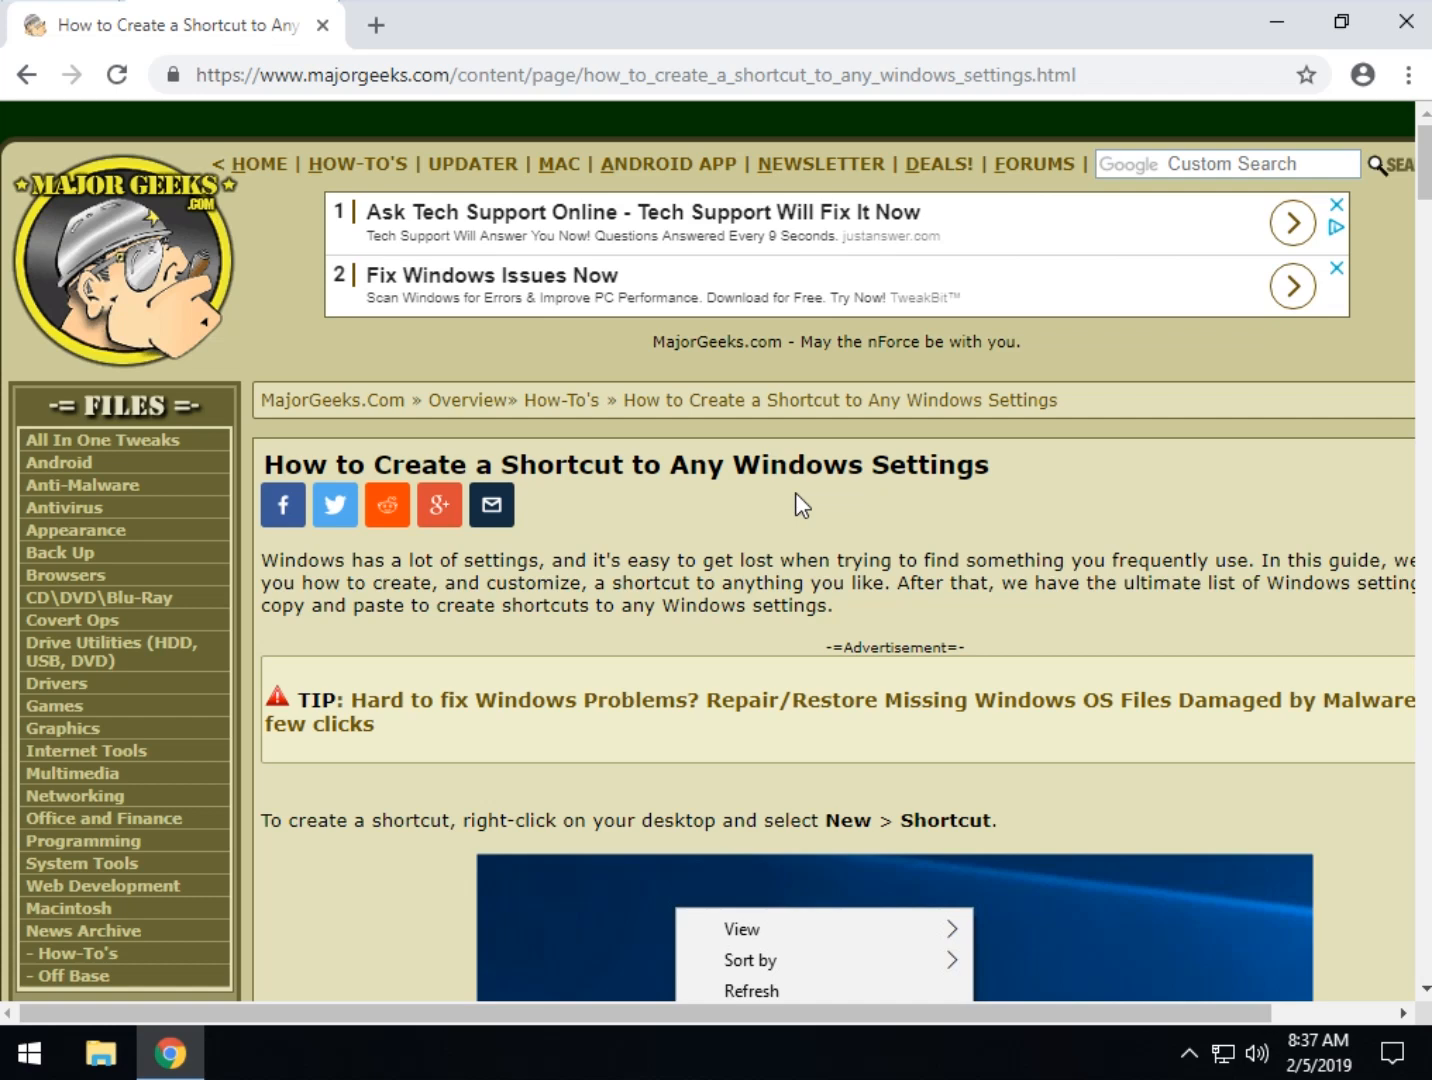
mouse_move(660, 538)
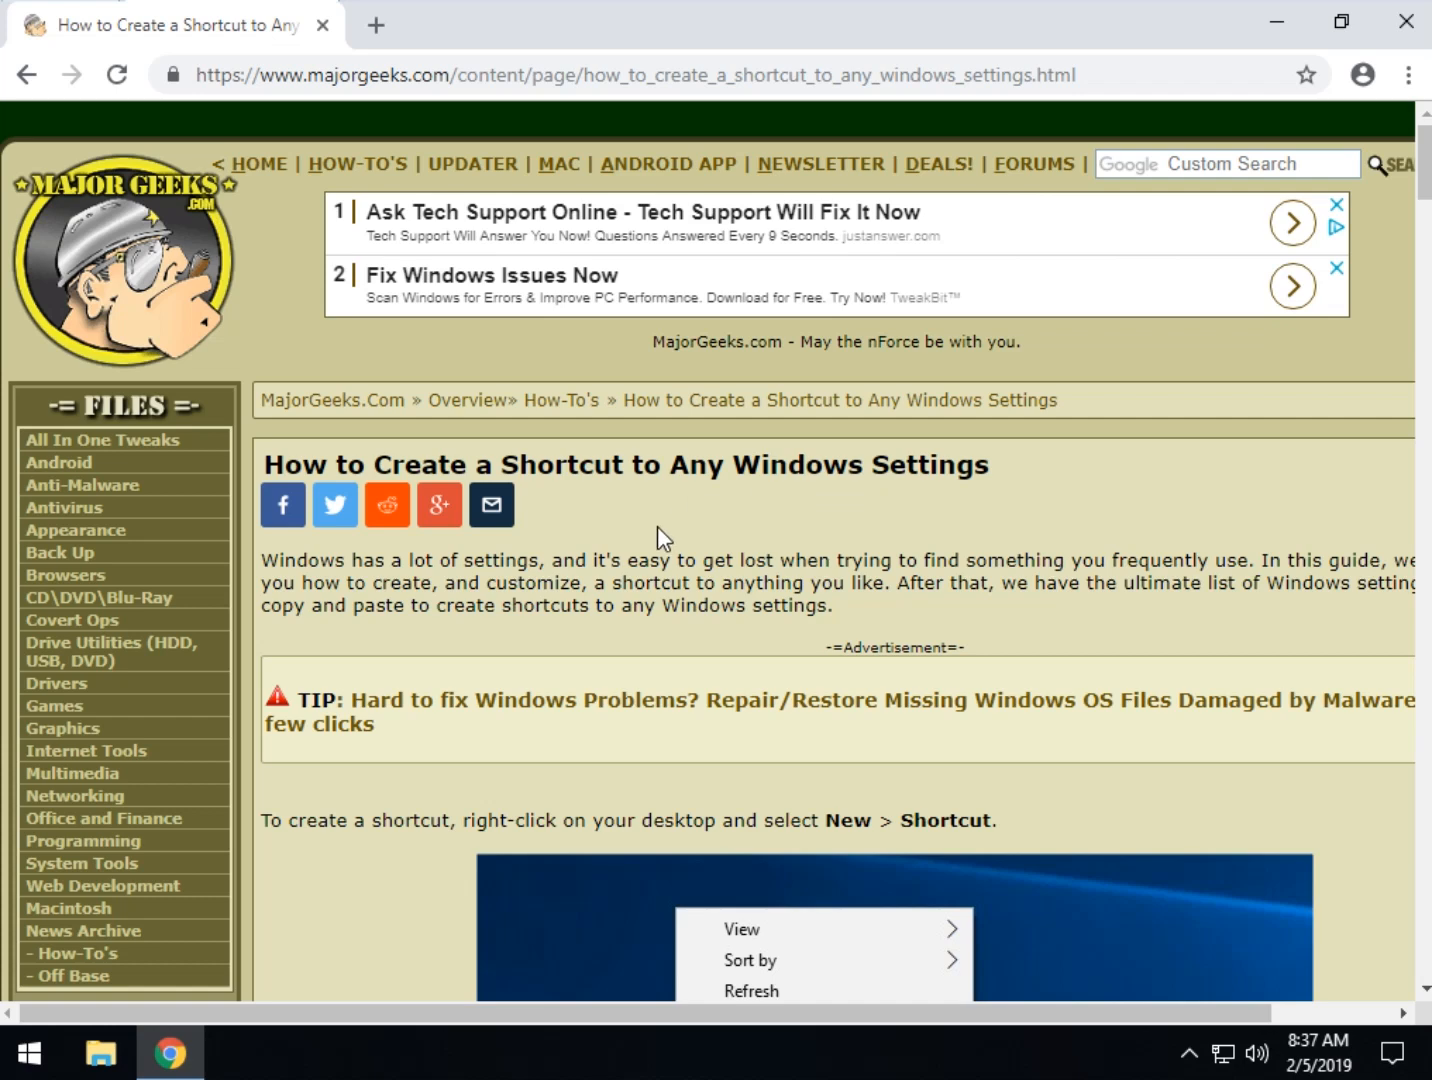
Scroll the MajorGeeks shortcut guide down to the New > Shortcut screenshot
scroll(down, 3)
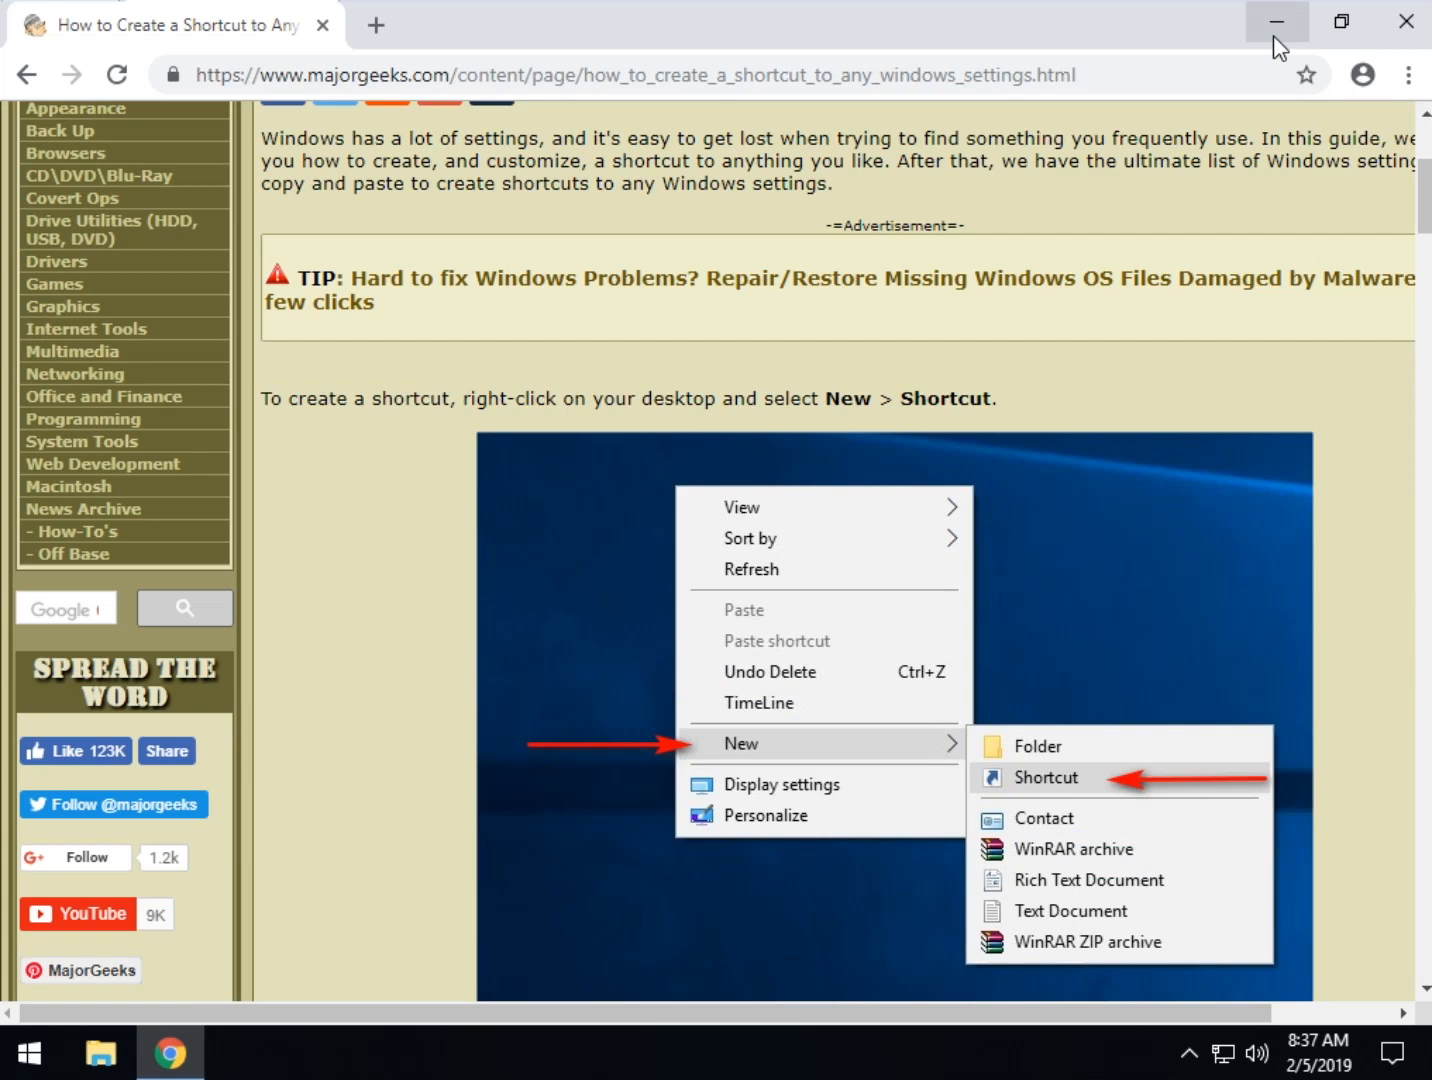
click(1276, 20)
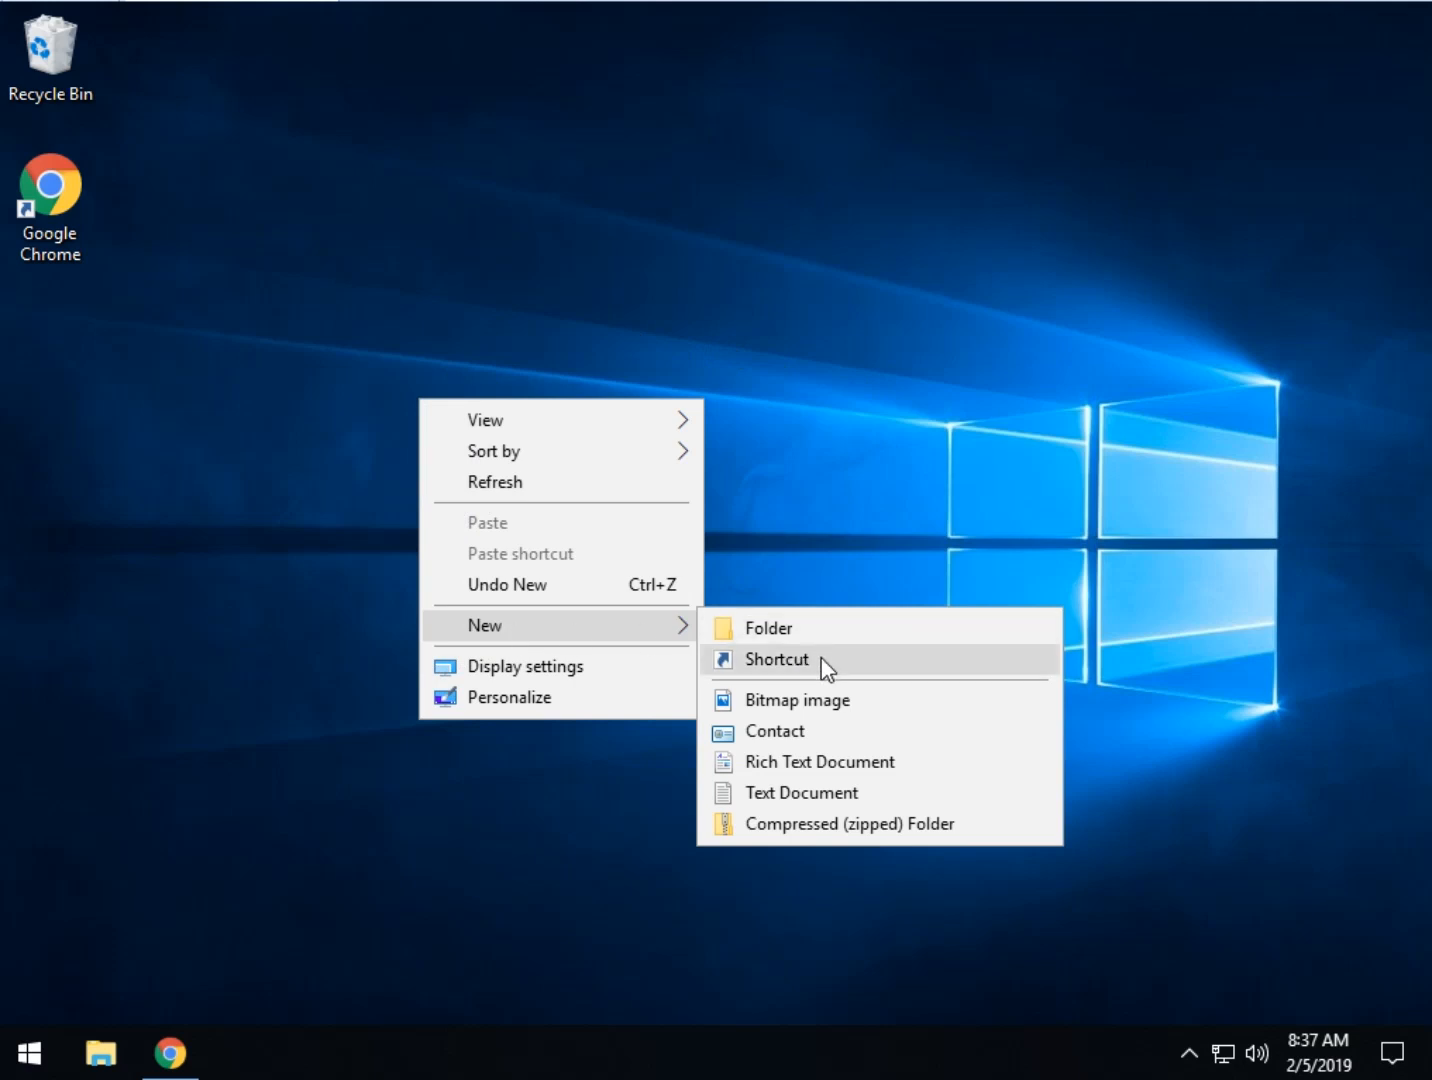
click(776, 660)
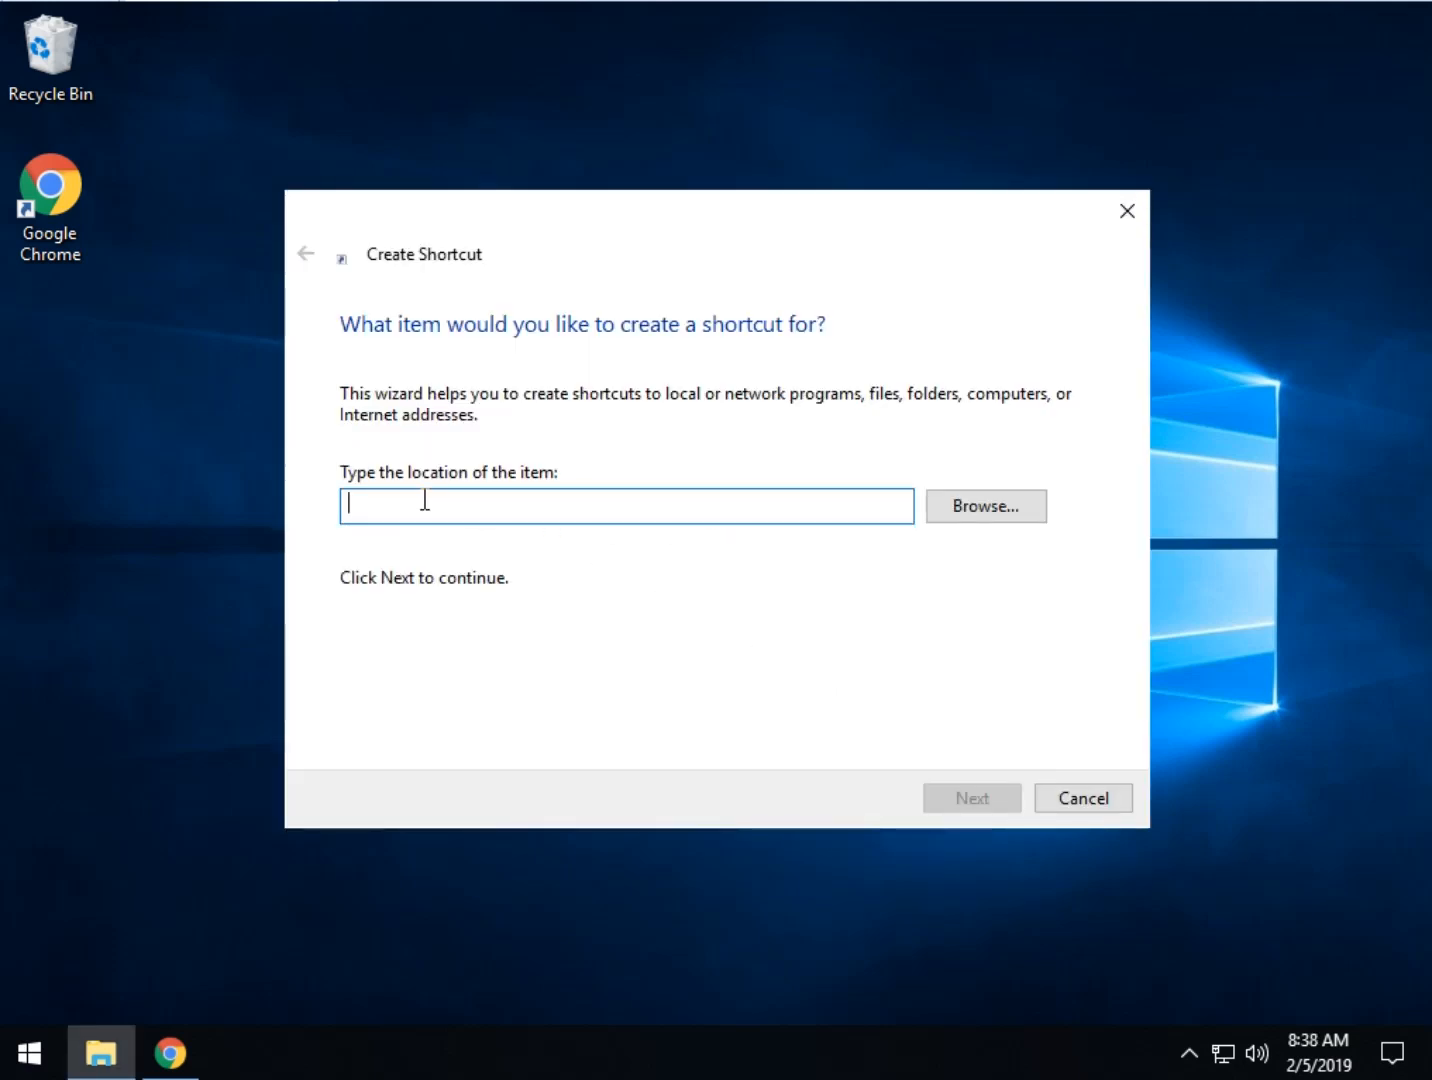
mouse_move(742, 520)
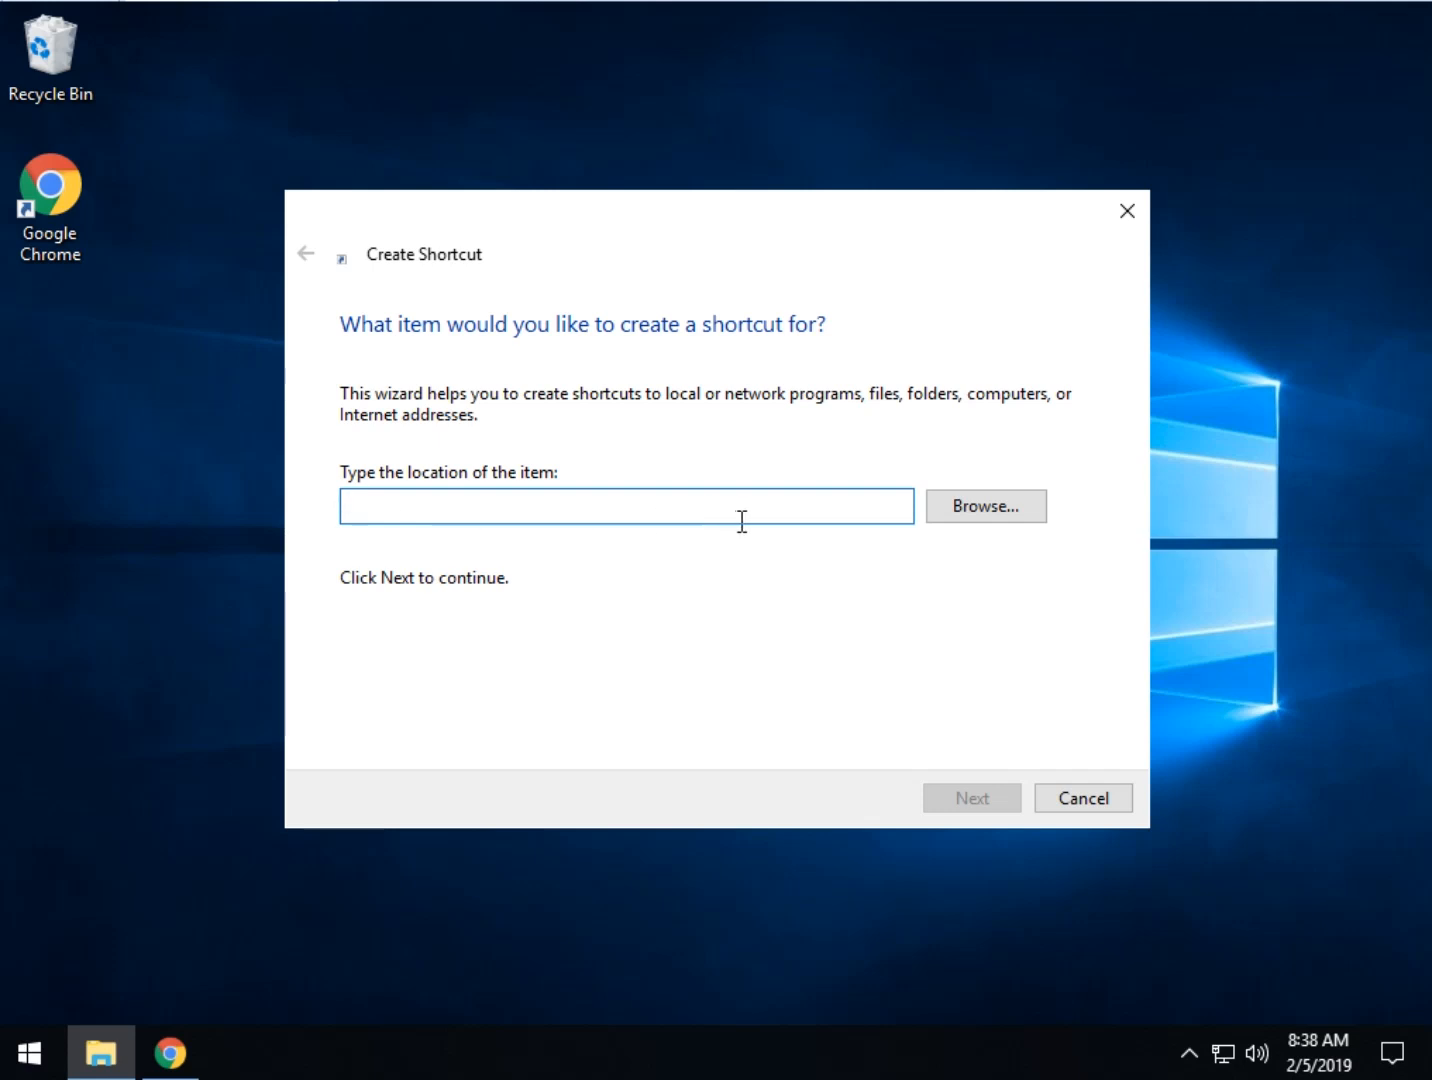
mouse_move(988, 516)
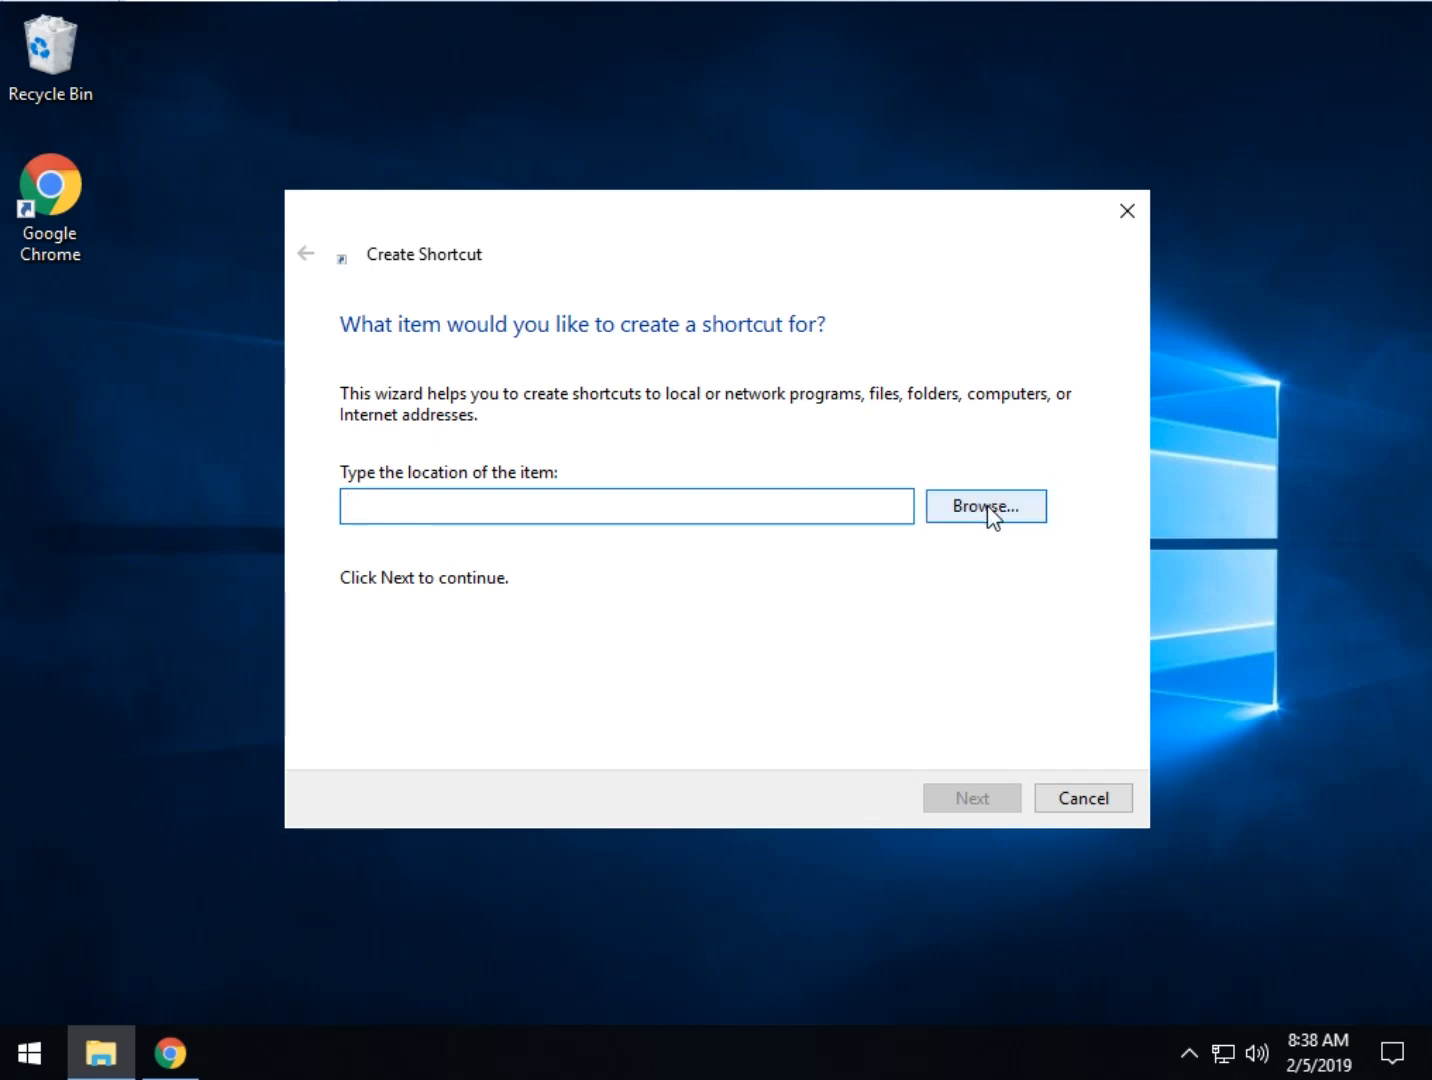
click(984, 506)
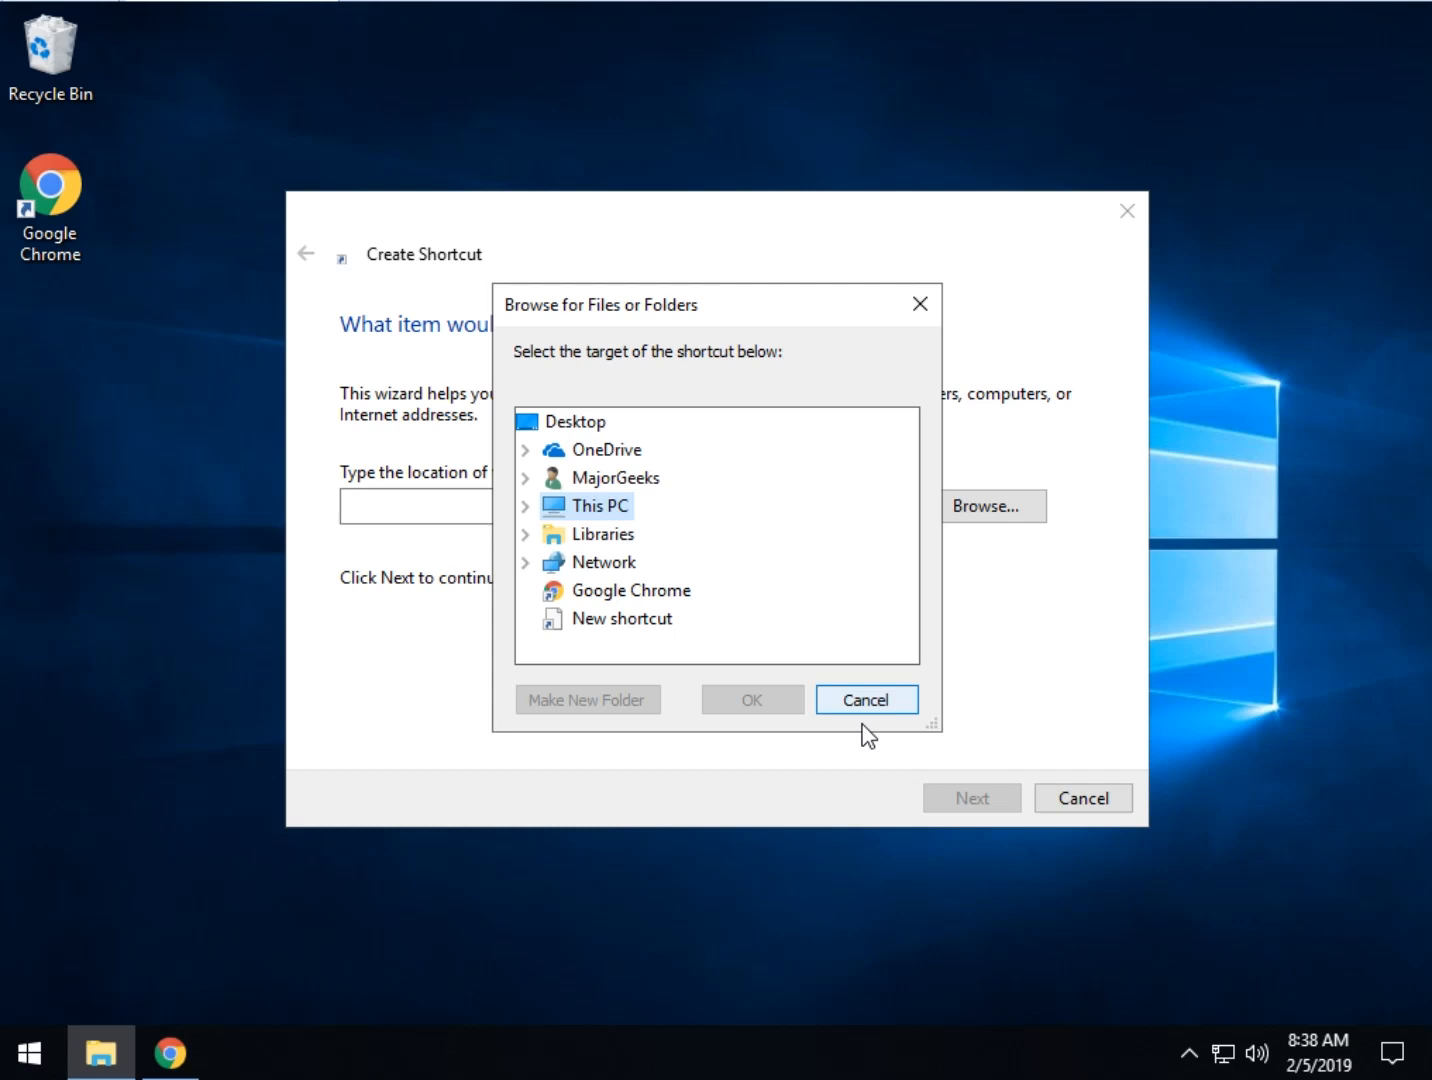
click(864, 700)
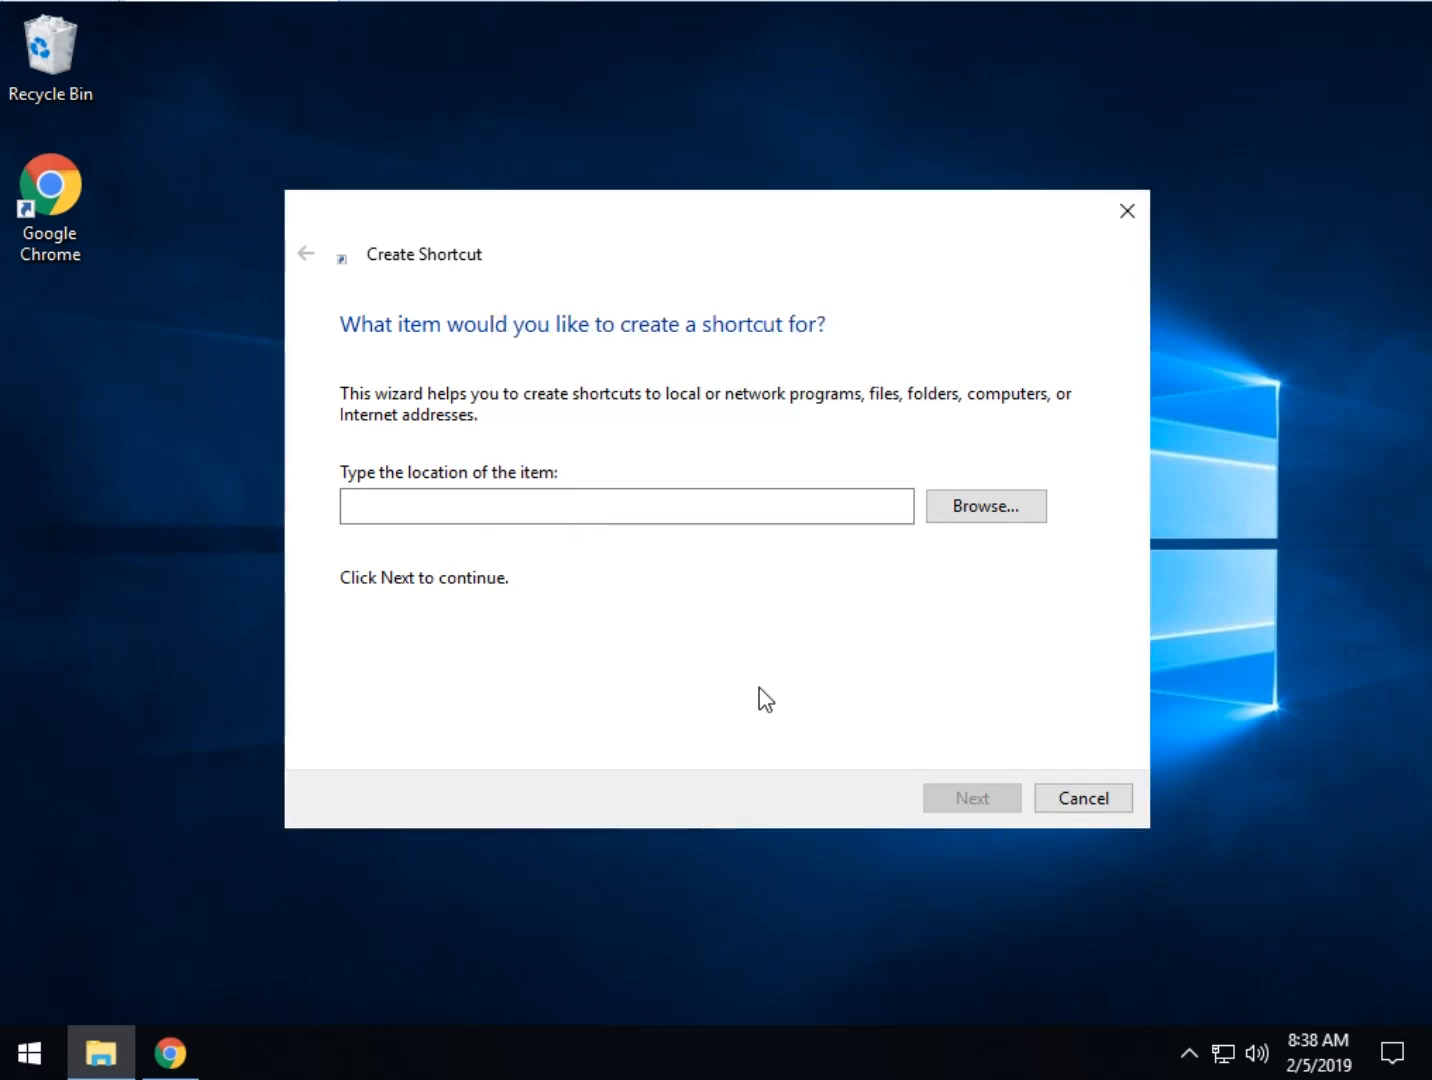
mouse_move(452, 596)
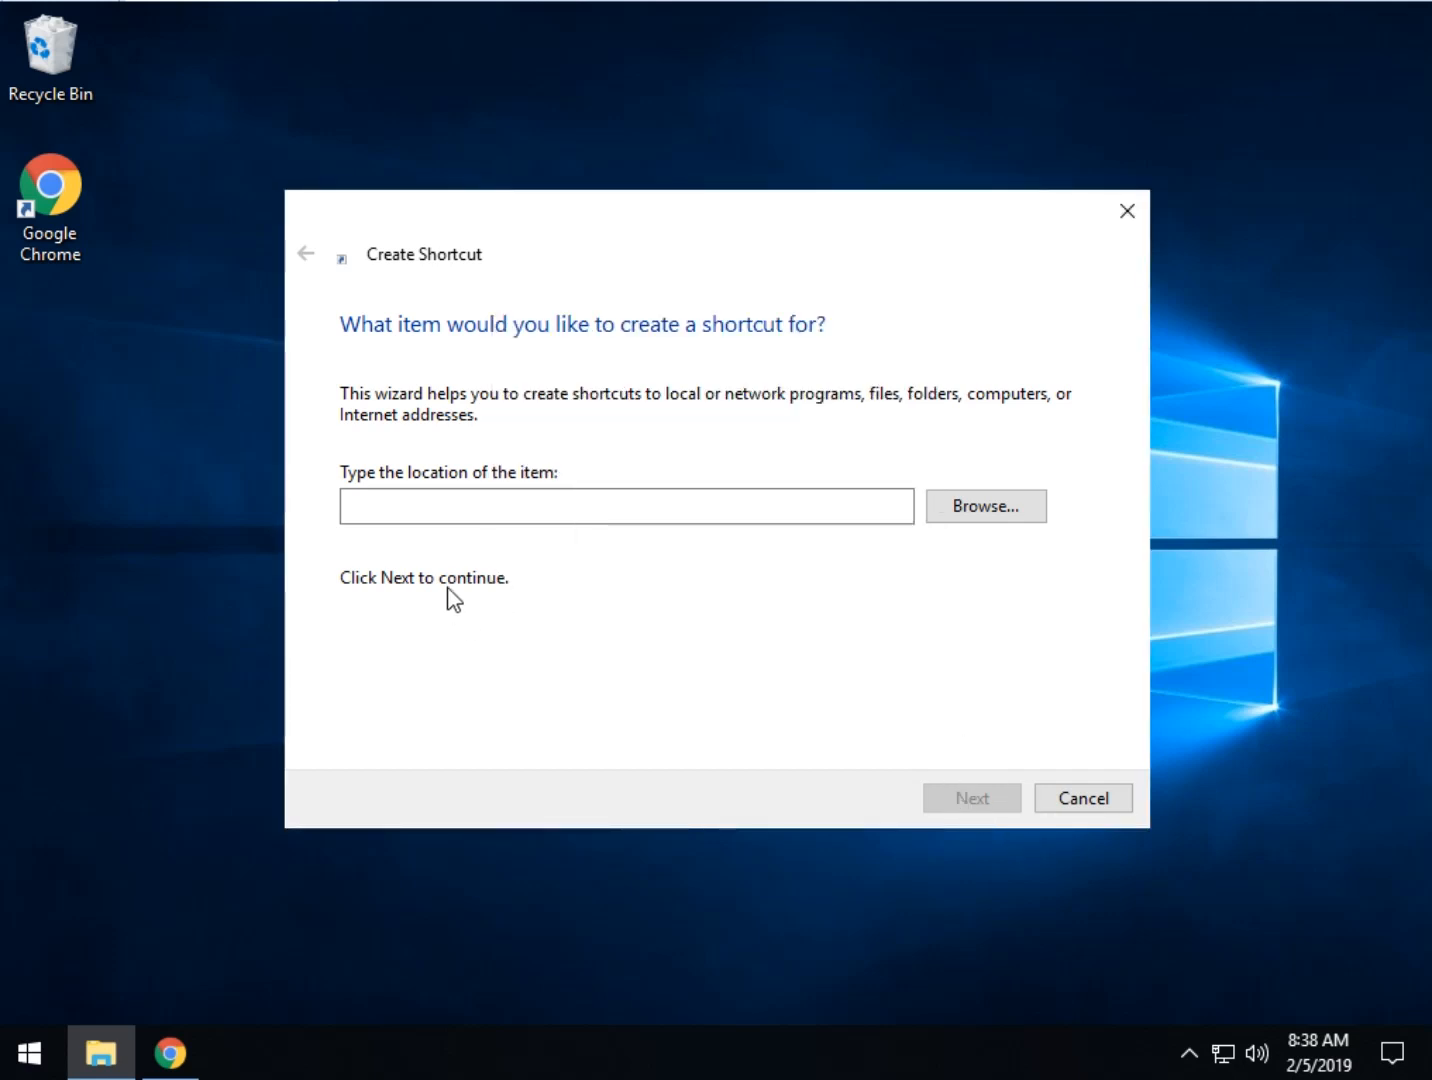
mouse_move(876, 776)
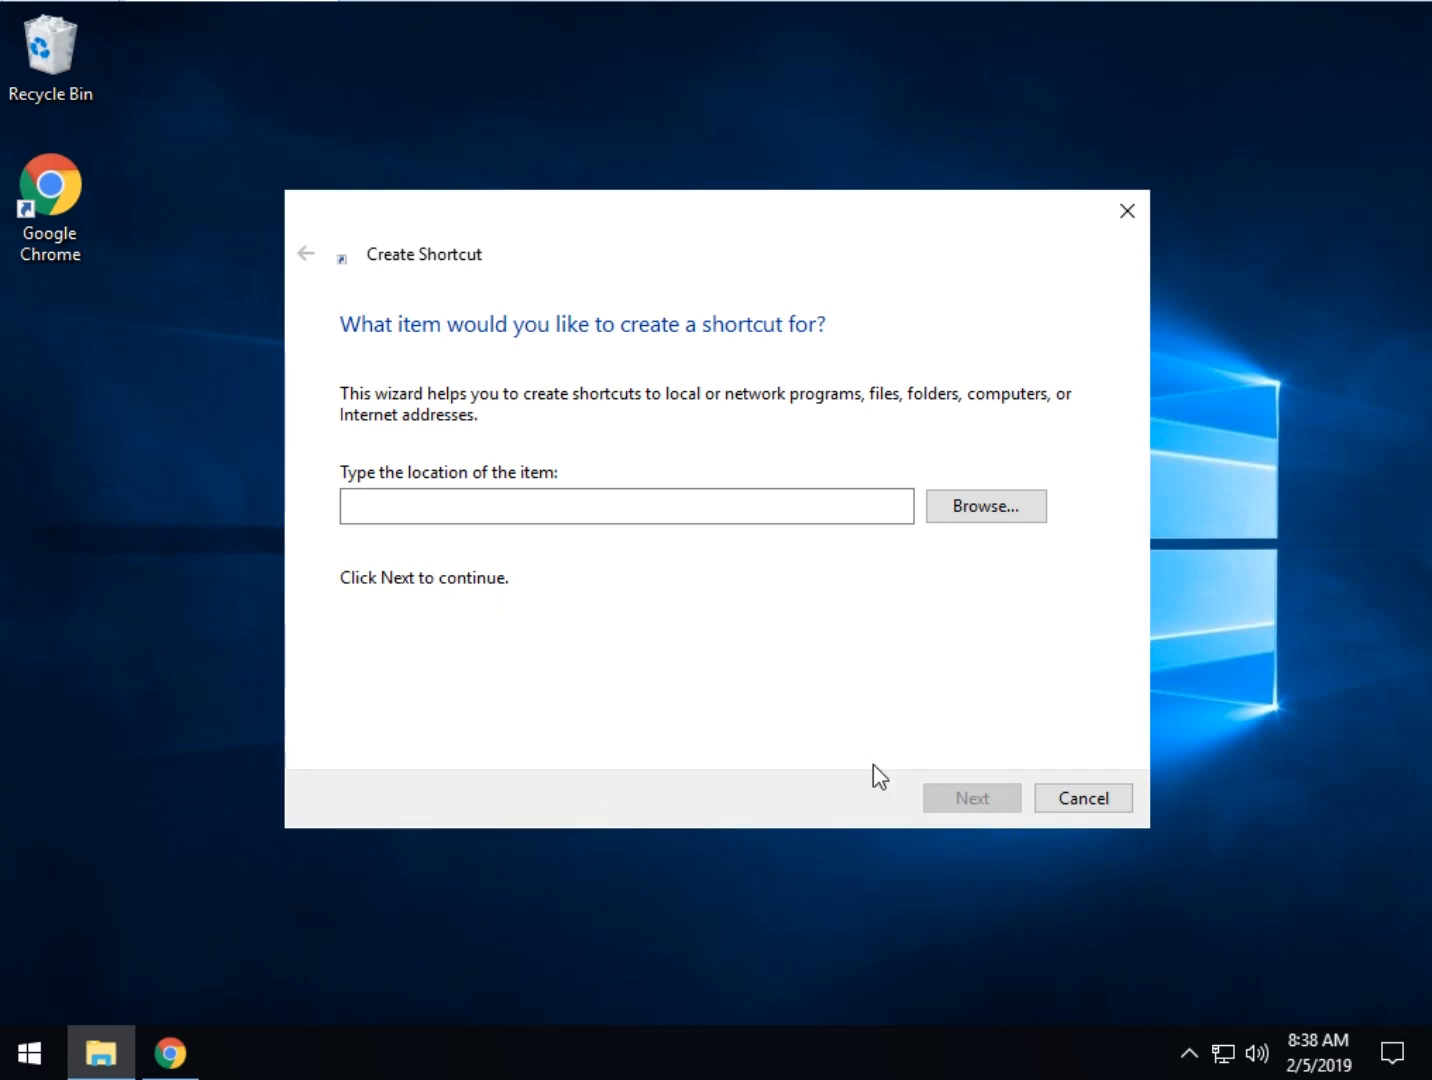
click(1082, 796)
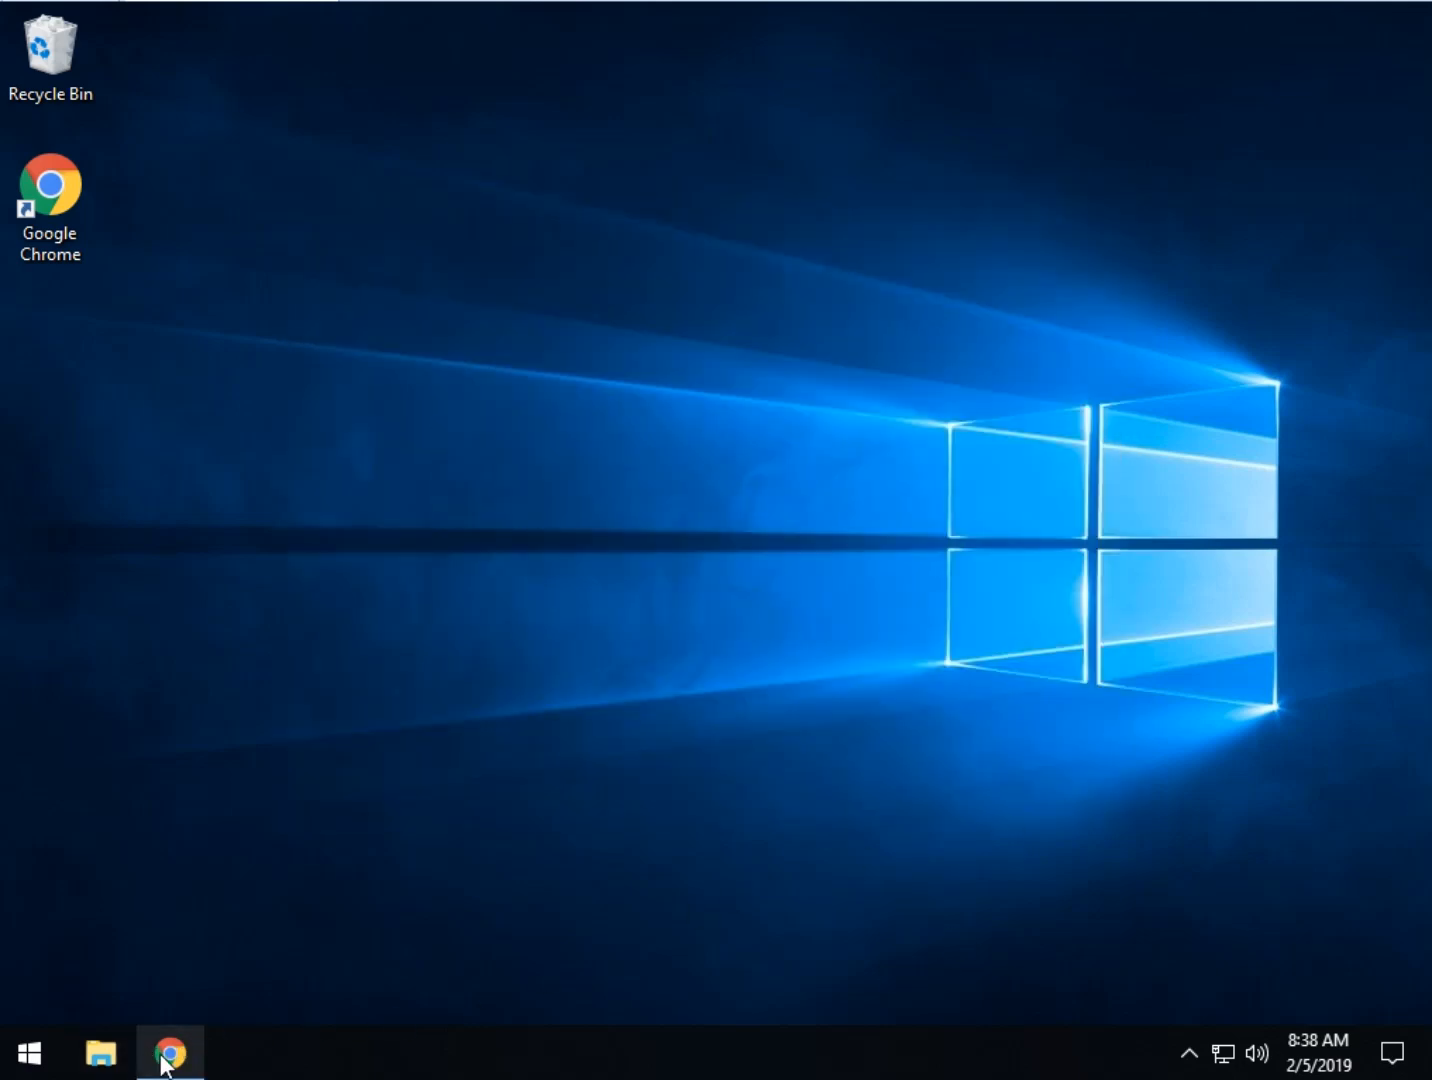
Return to the tutorial page and scroll to the Update & security URI list
click(168, 1052)
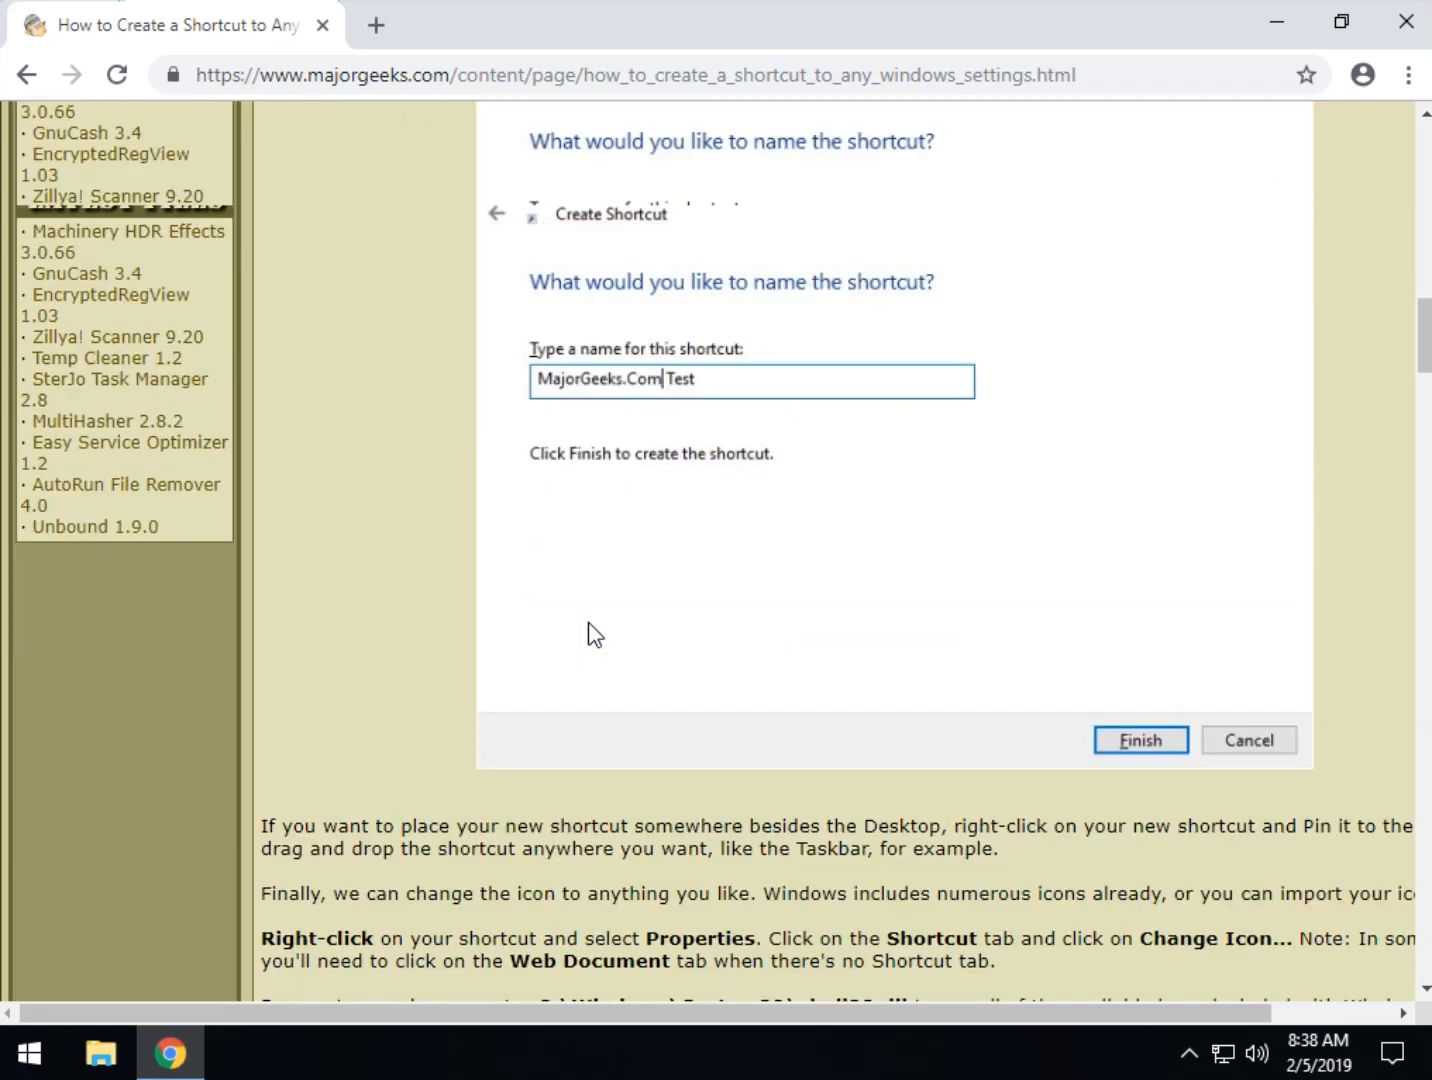
scroll(down, 3)
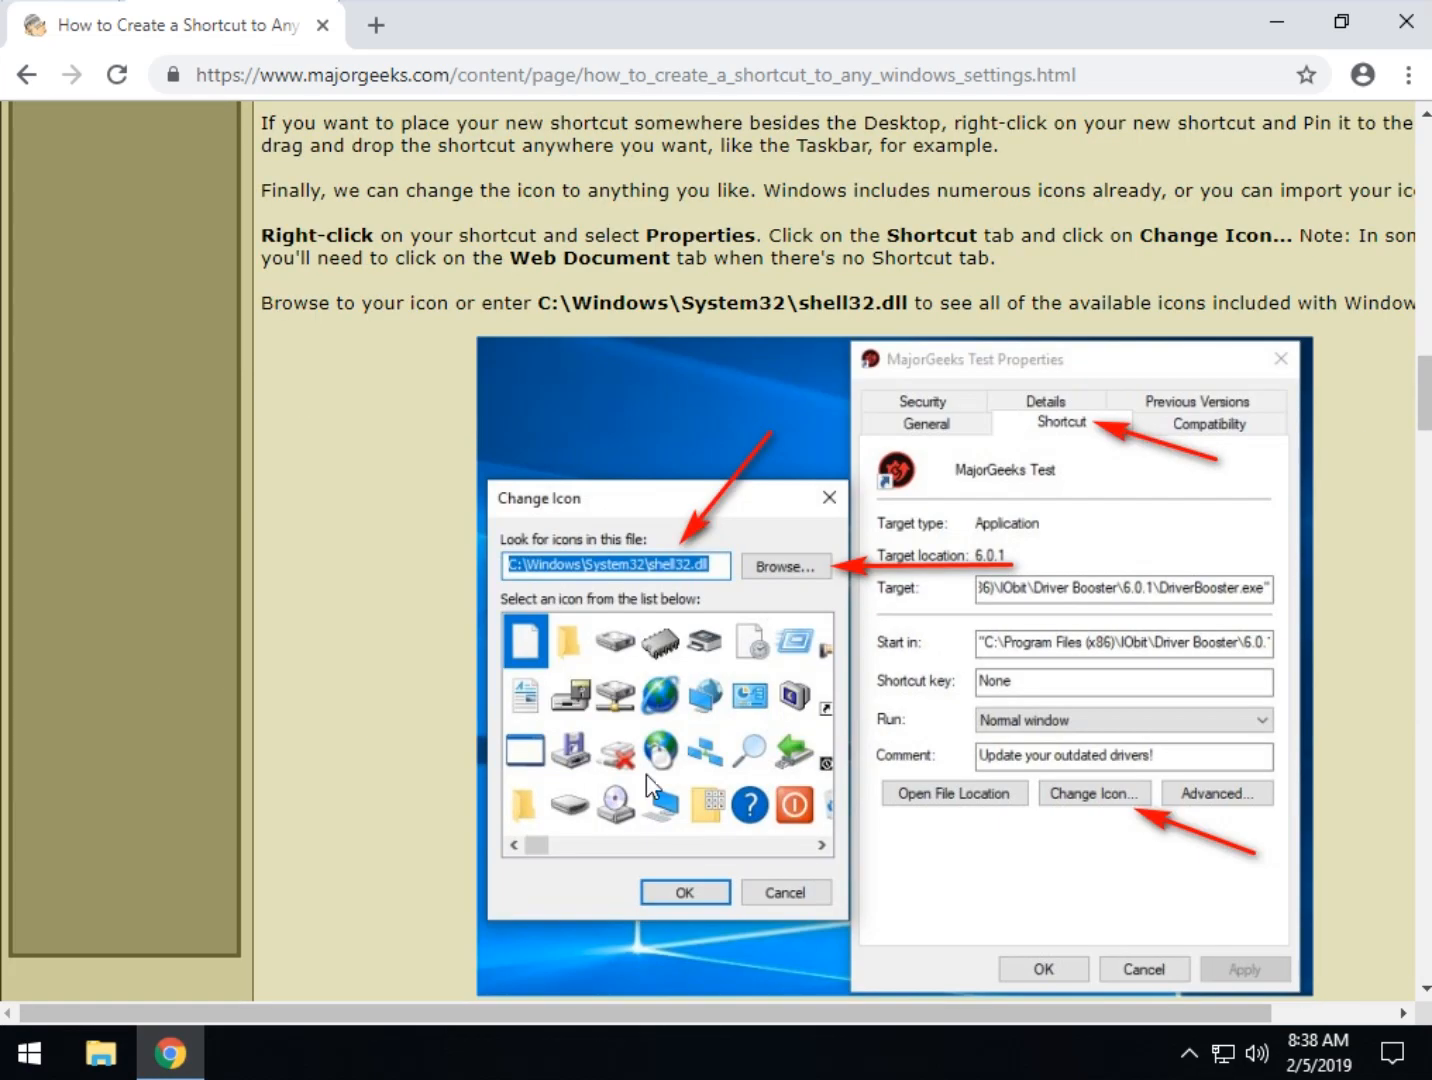
mouse_move(924, 762)
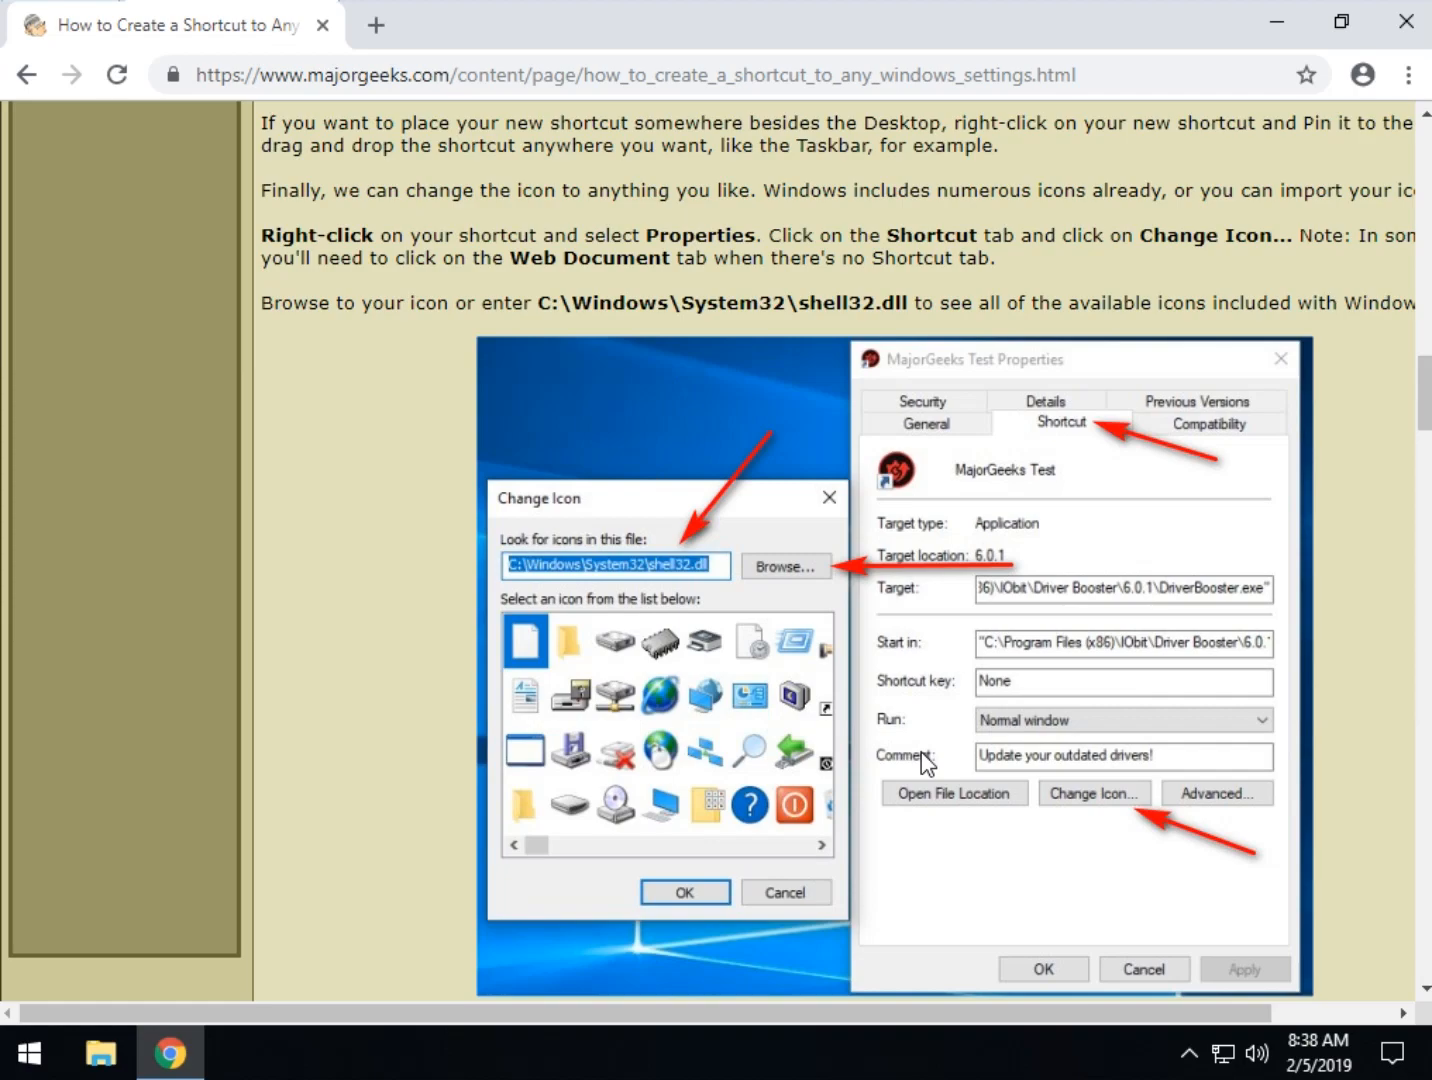
scroll(down, 3)
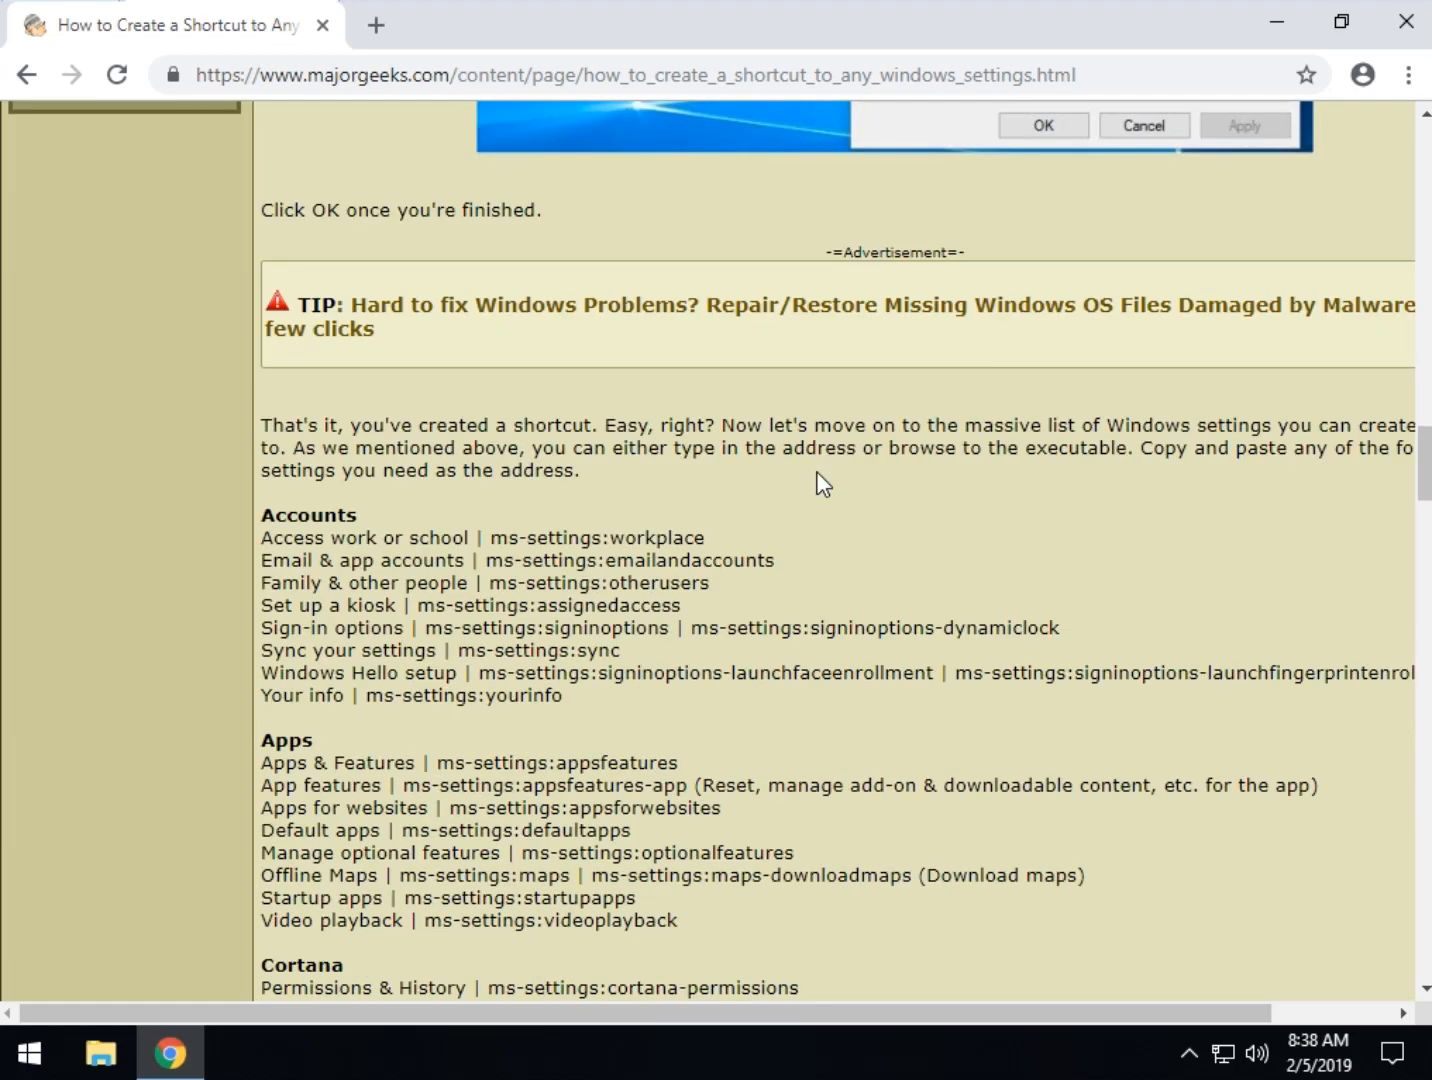
scroll(down, 3)
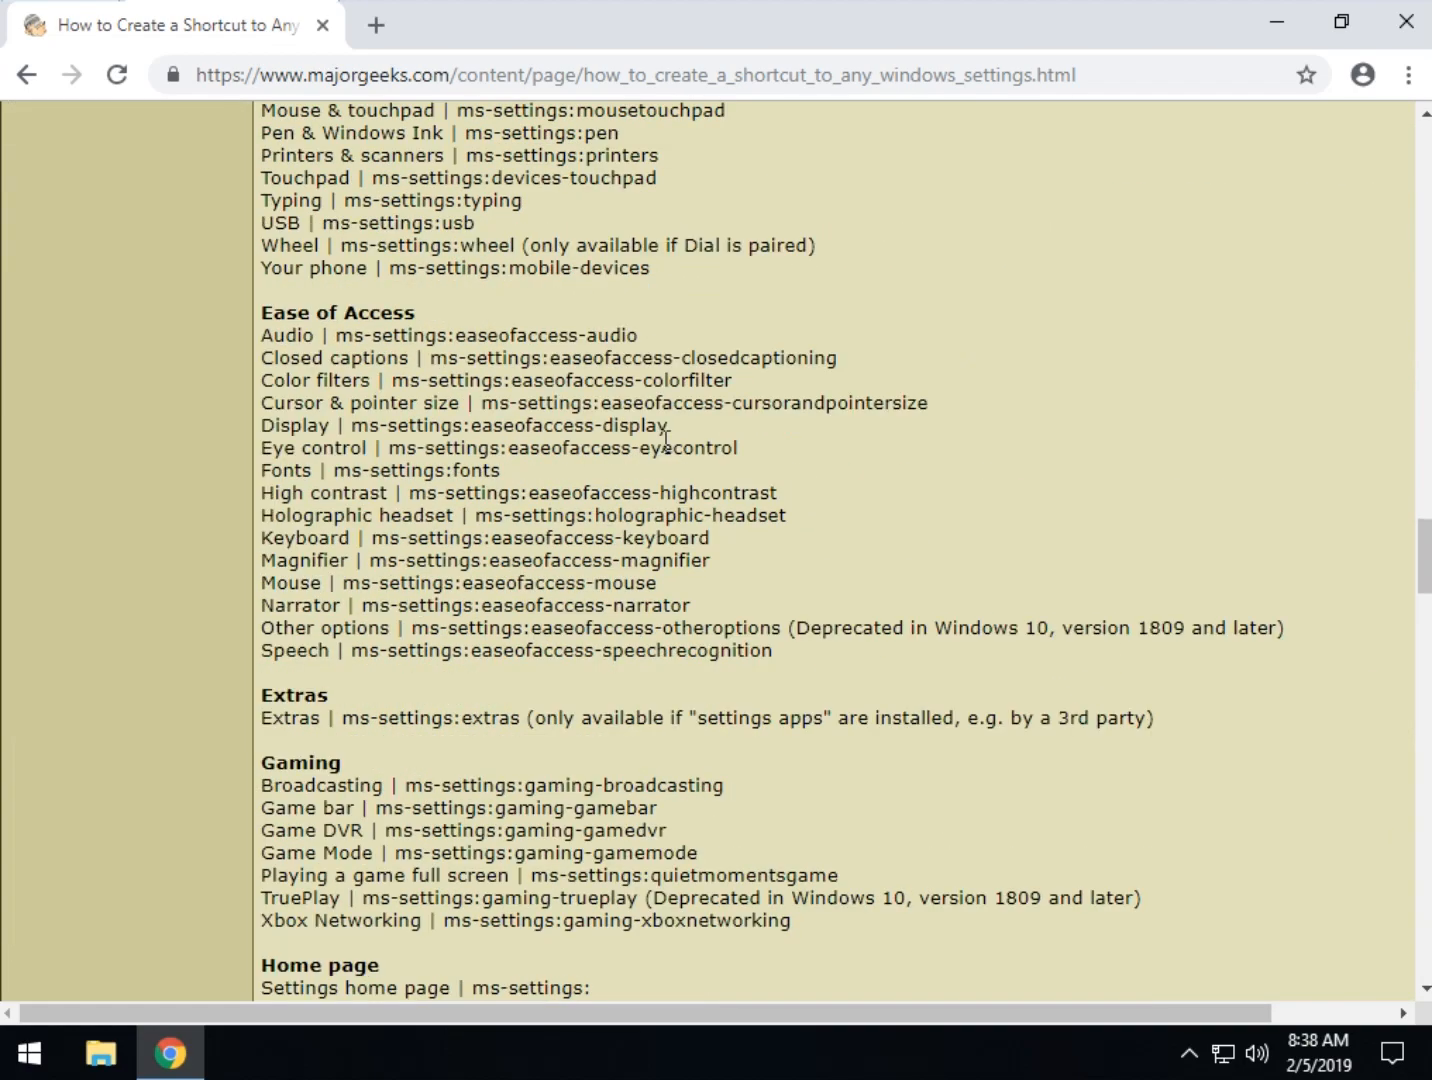
scroll(up, 3)
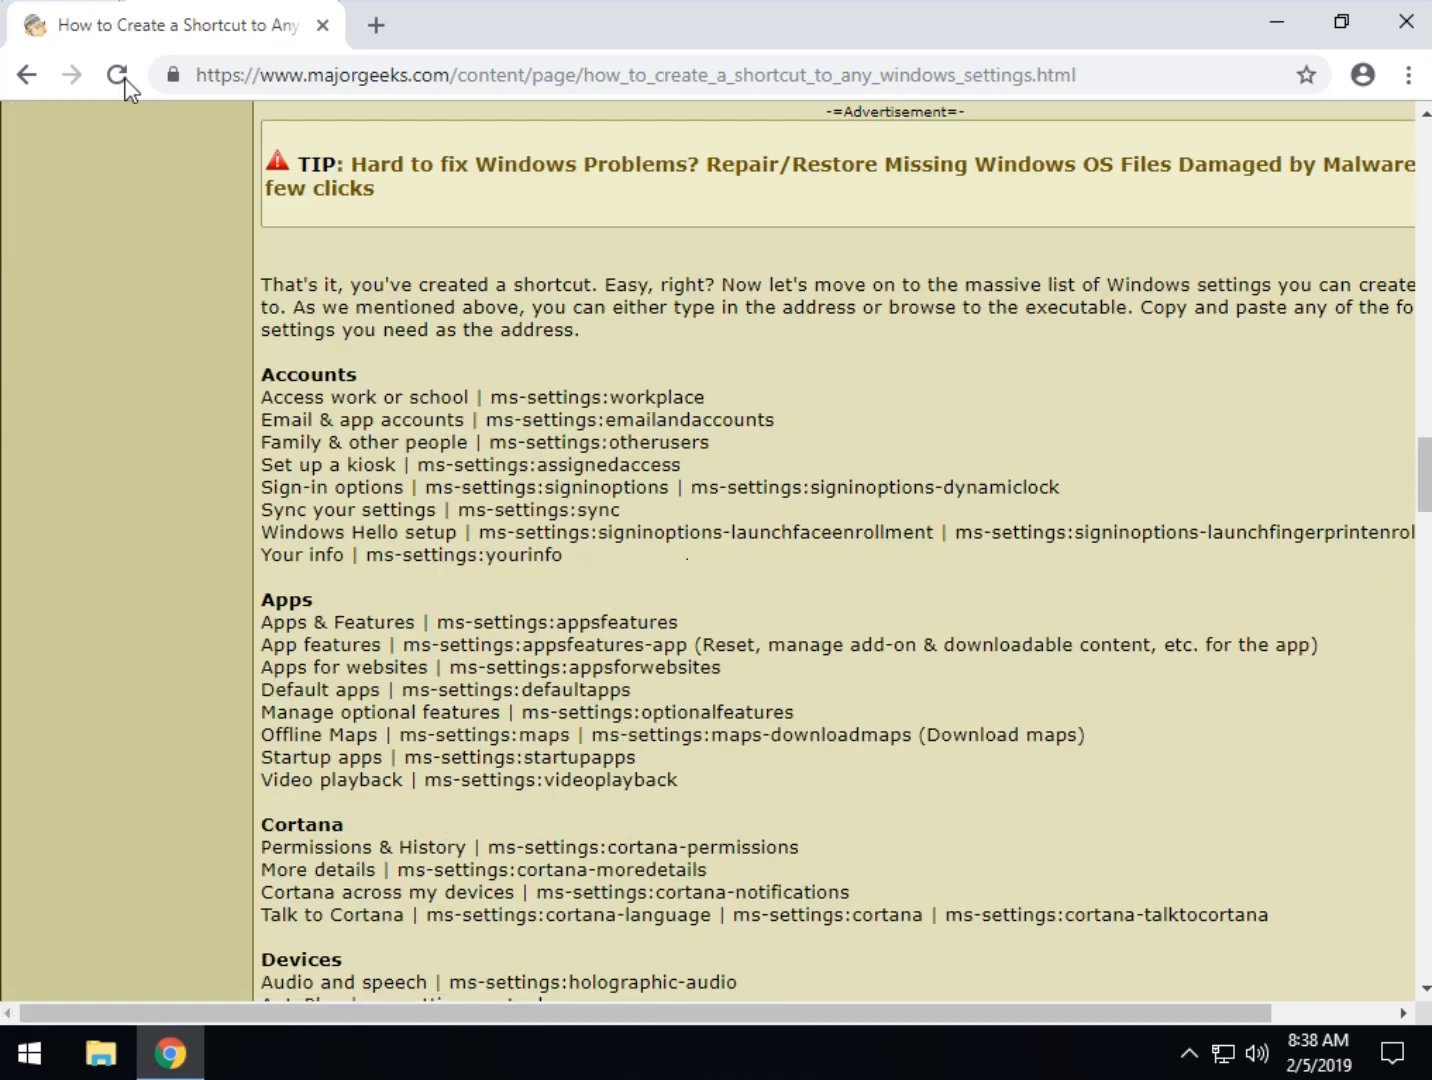
mouse_move(268, 374)
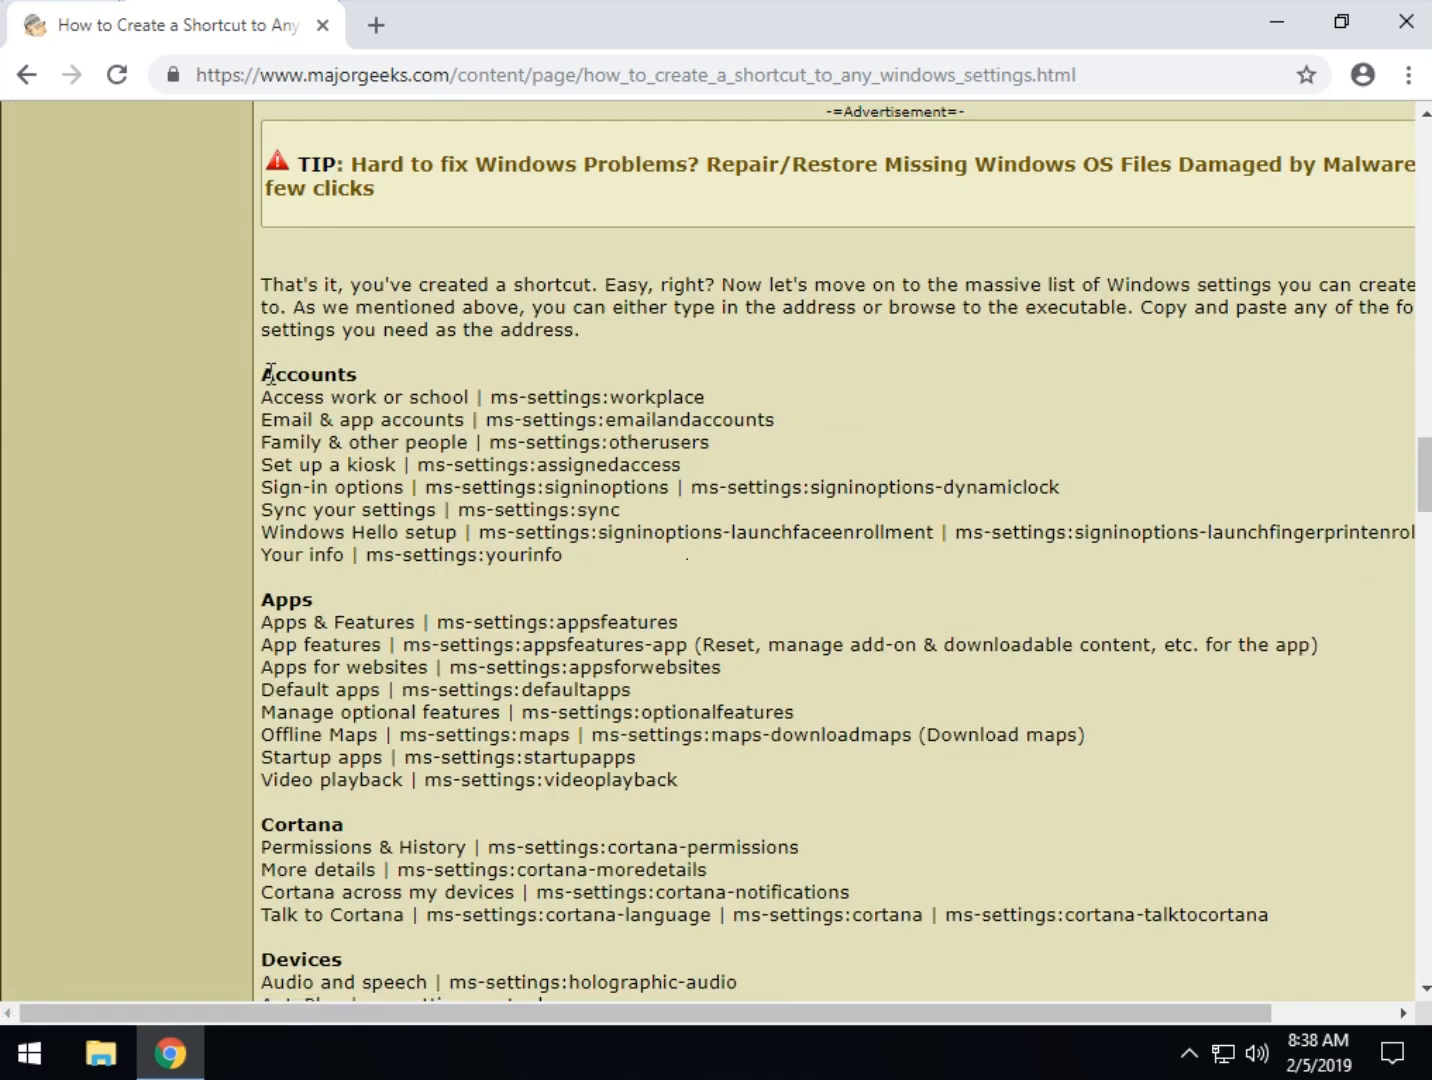
mouse_move(268, 680)
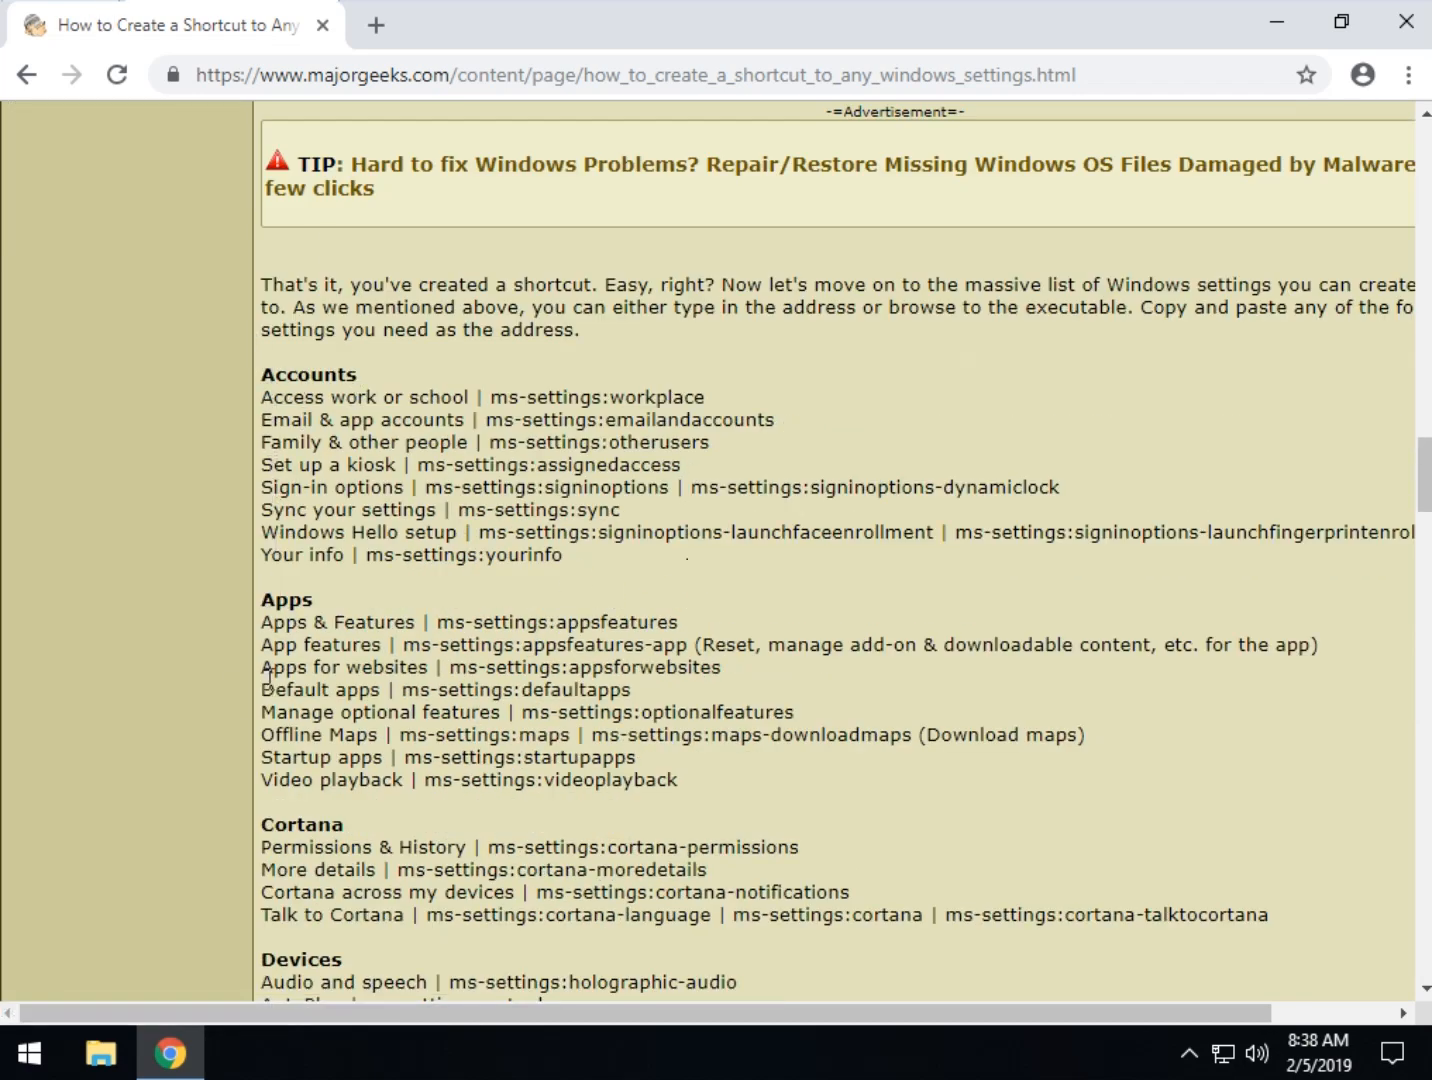
scroll(down, 3)
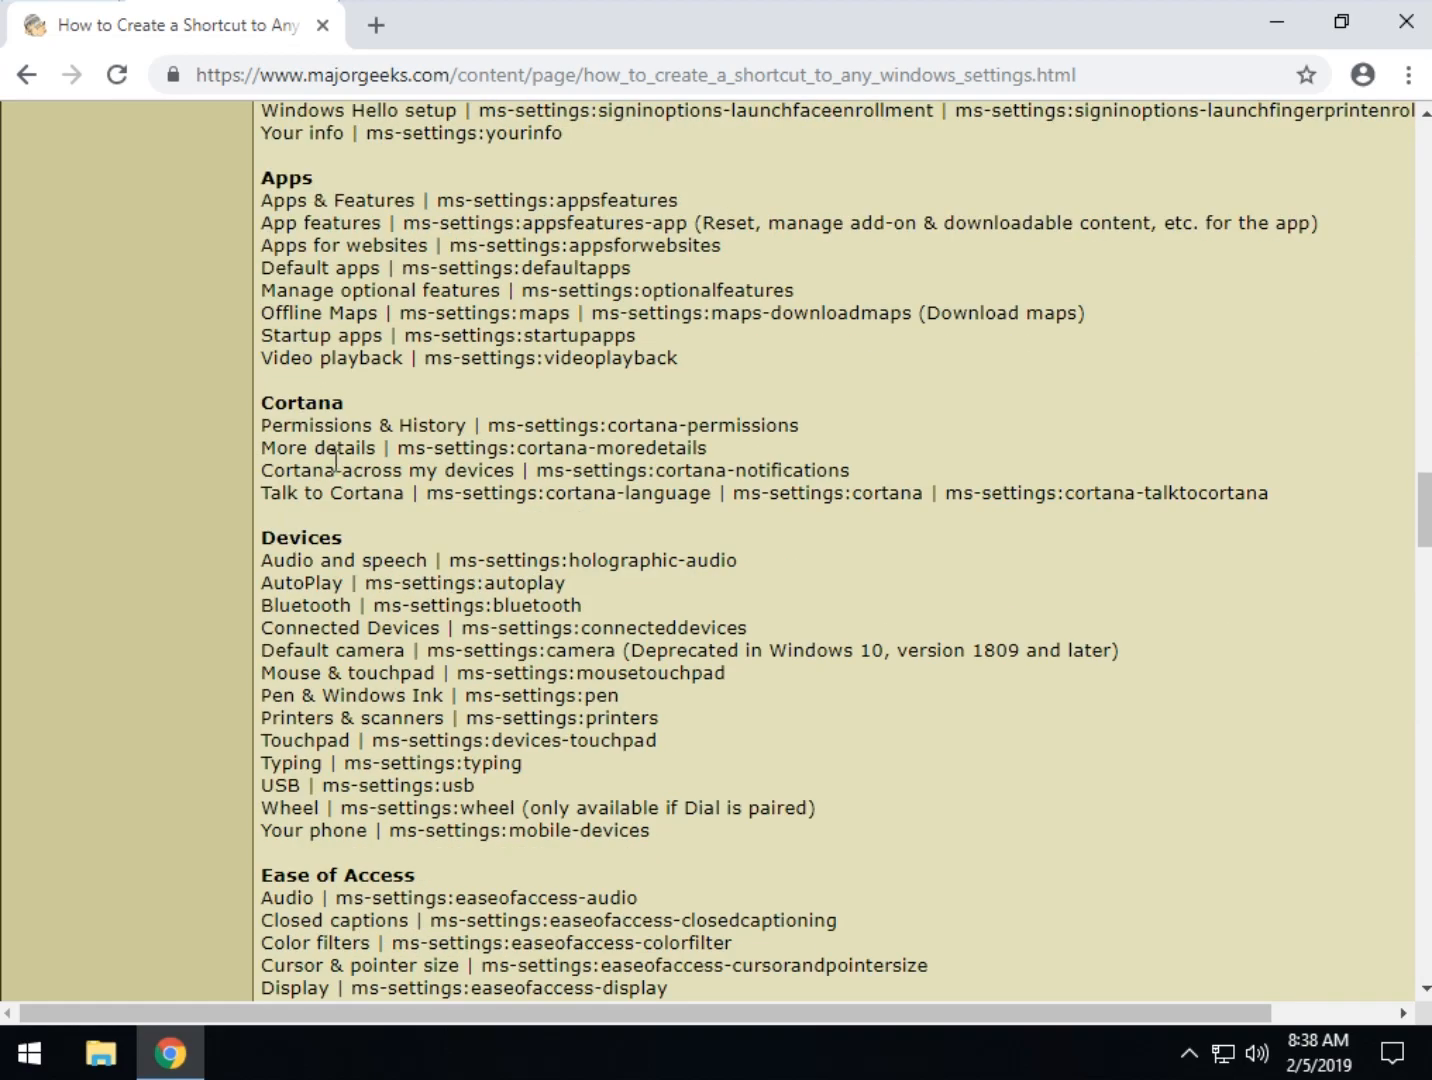
scroll(down, 3)
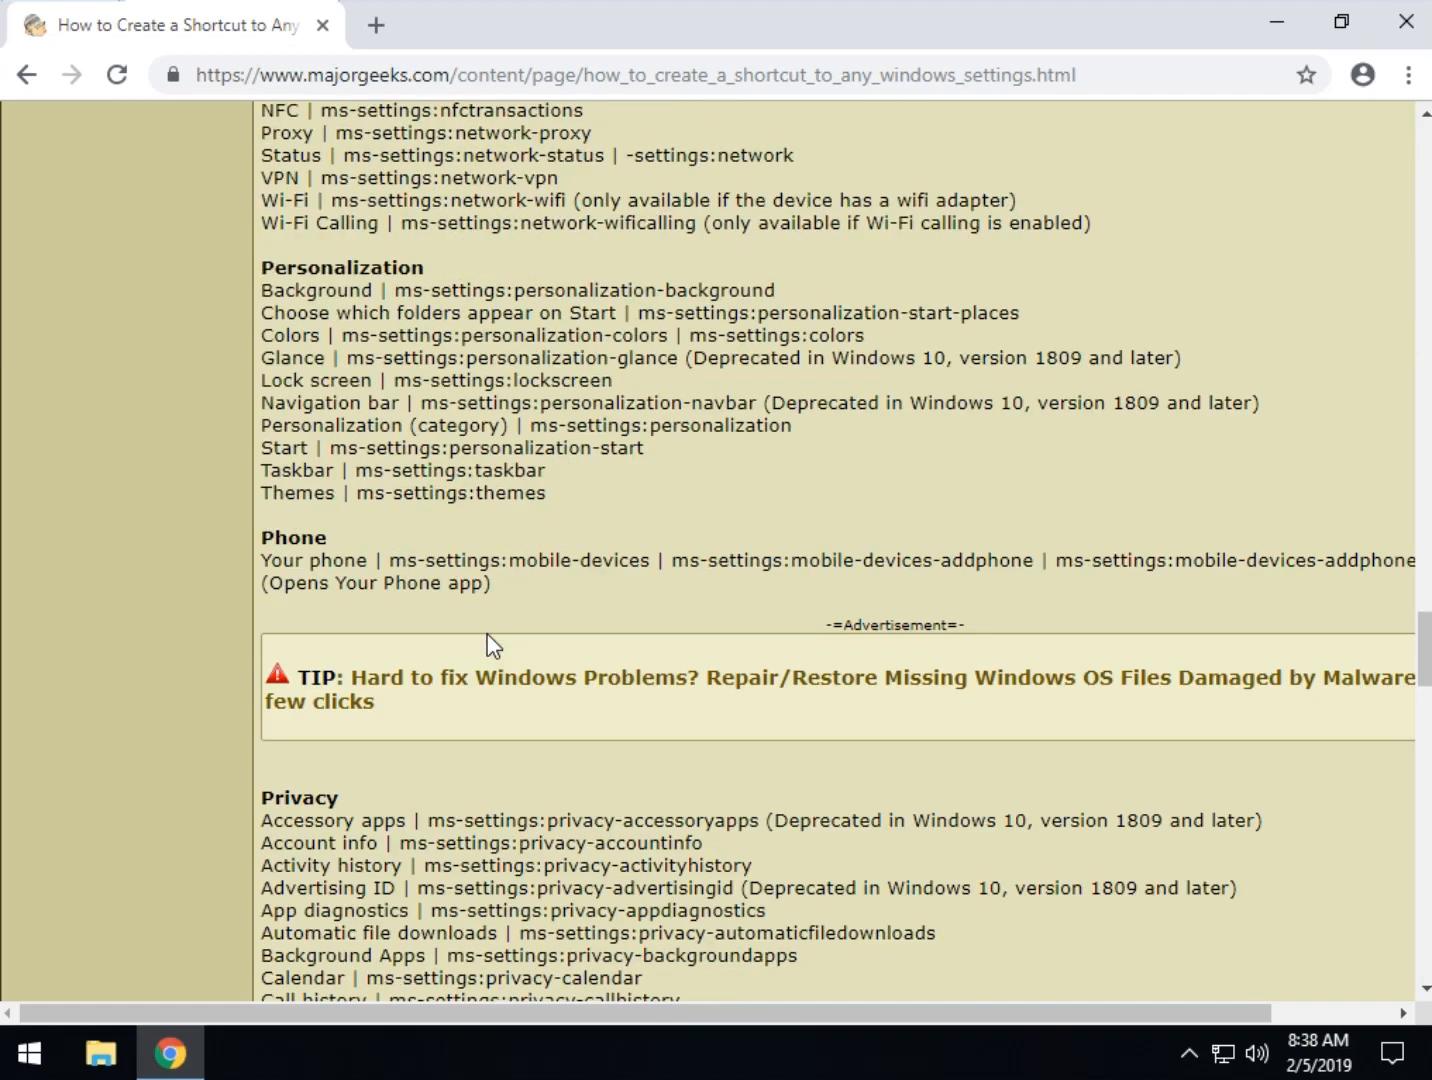
scroll(down, 3)
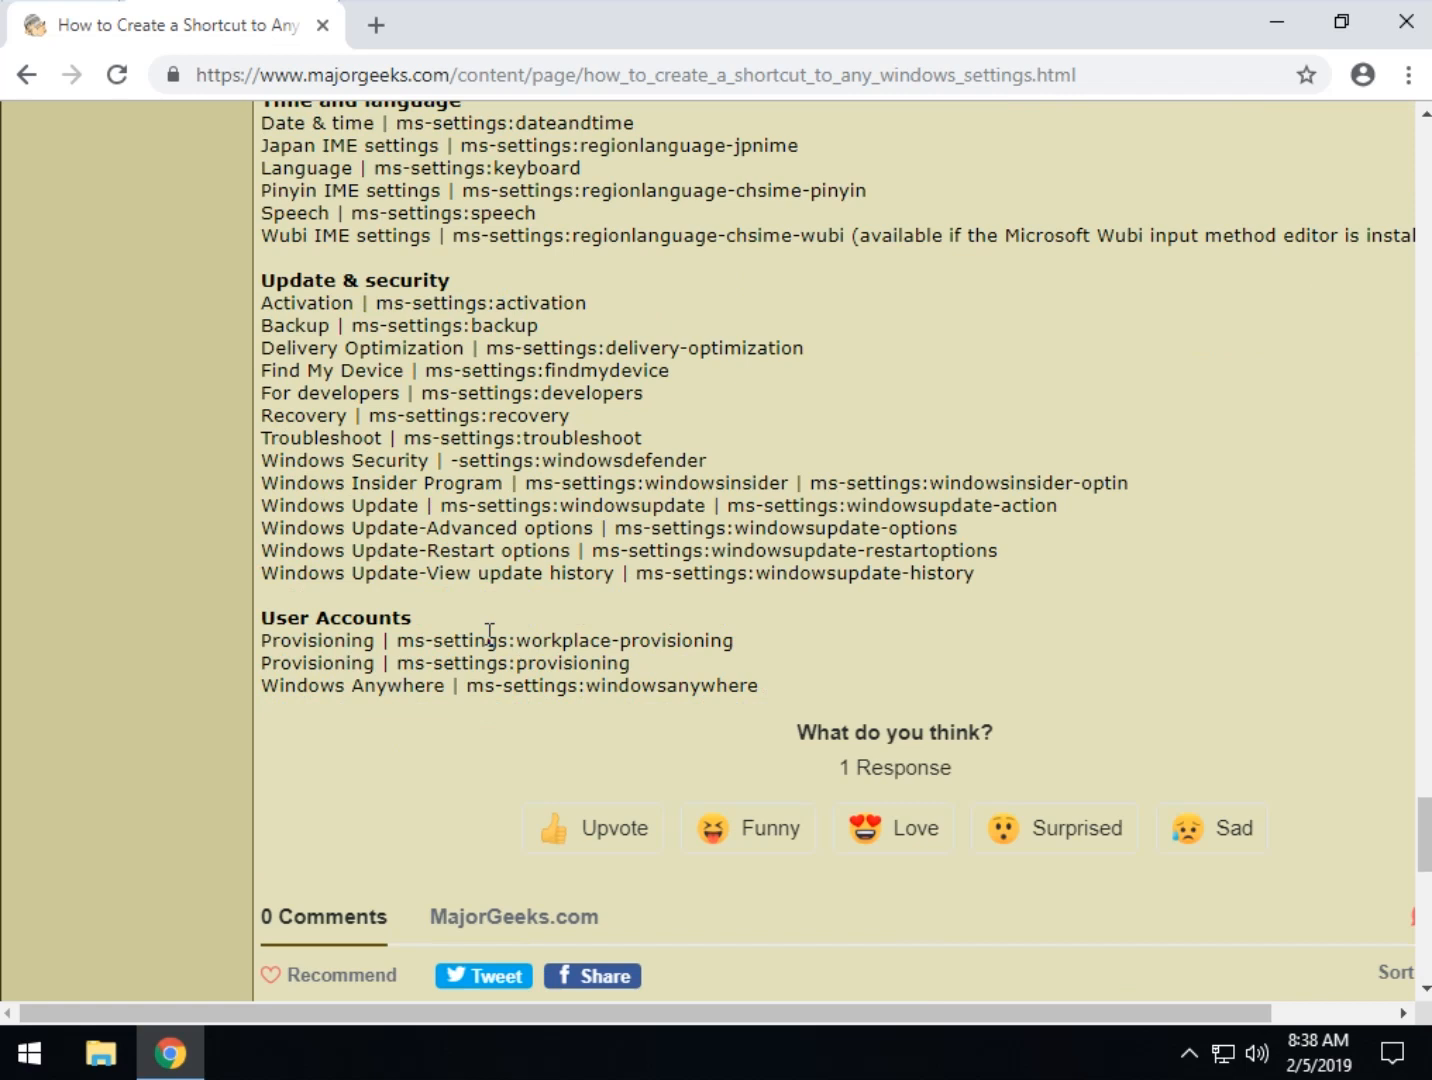
mouse_move(384, 478)
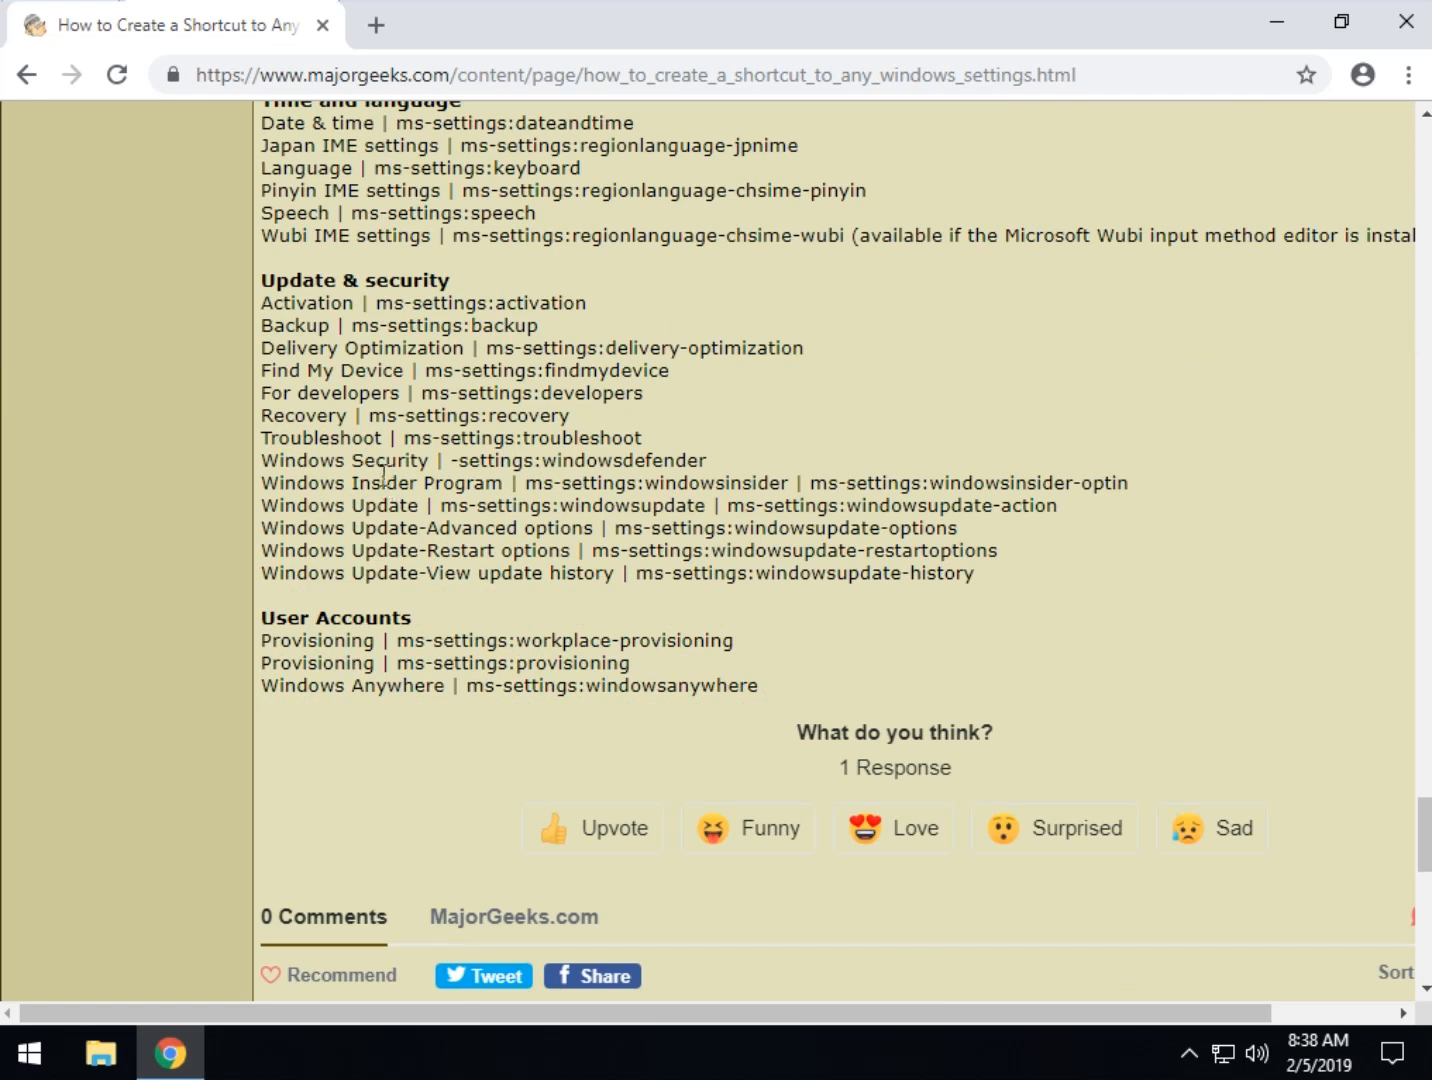
mouse_move(388, 358)
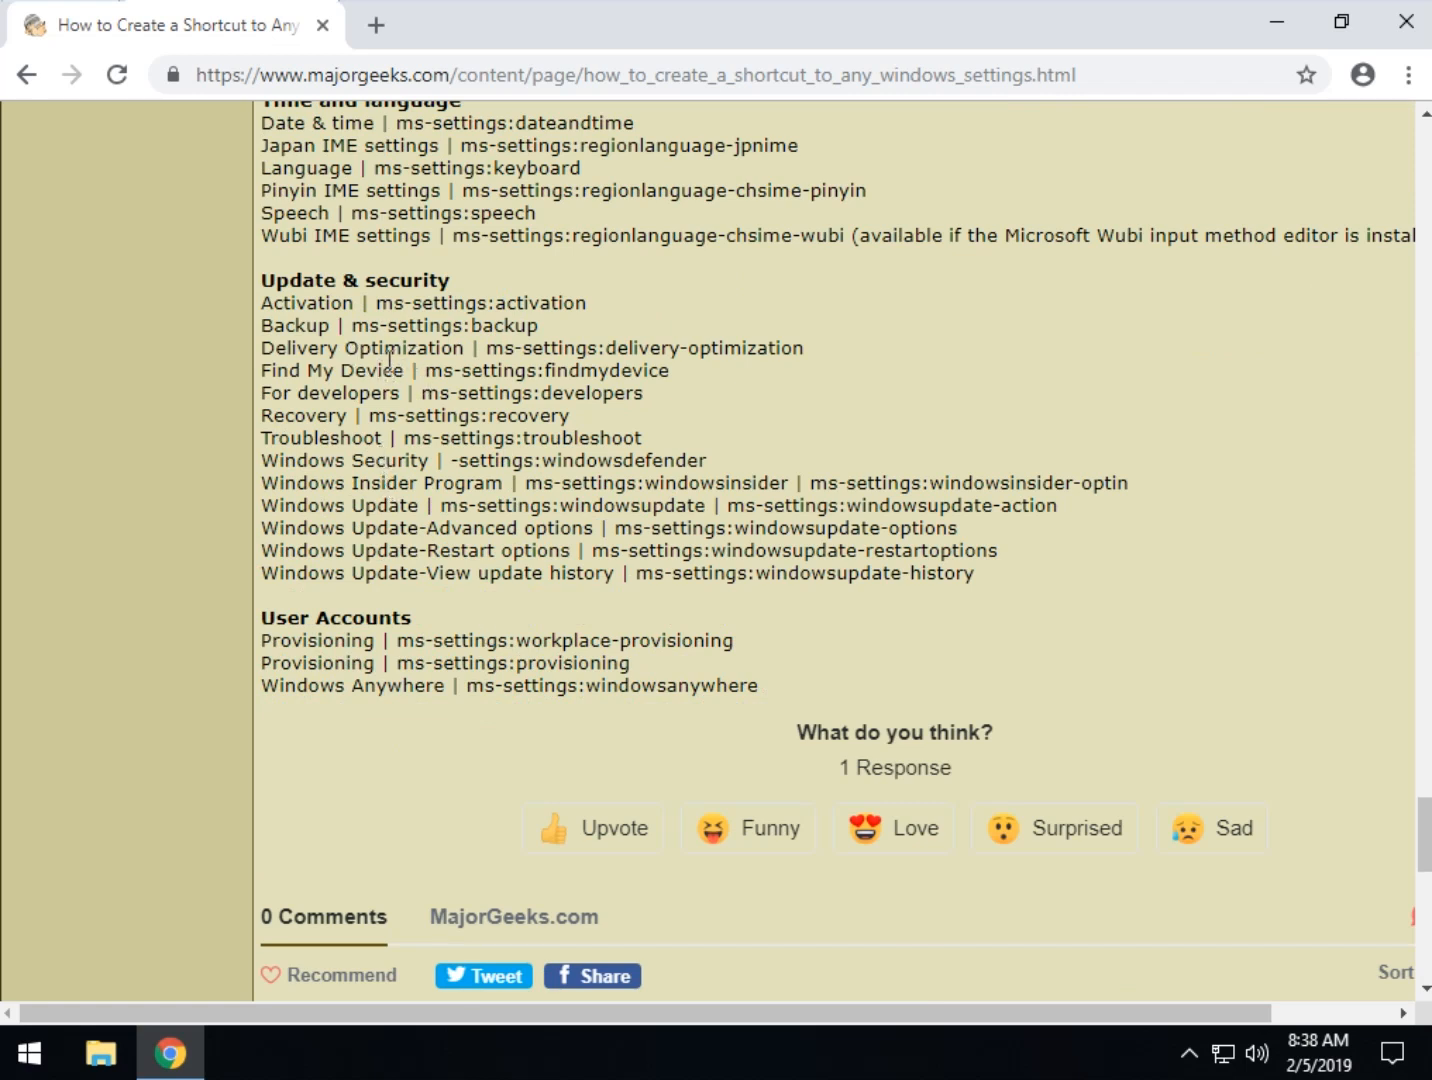
mouse_move(608, 512)
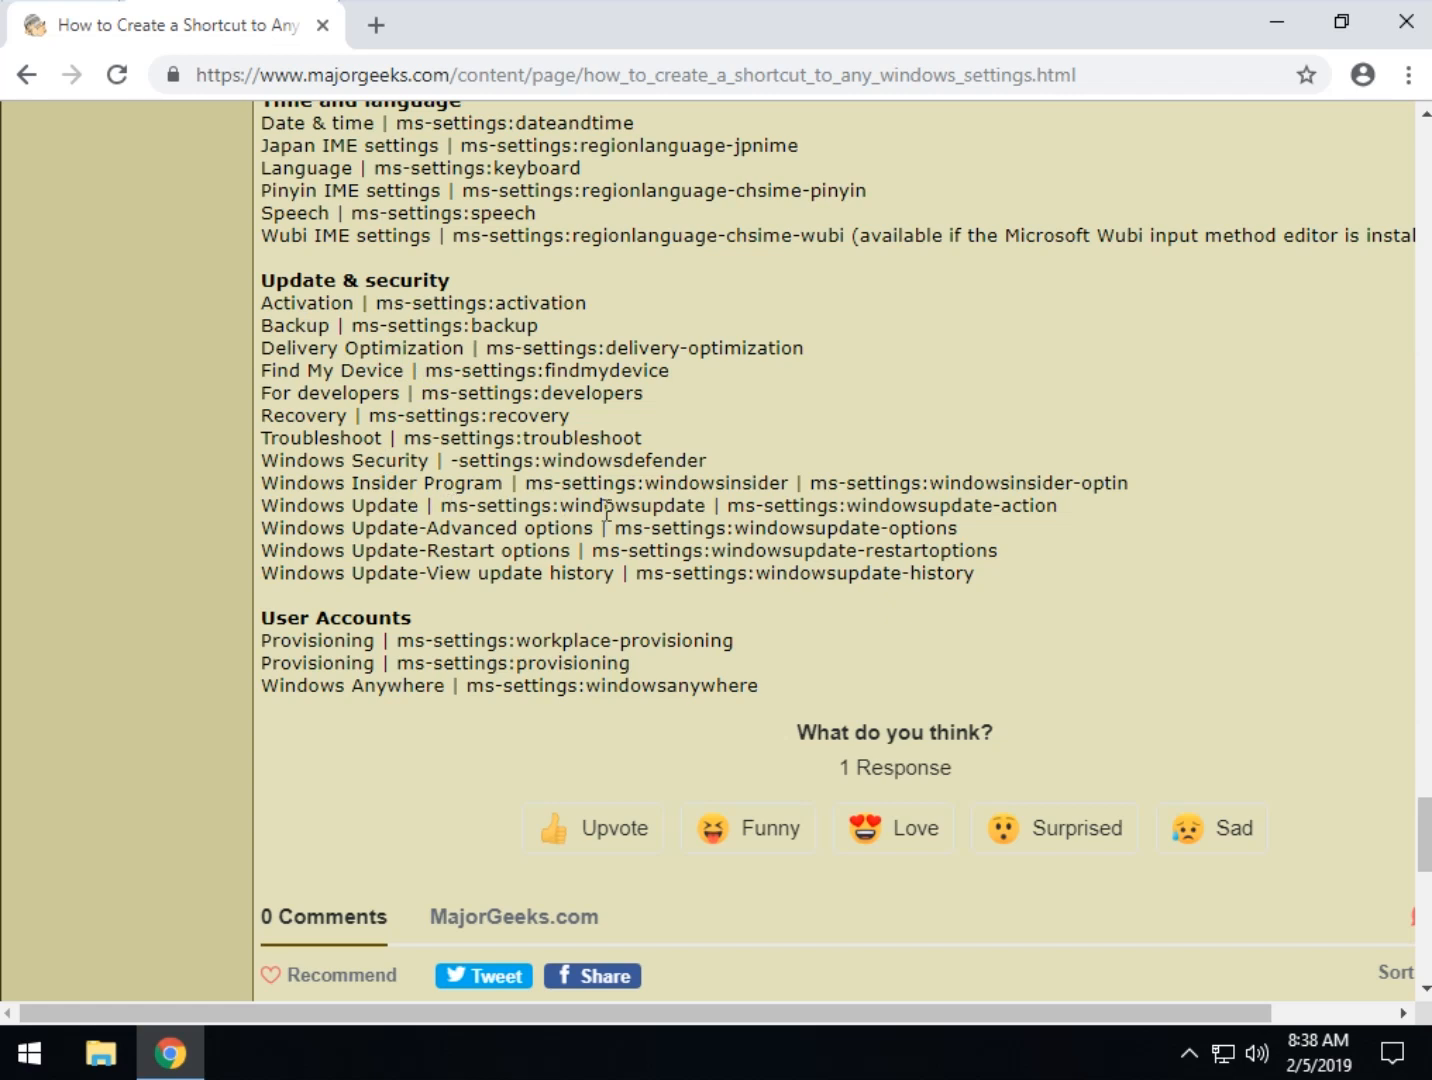
mouse_move(478, 552)
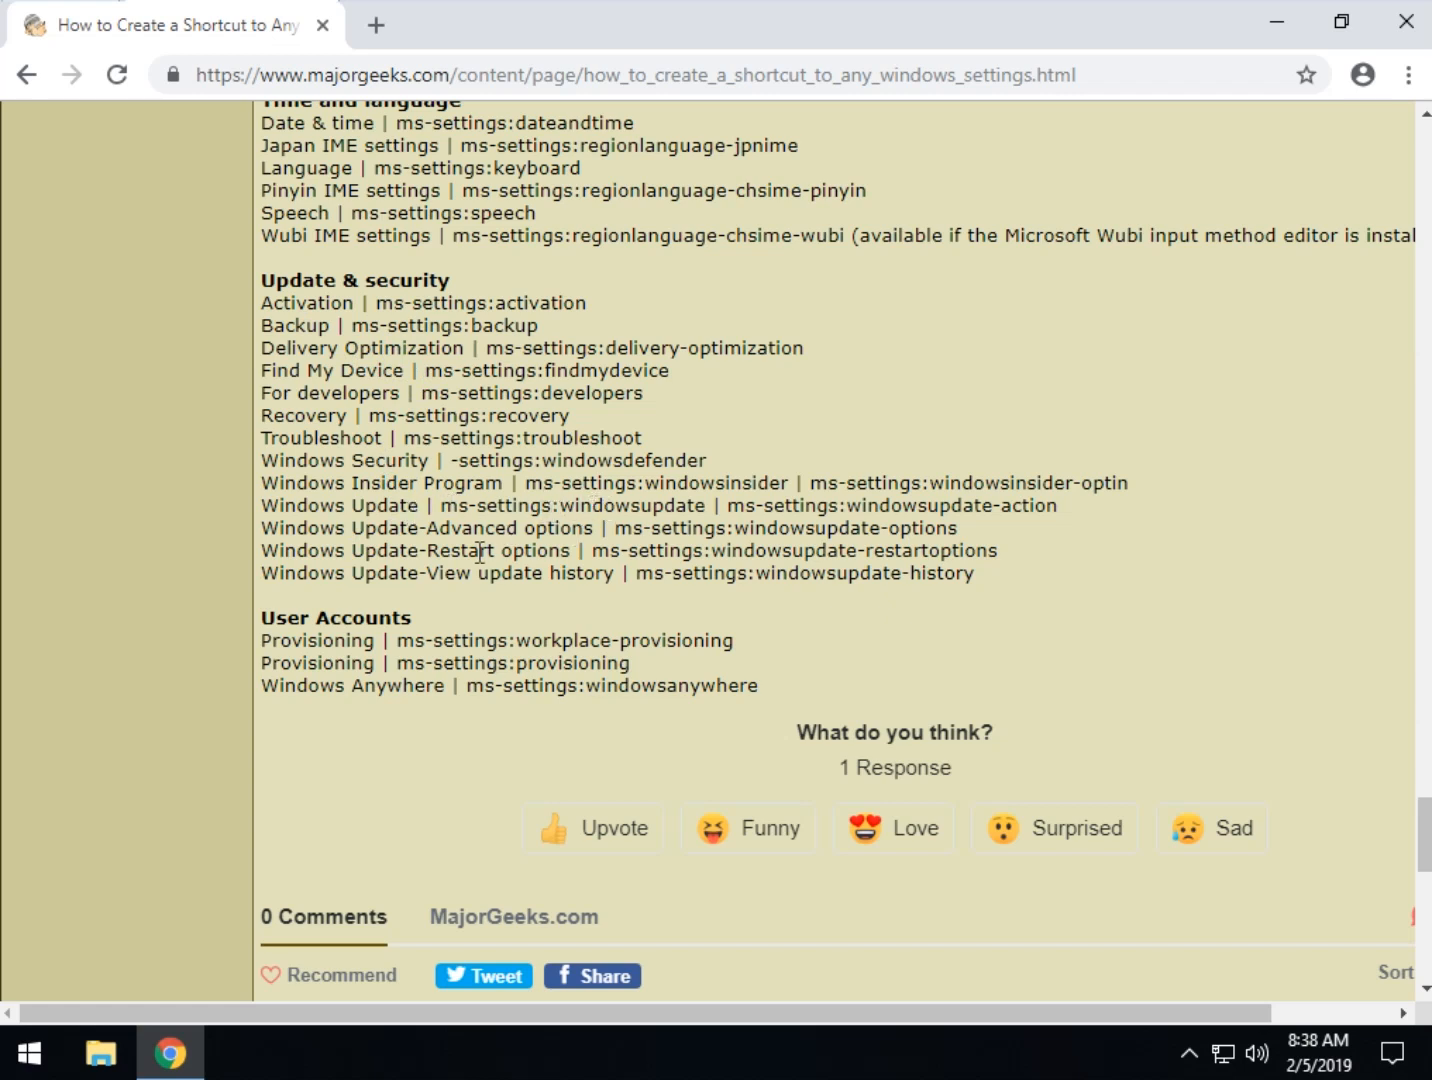
mouse_move(422, 532)
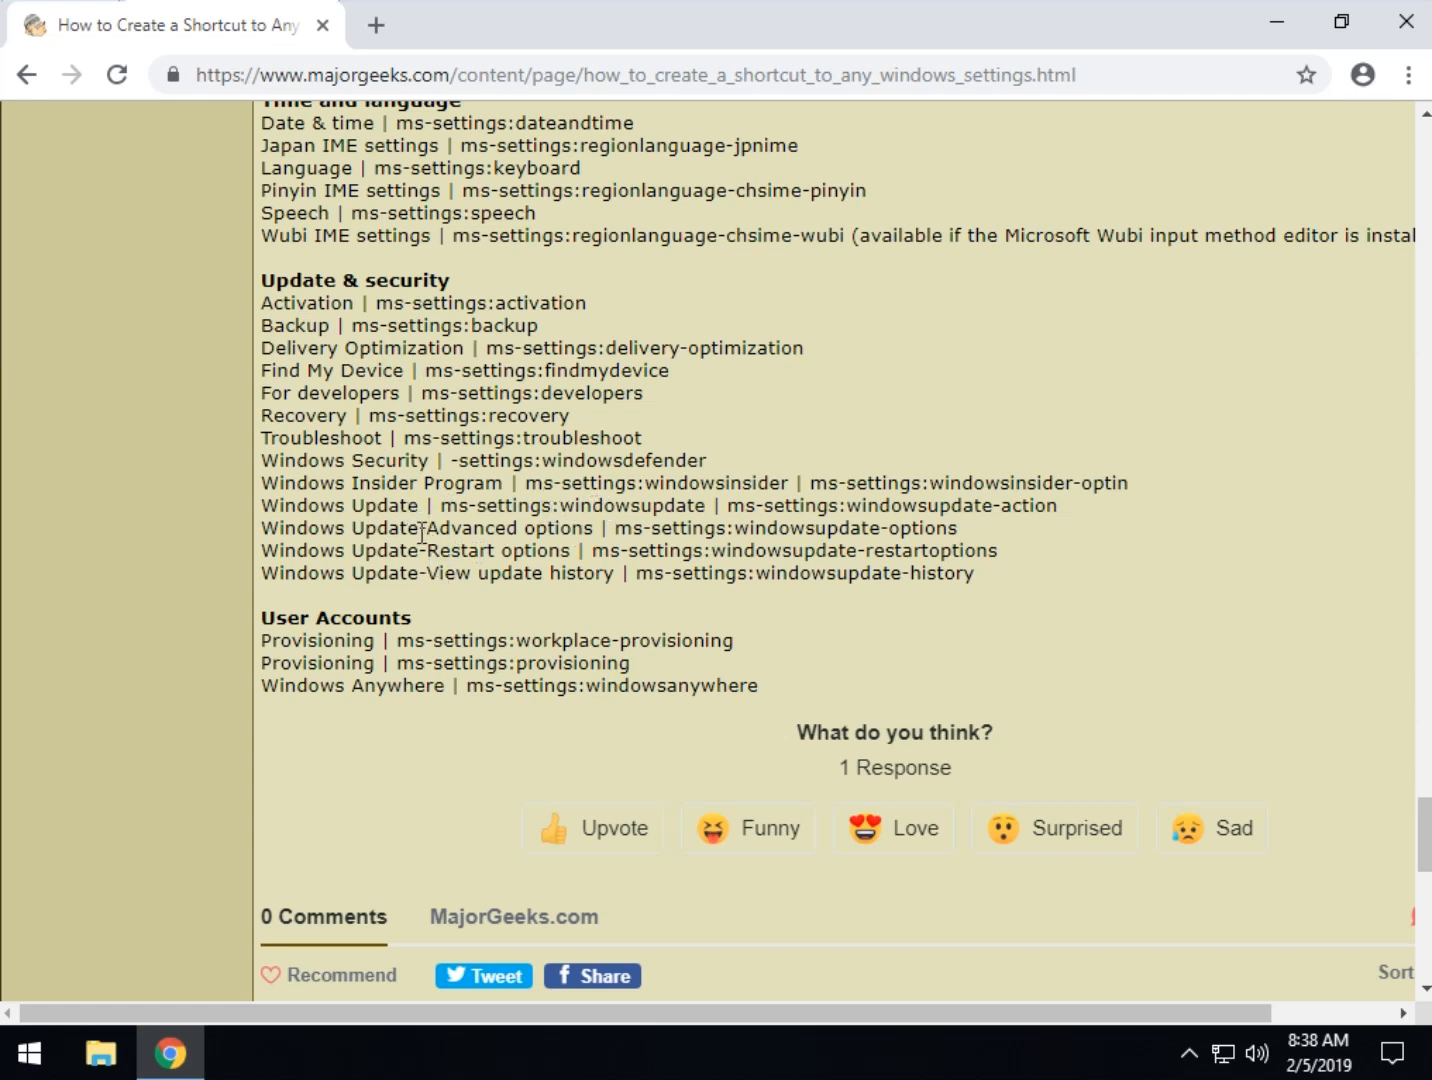
mouse_move(620, 528)
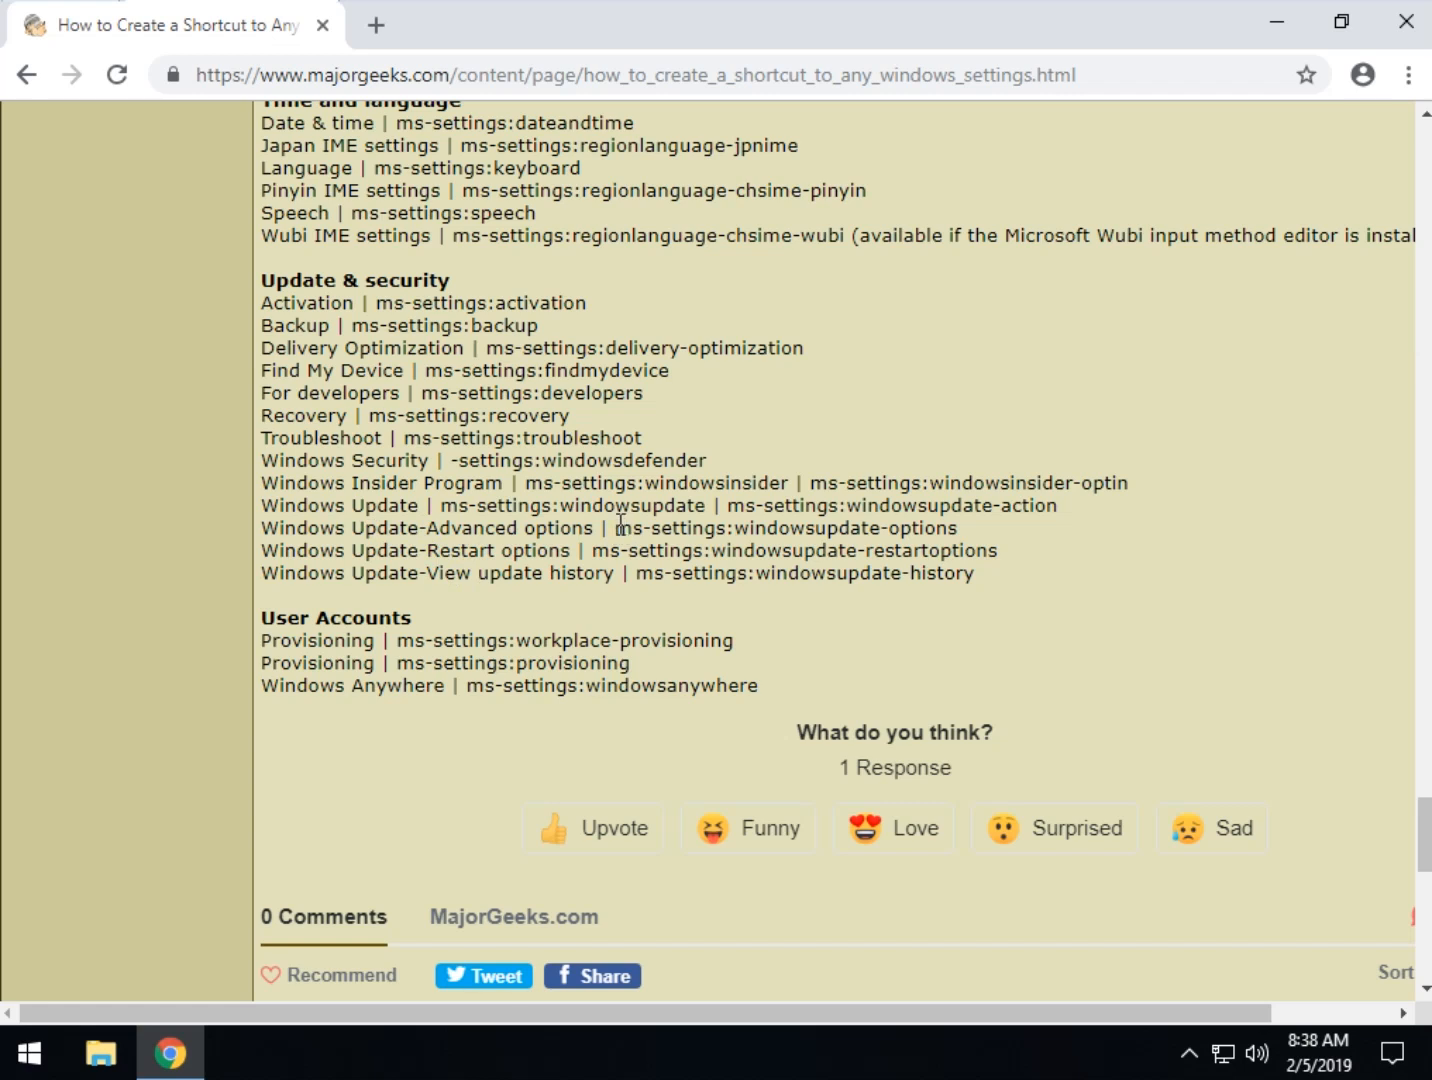
Select the ms-settings:windowsupdate-options address for Windows Update advanced options
double_click(784, 528)
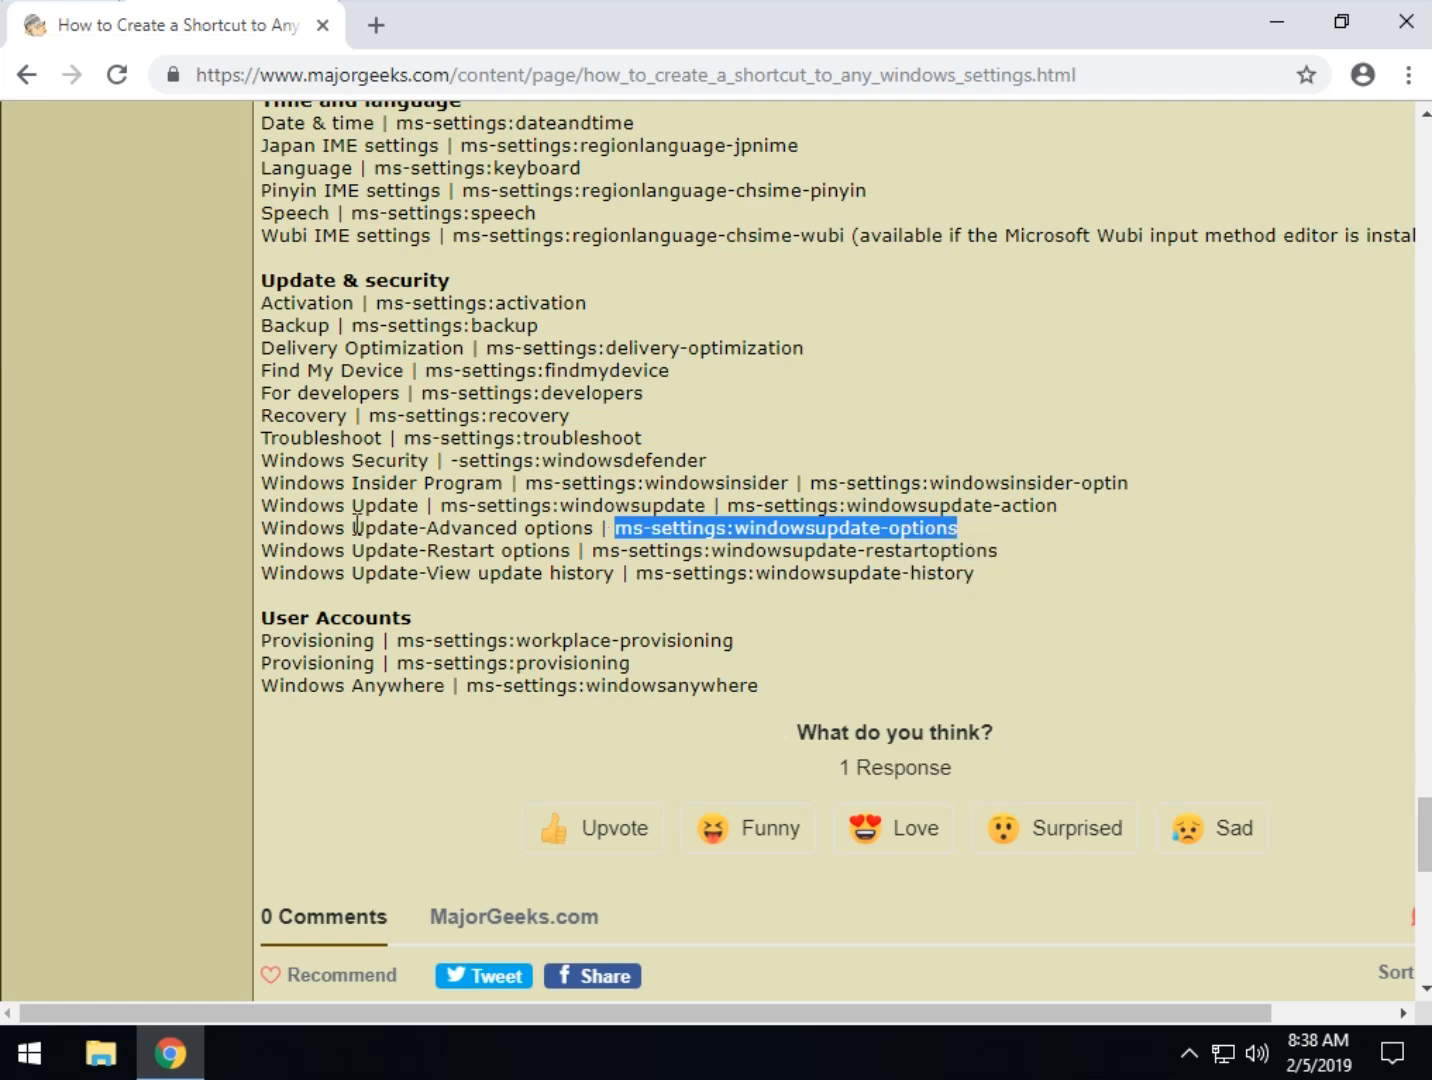
mouse_move(1276, 20)
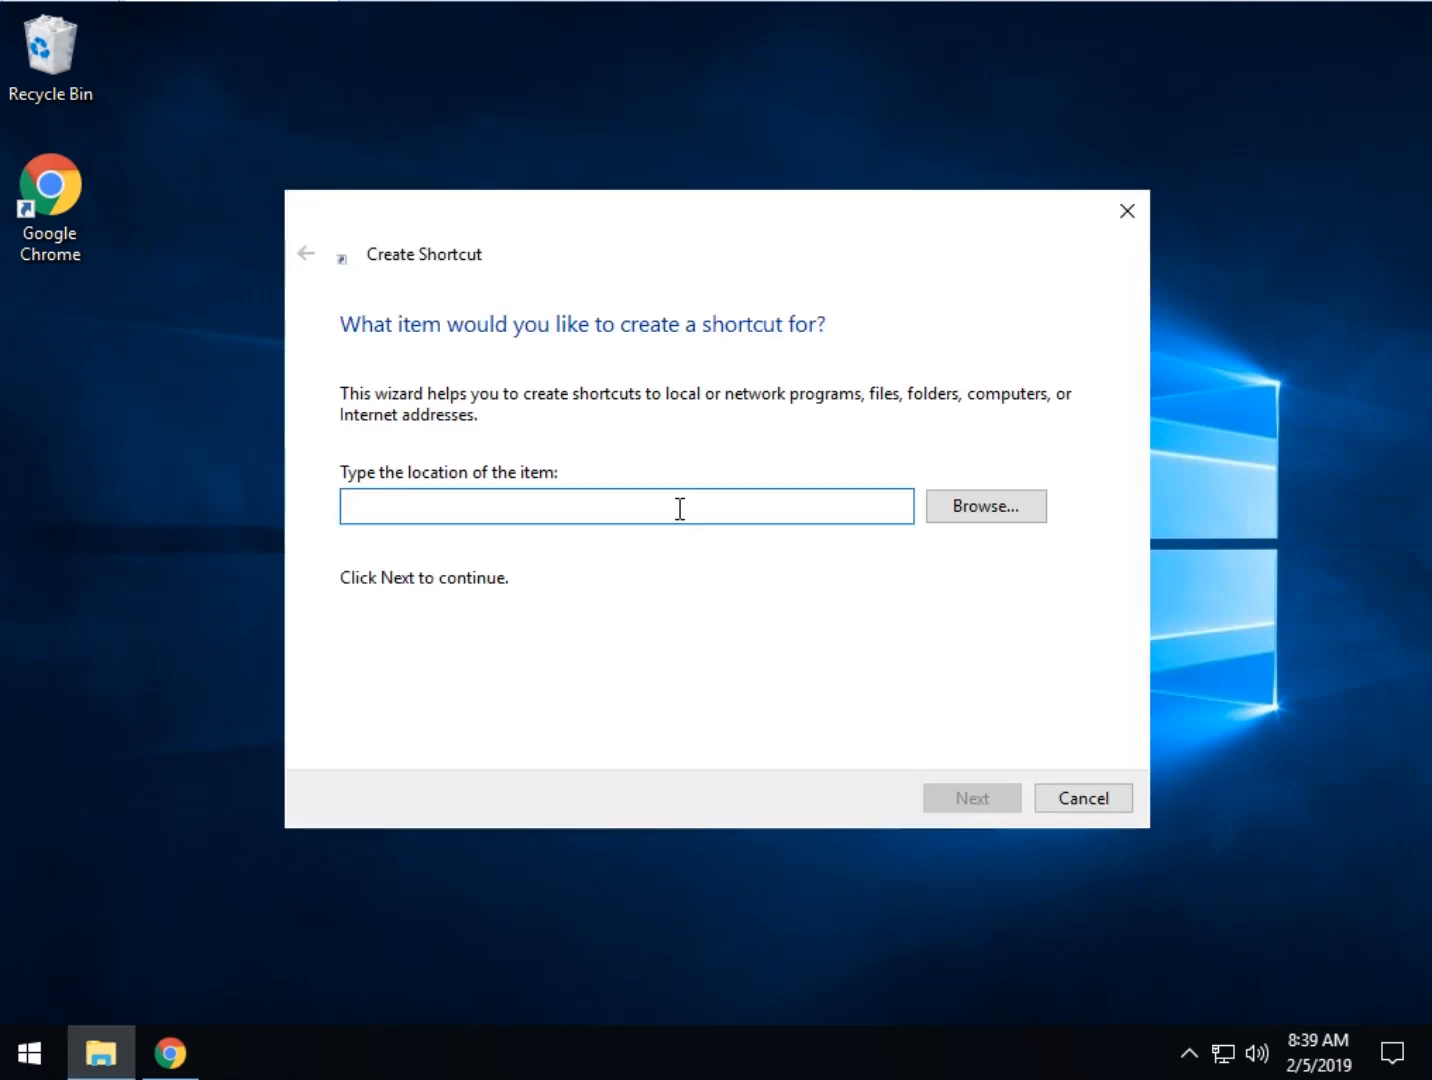
Create the shortcut to ms-settings:windowsupdate-options and name it Windows Update
text(ms-settings:windowsupdate-options)
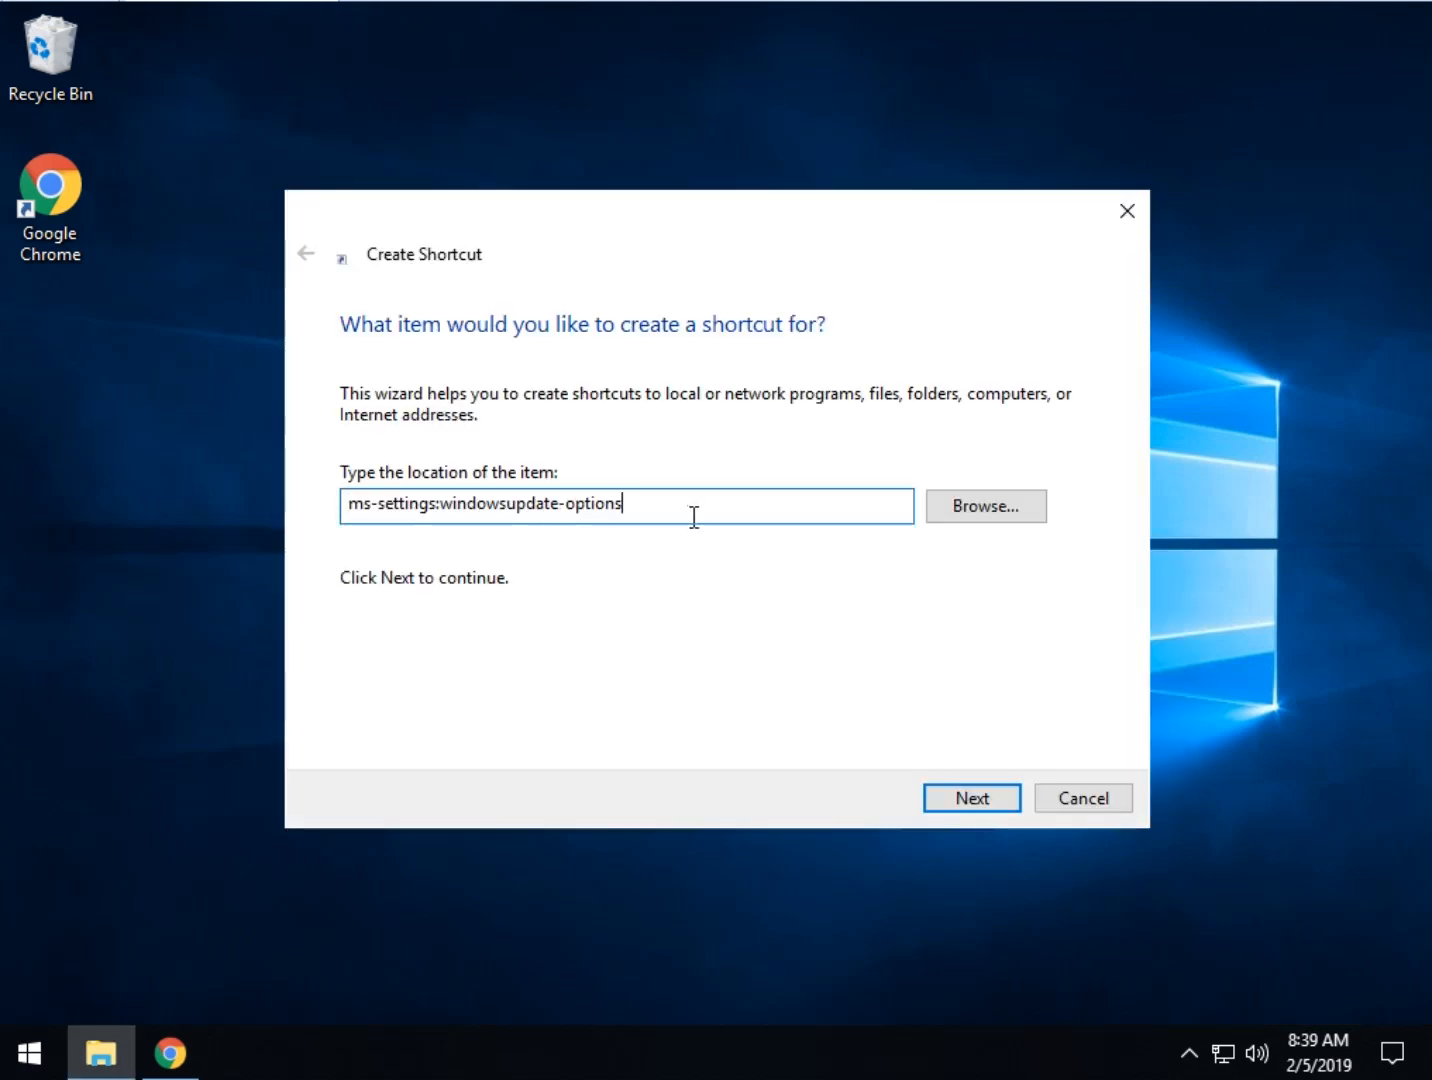
click(968, 796)
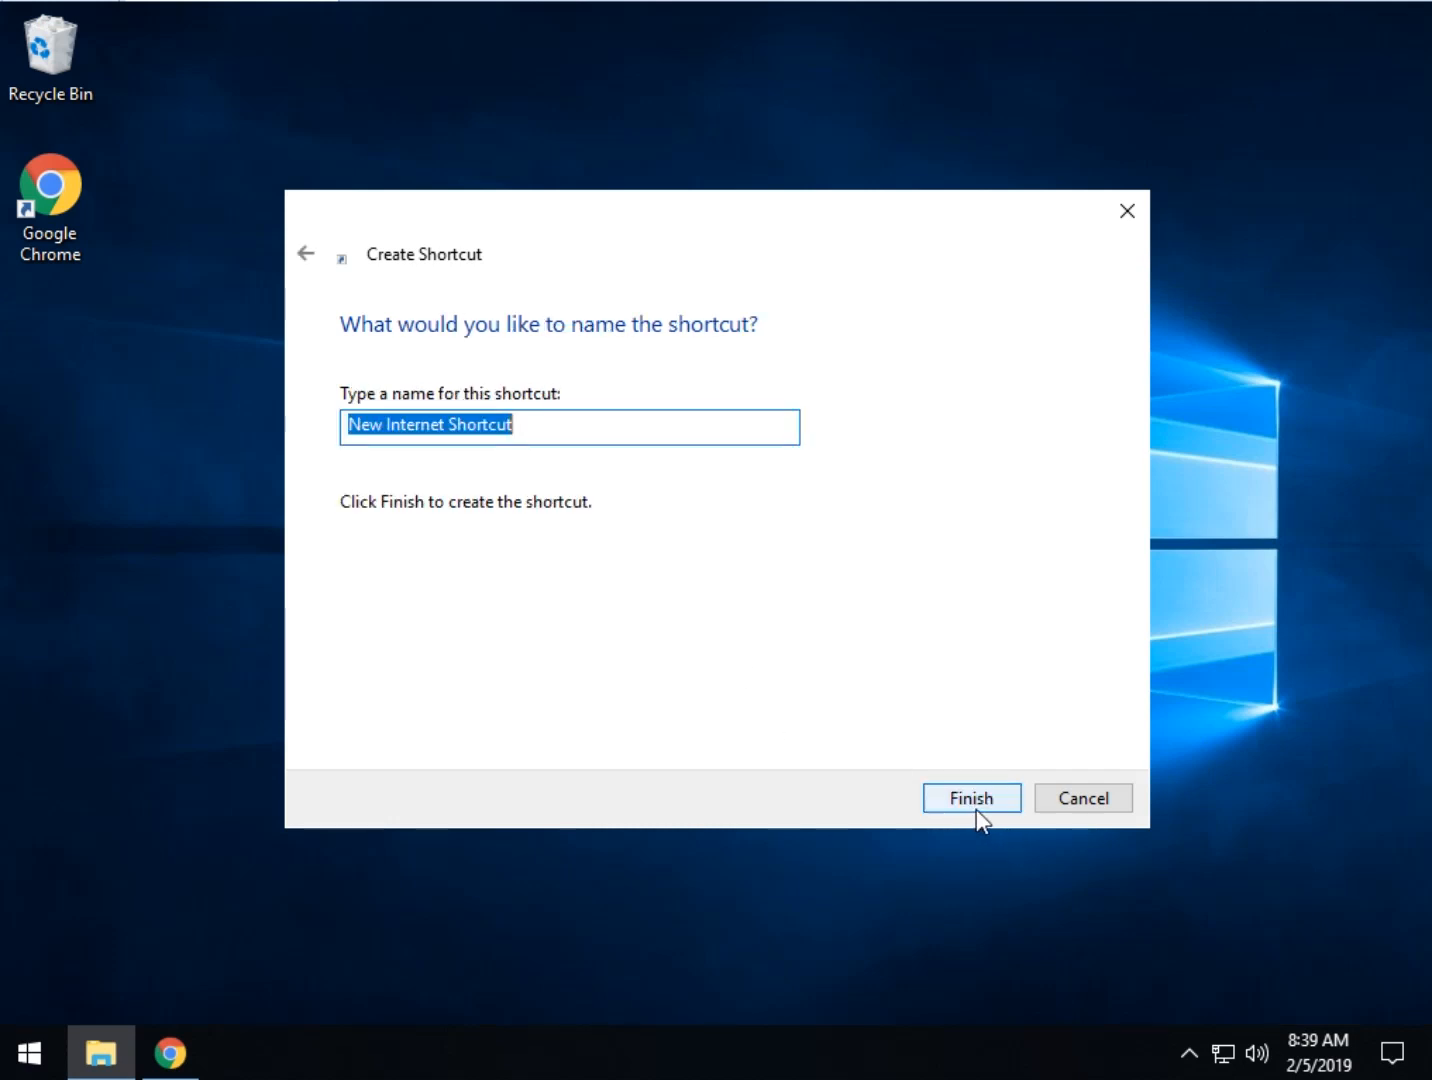
mouse_move(610, 512)
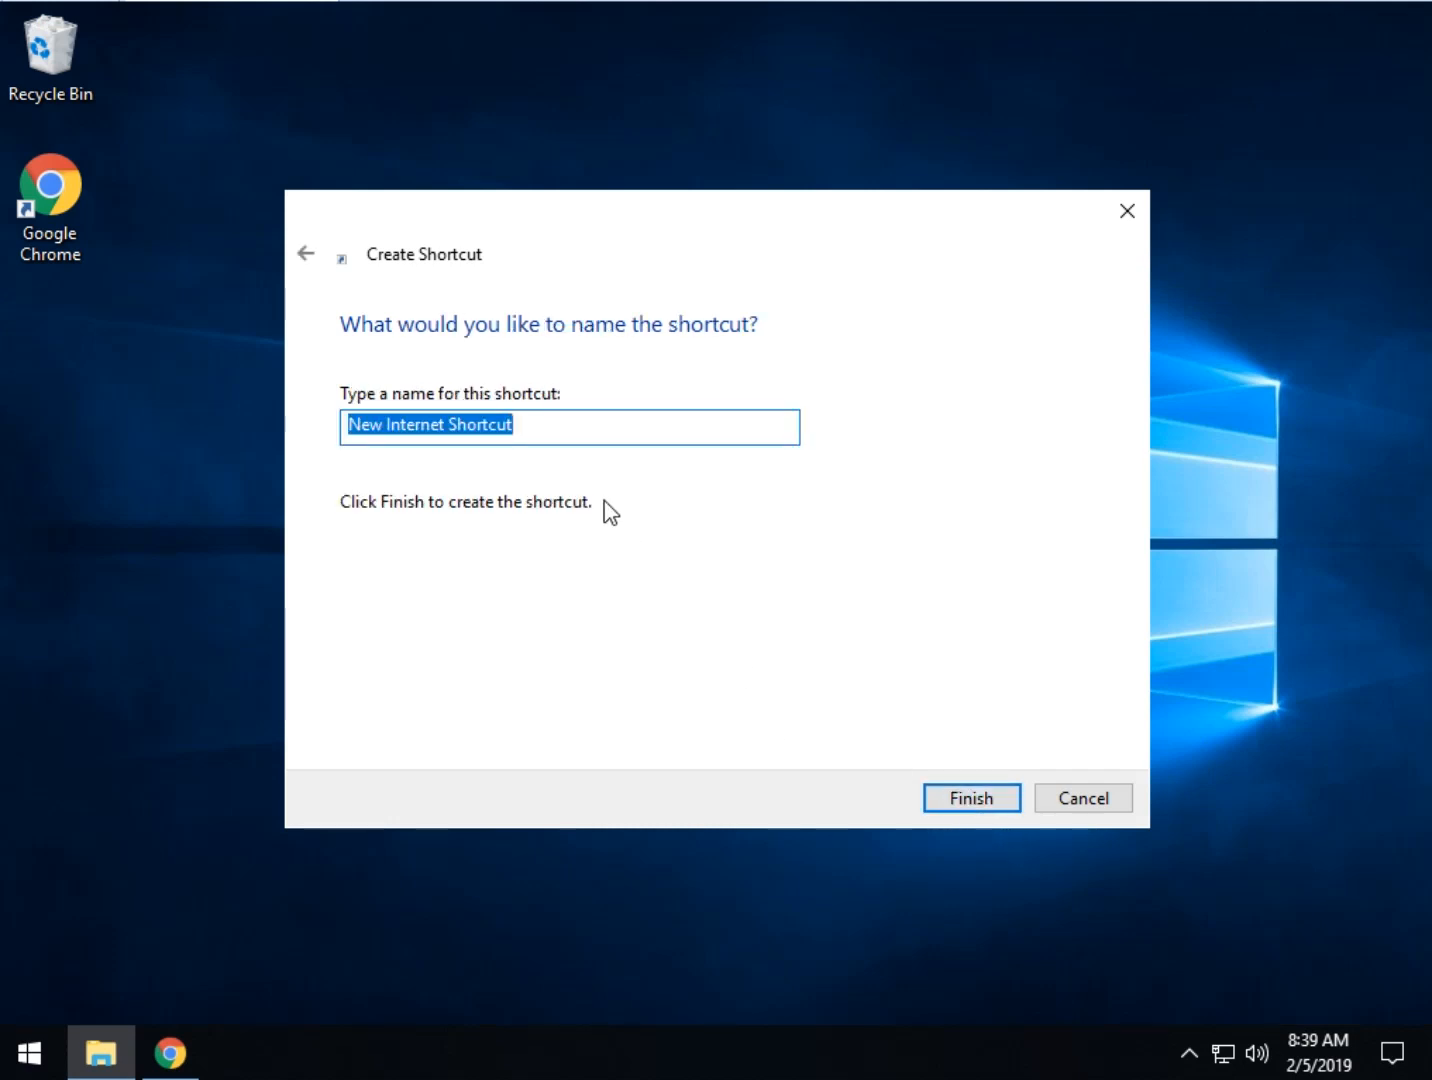
text(Windows Upd)
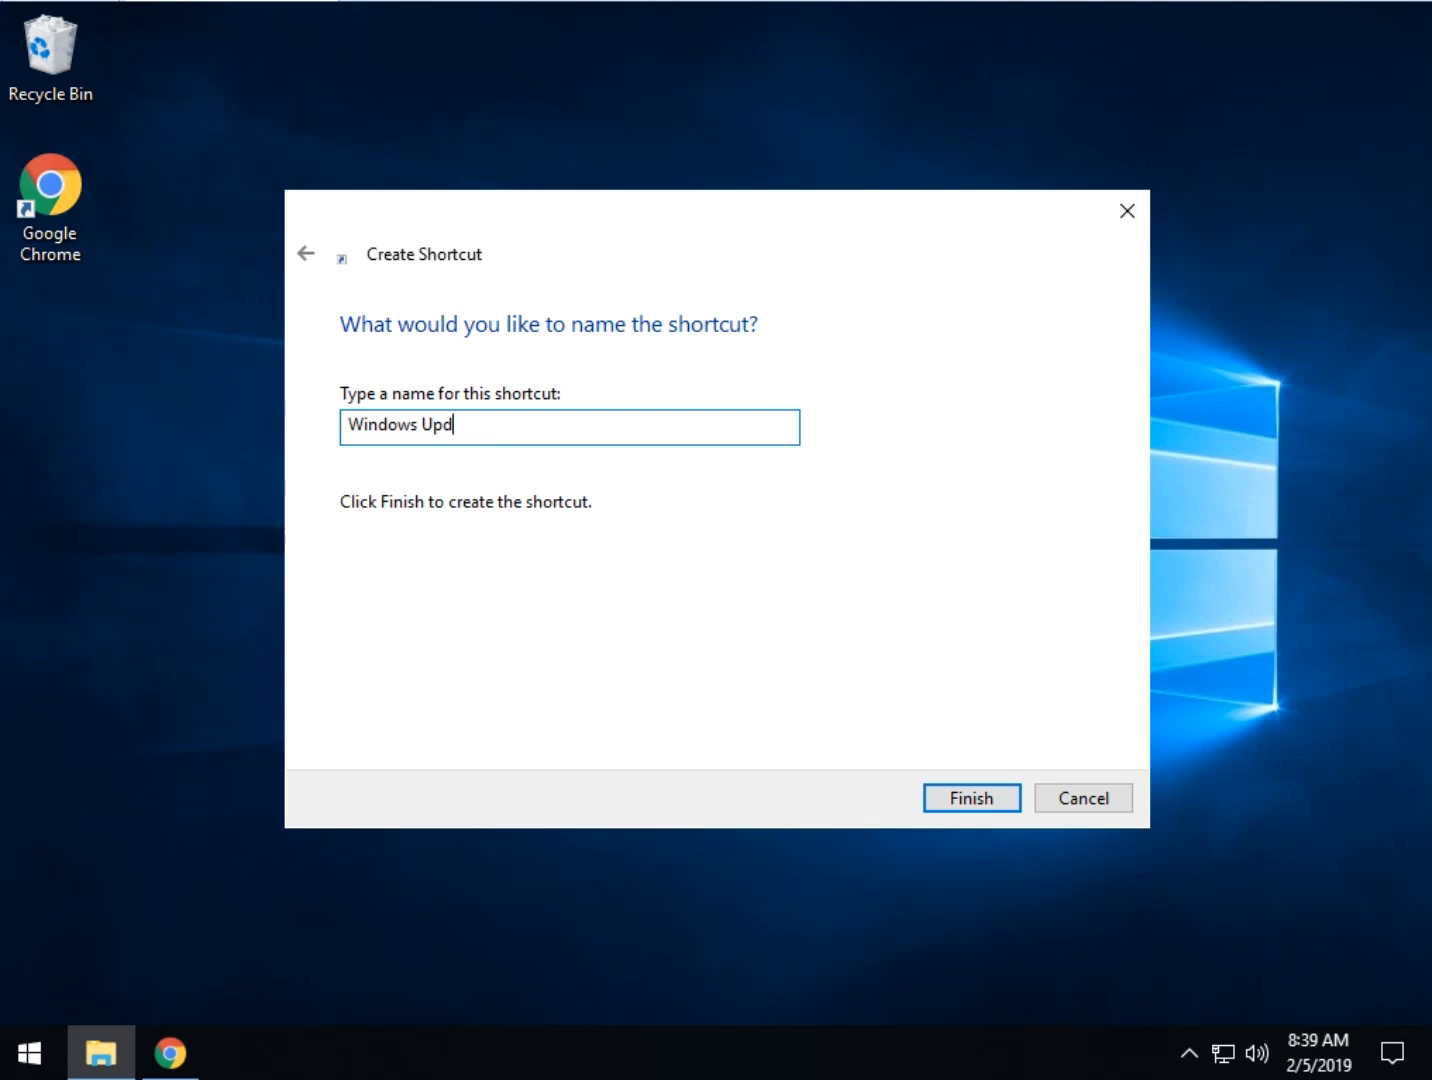
click(968, 796)
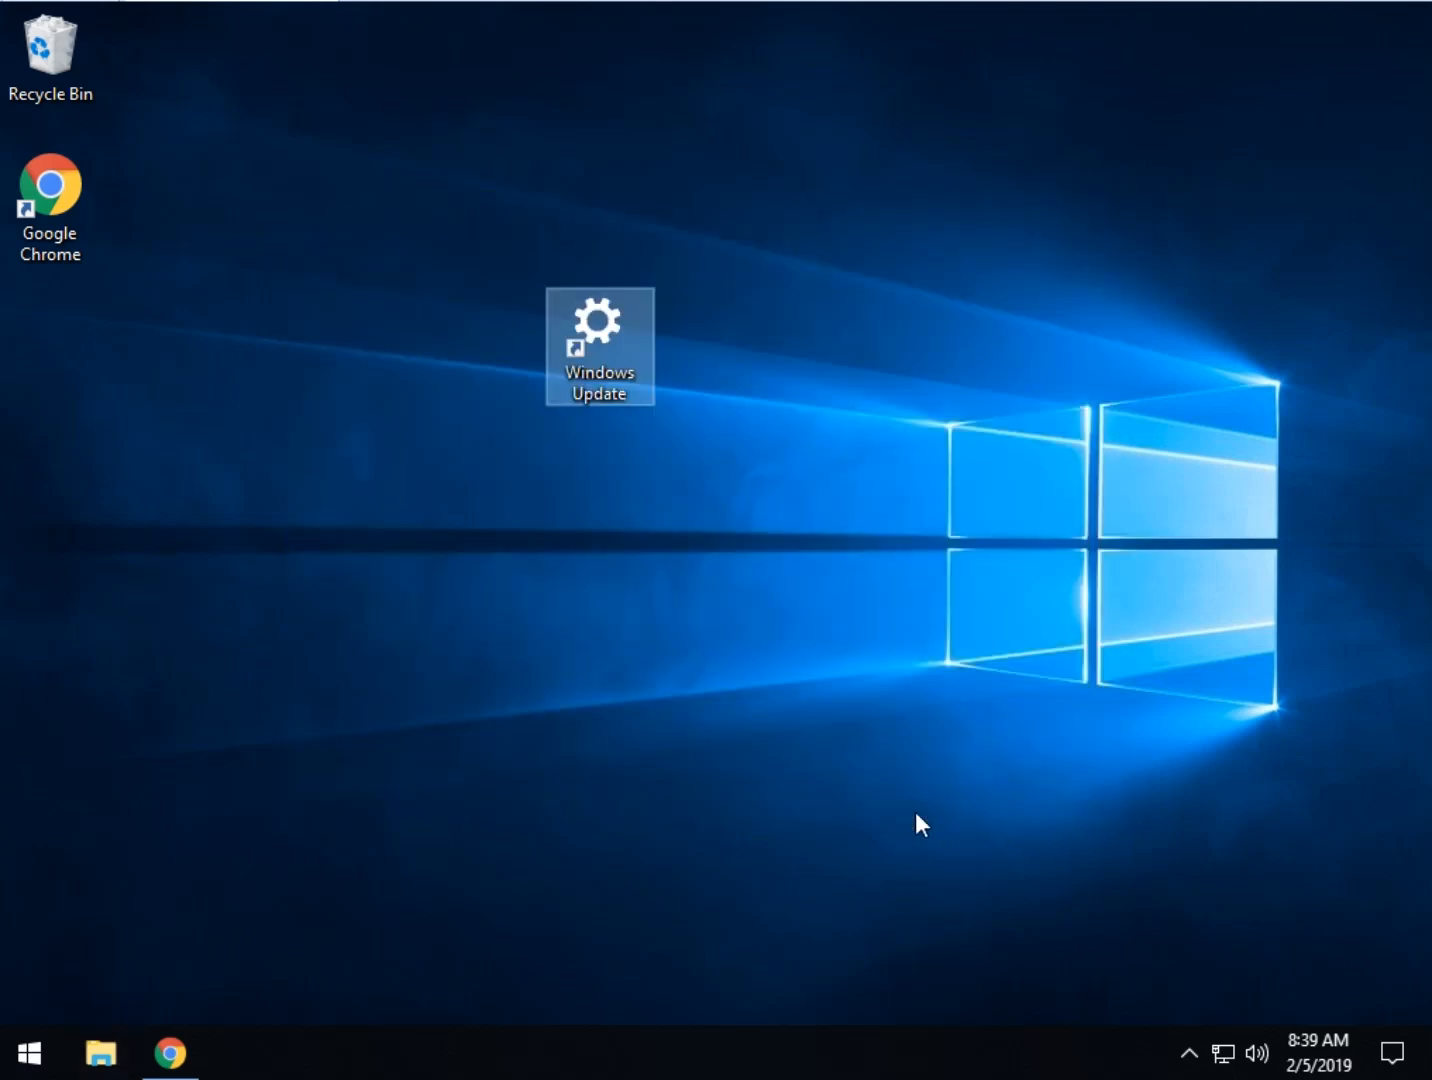
mouse_move(590, 344)
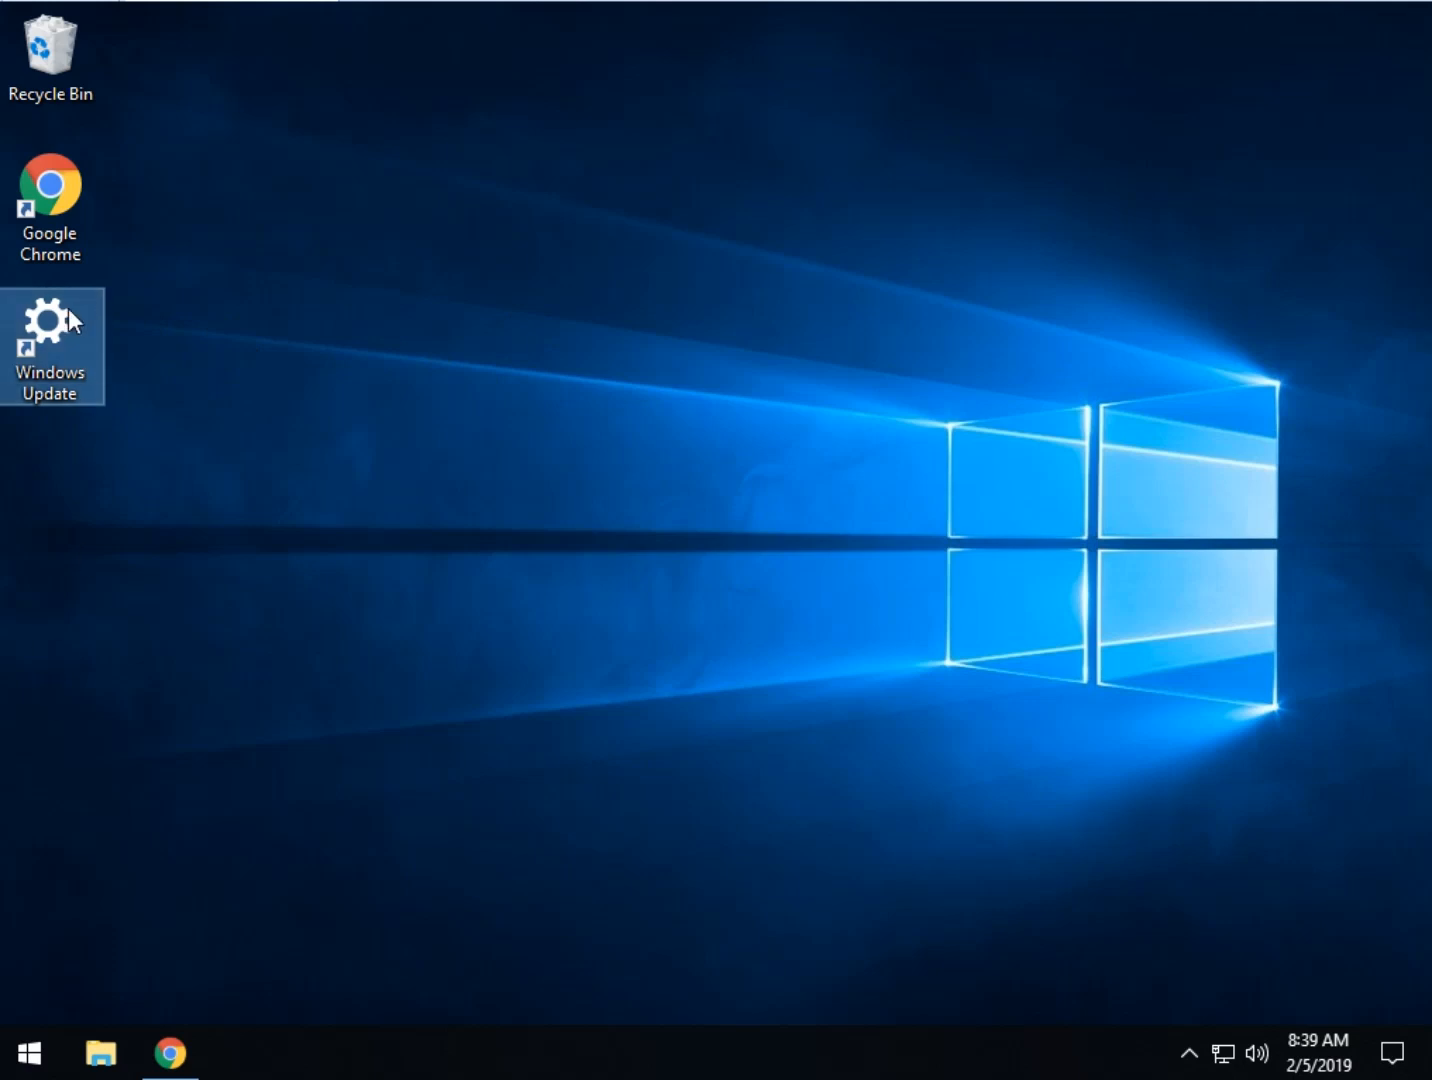
double_click(50, 330)
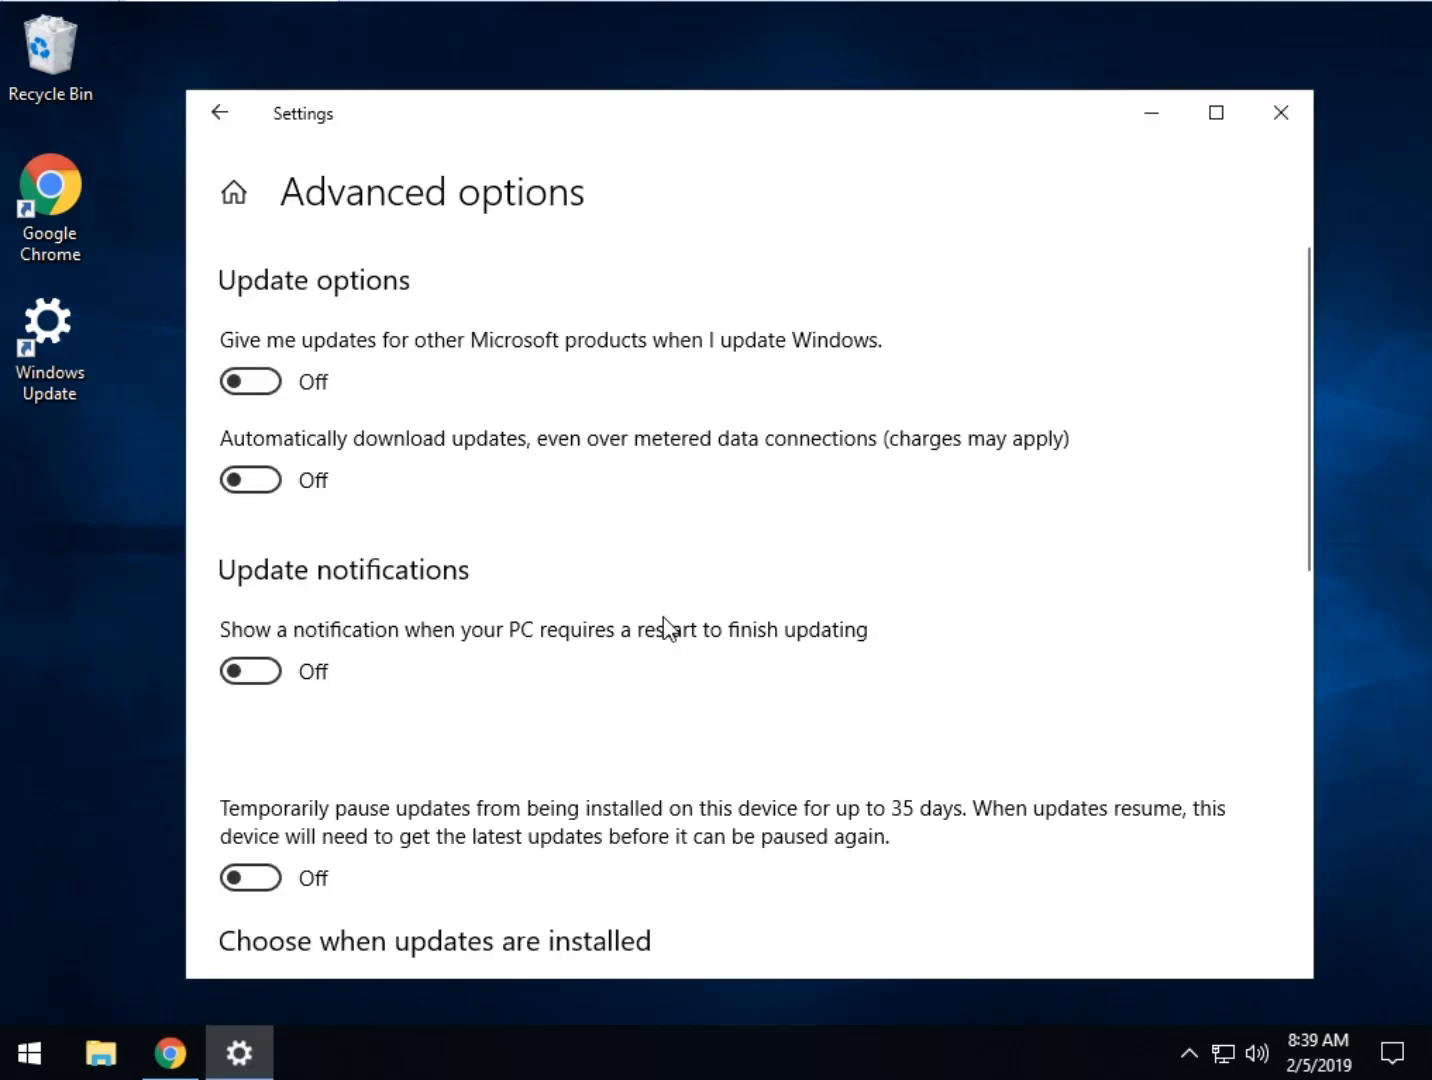
mouse_move(484, 554)
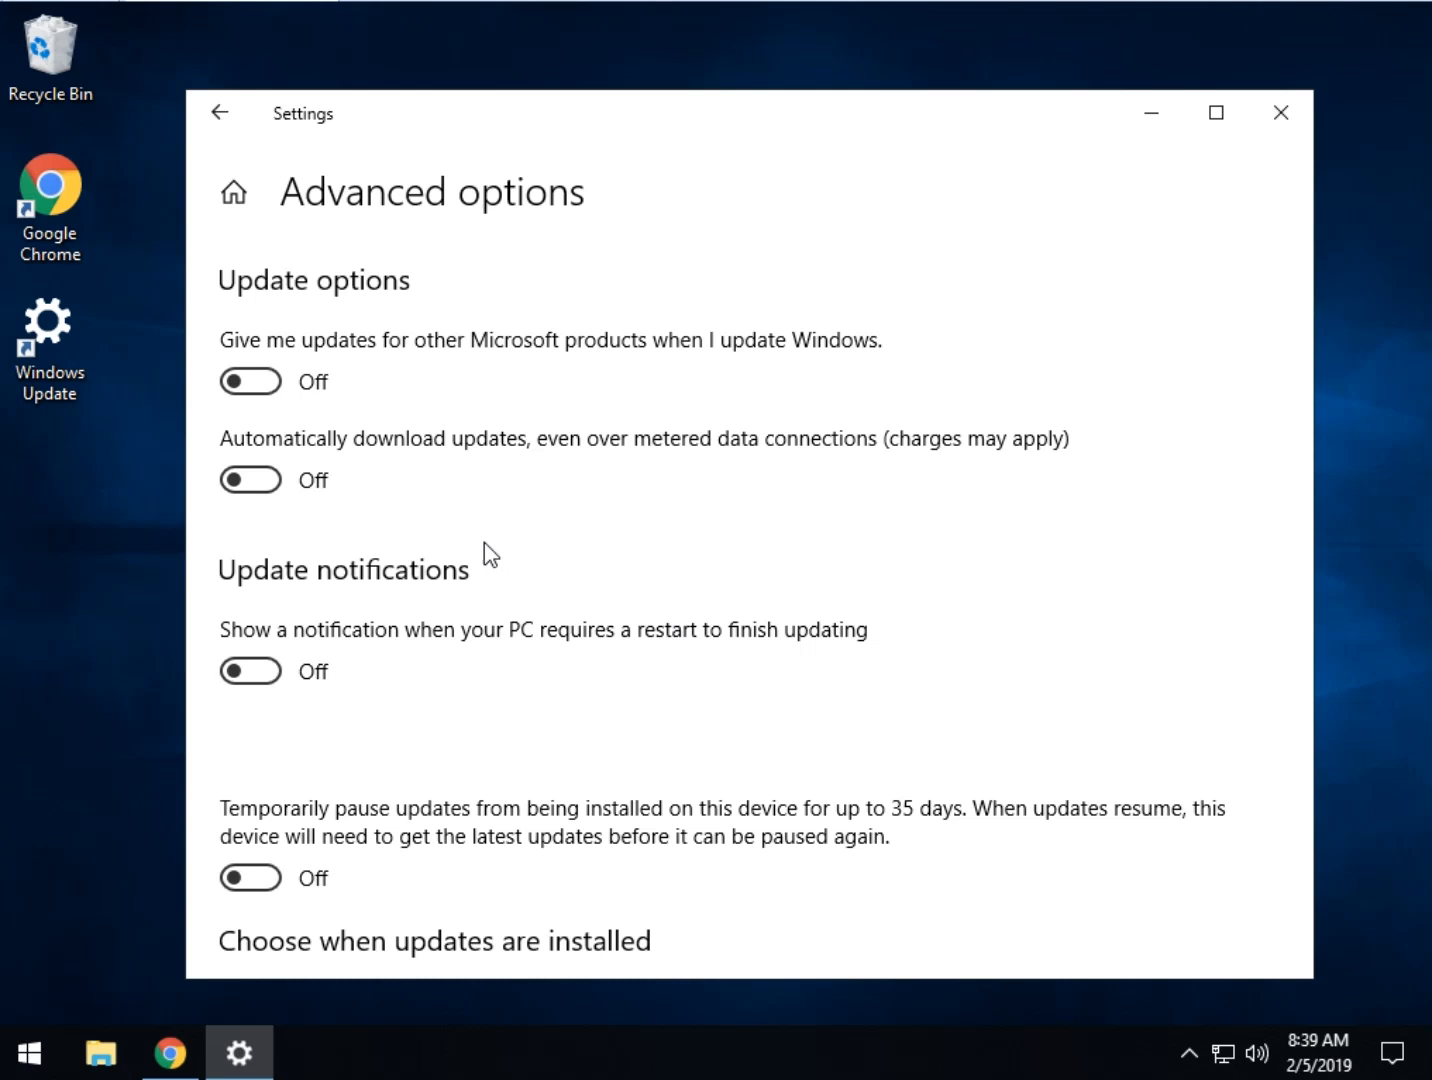
click(28, 1052)
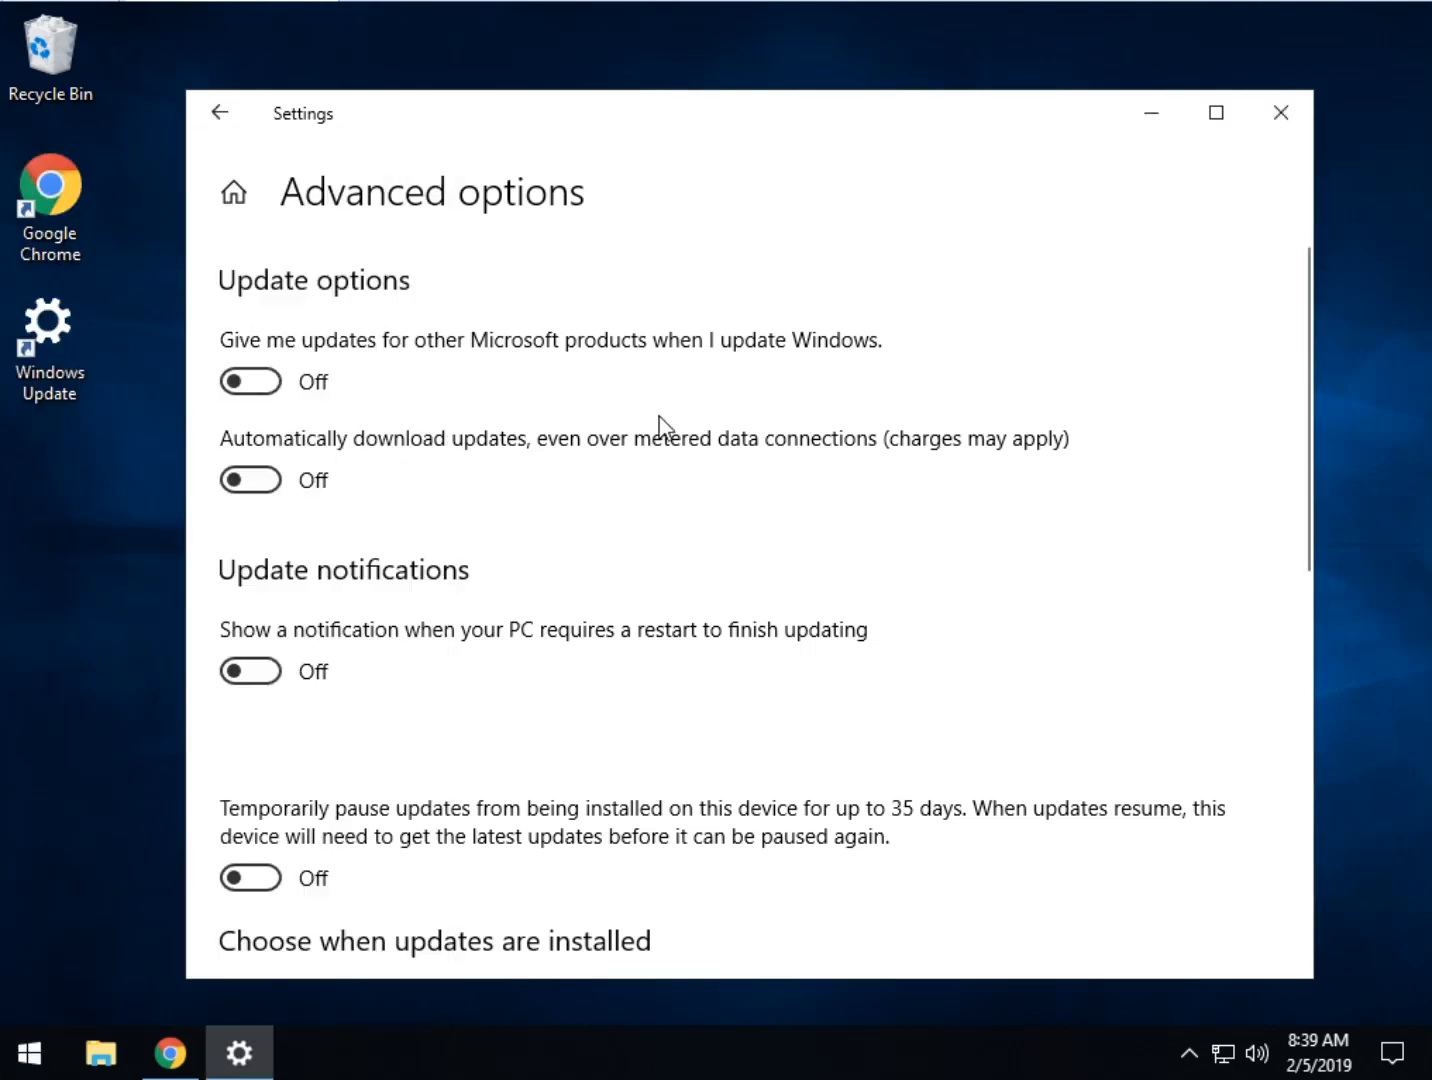
mouse_move(80, 908)
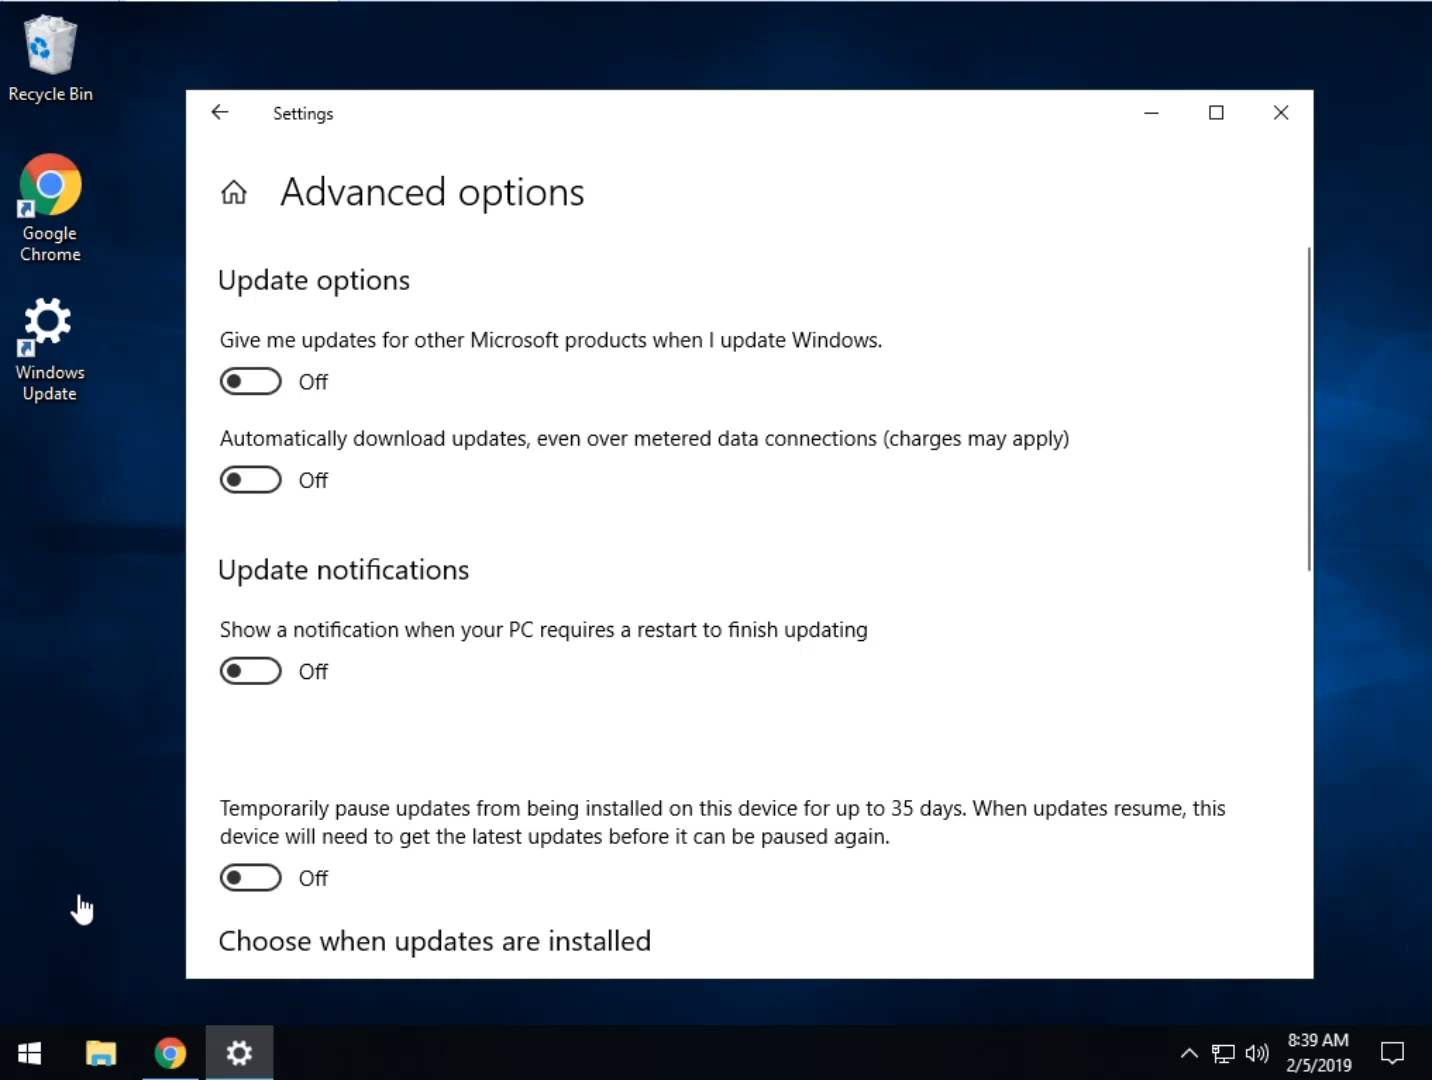
mouse_move(144, 360)
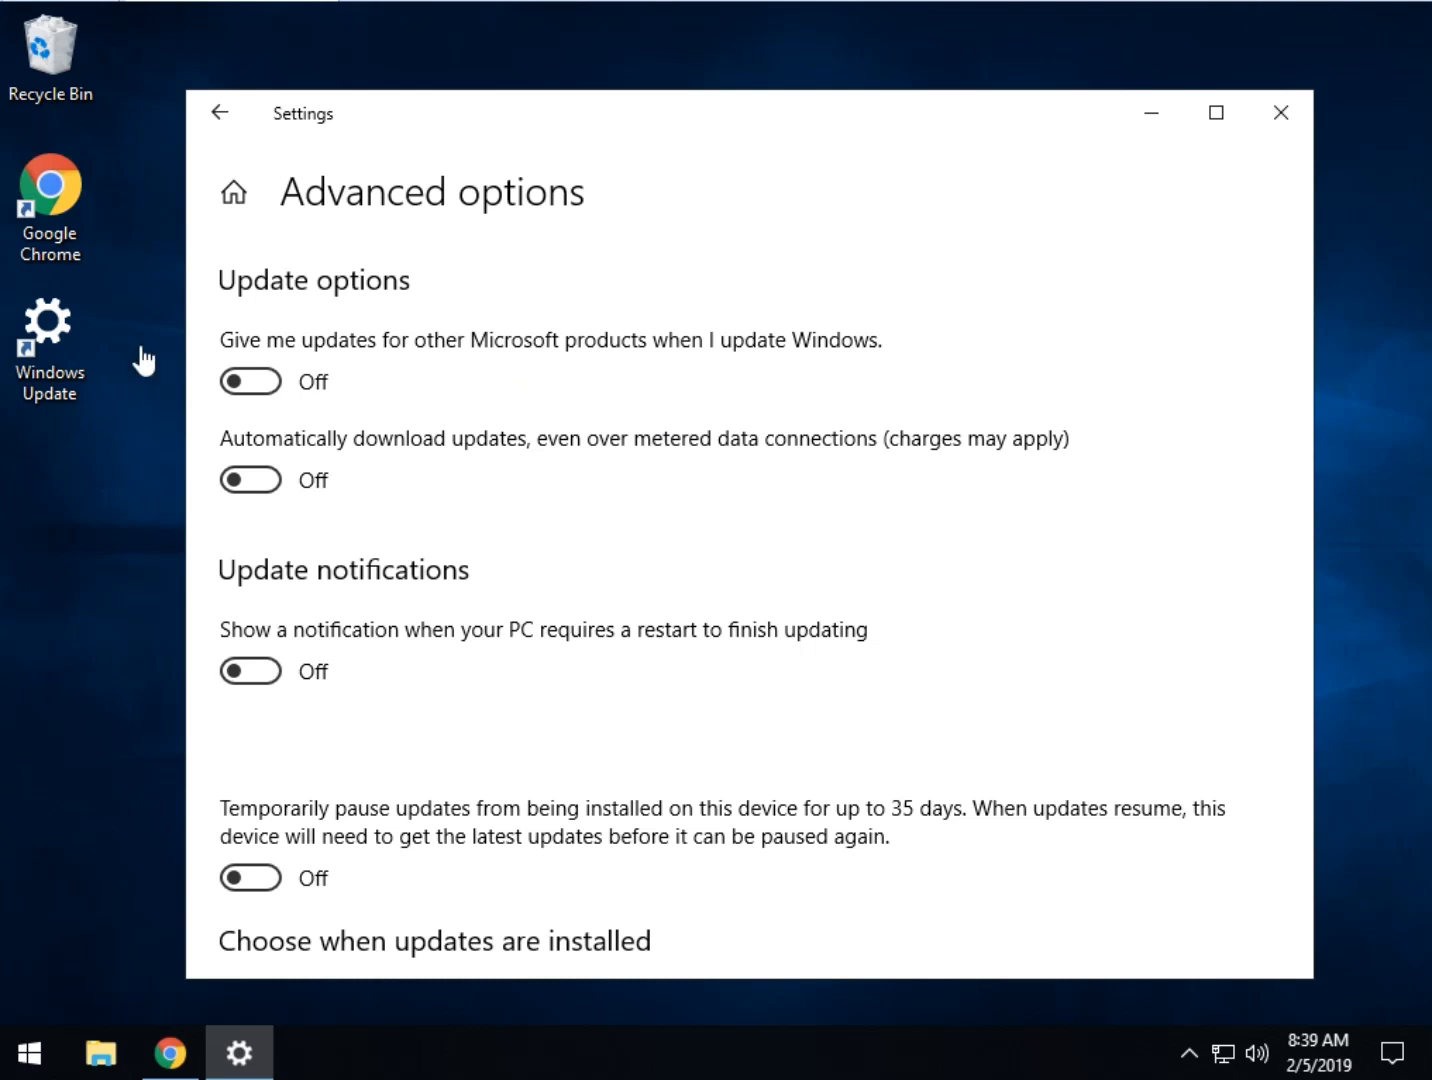
click(1278, 112)
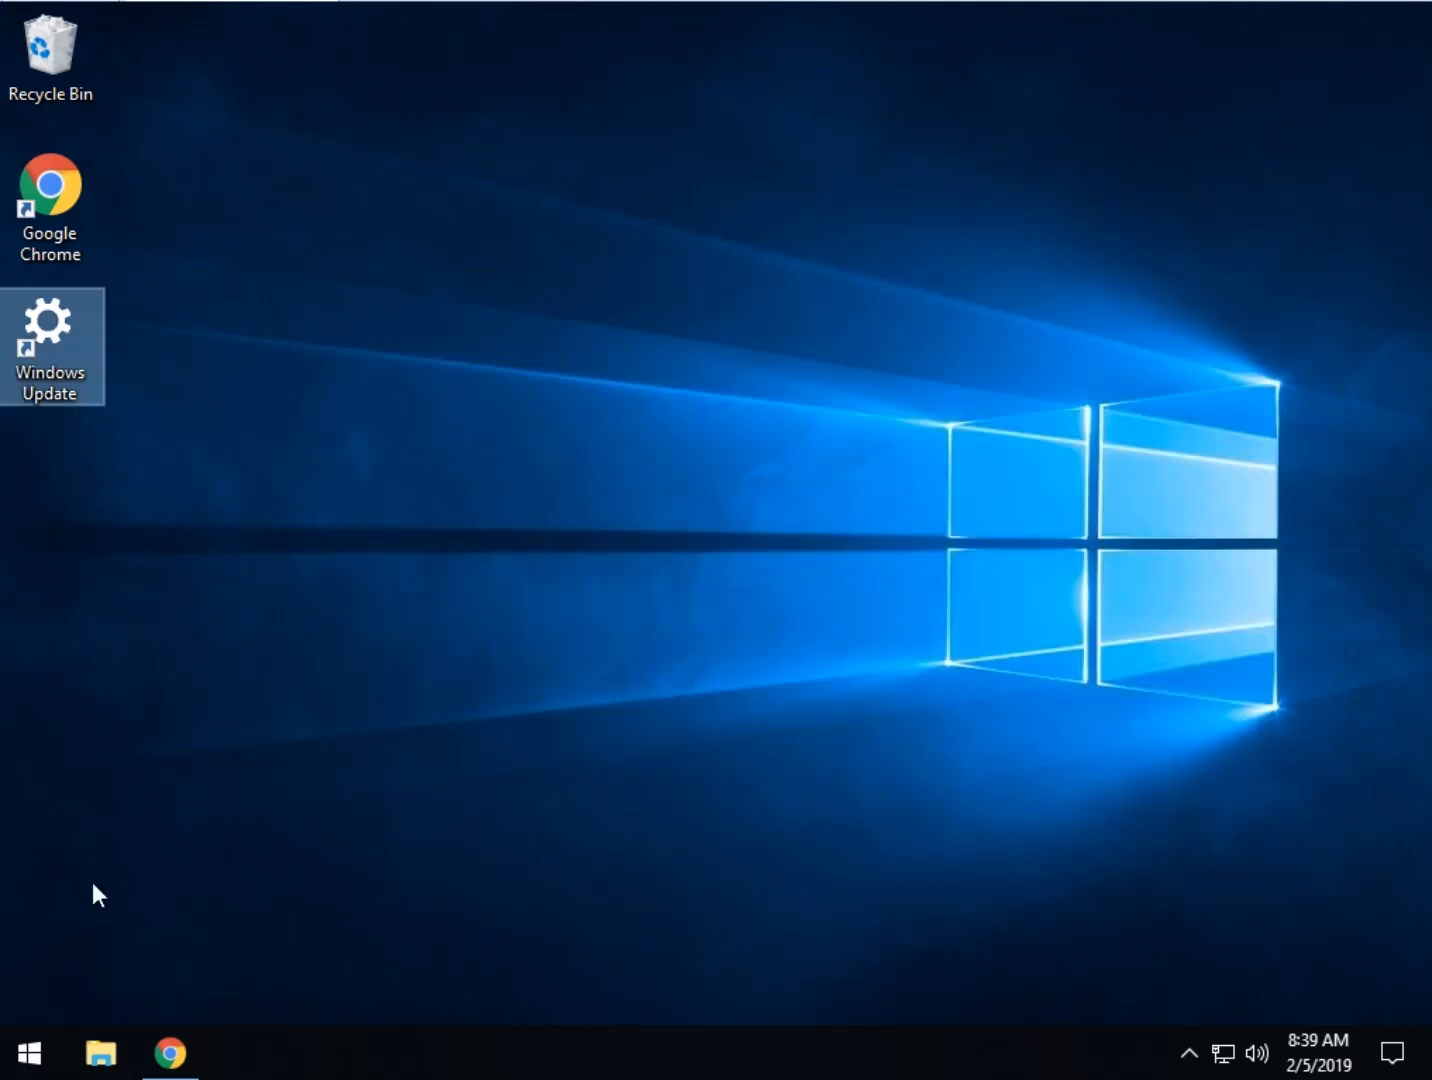
Launch Settings from Start and go to Update & Security's Windows Update page
click(28, 1052)
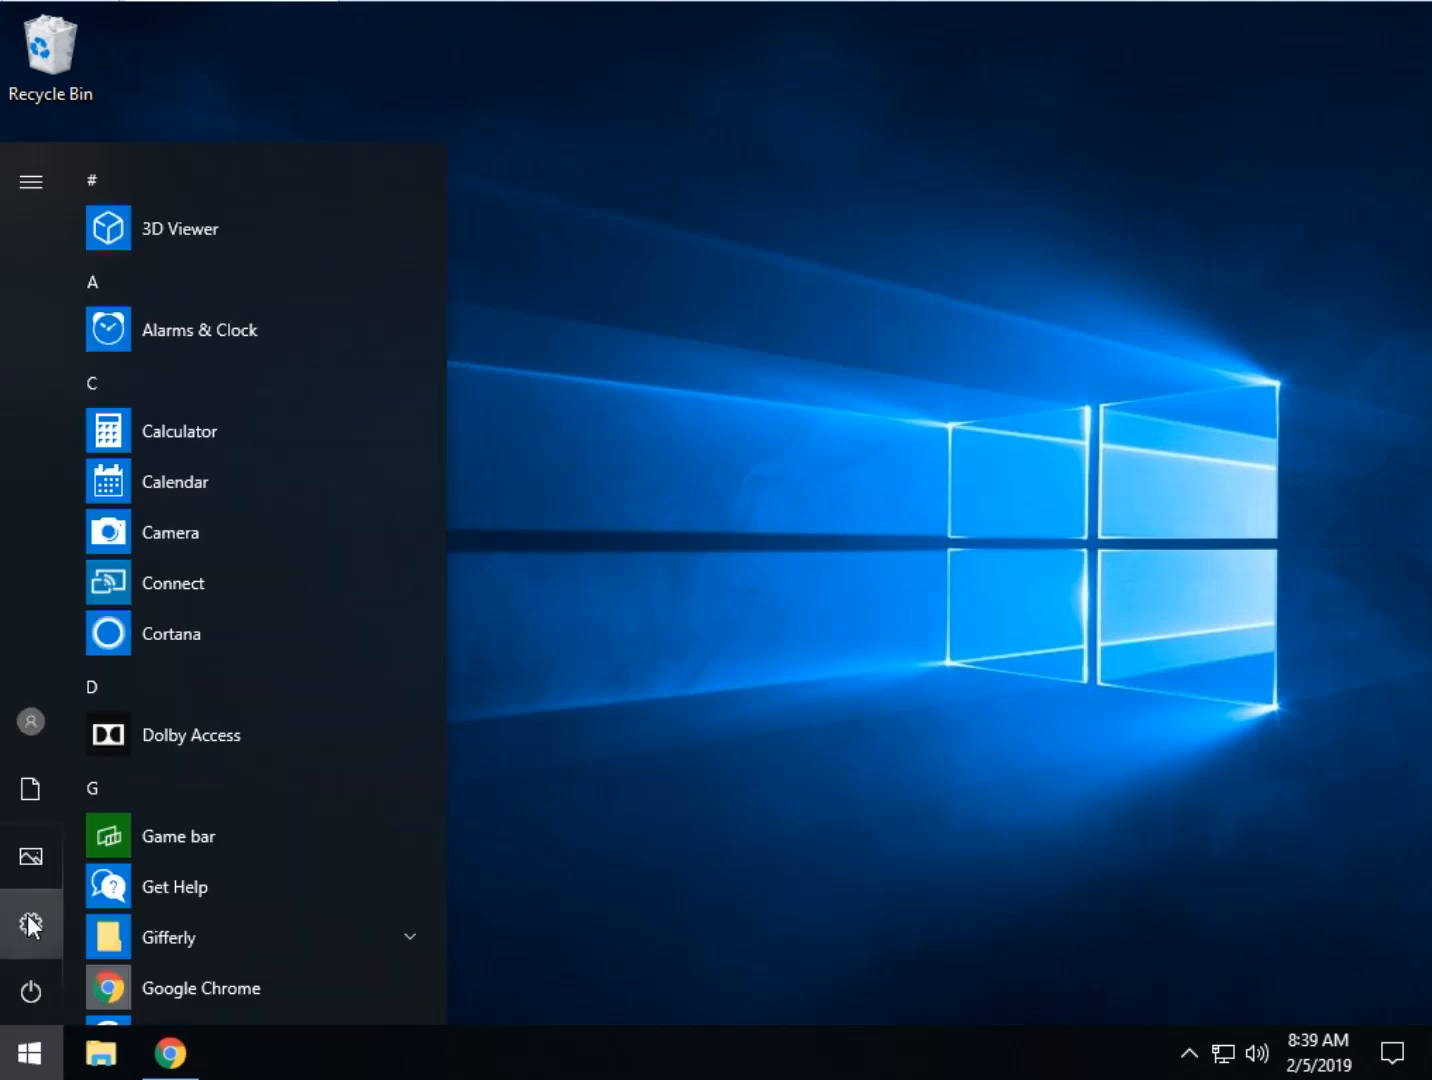
click(30, 924)
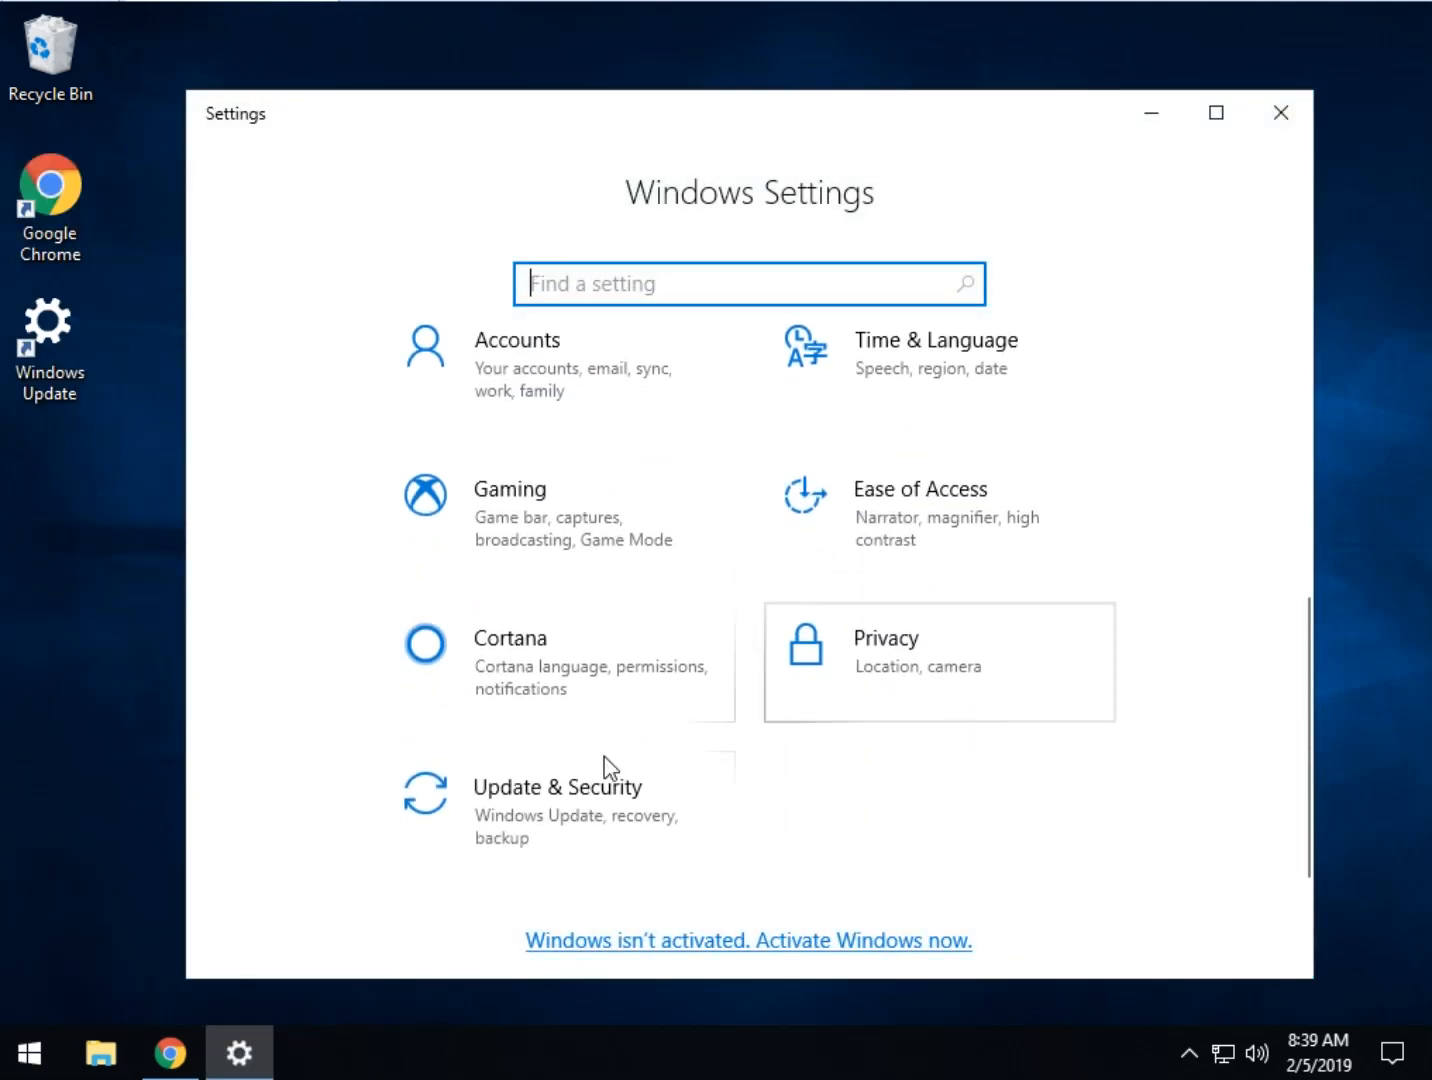
click(556, 788)
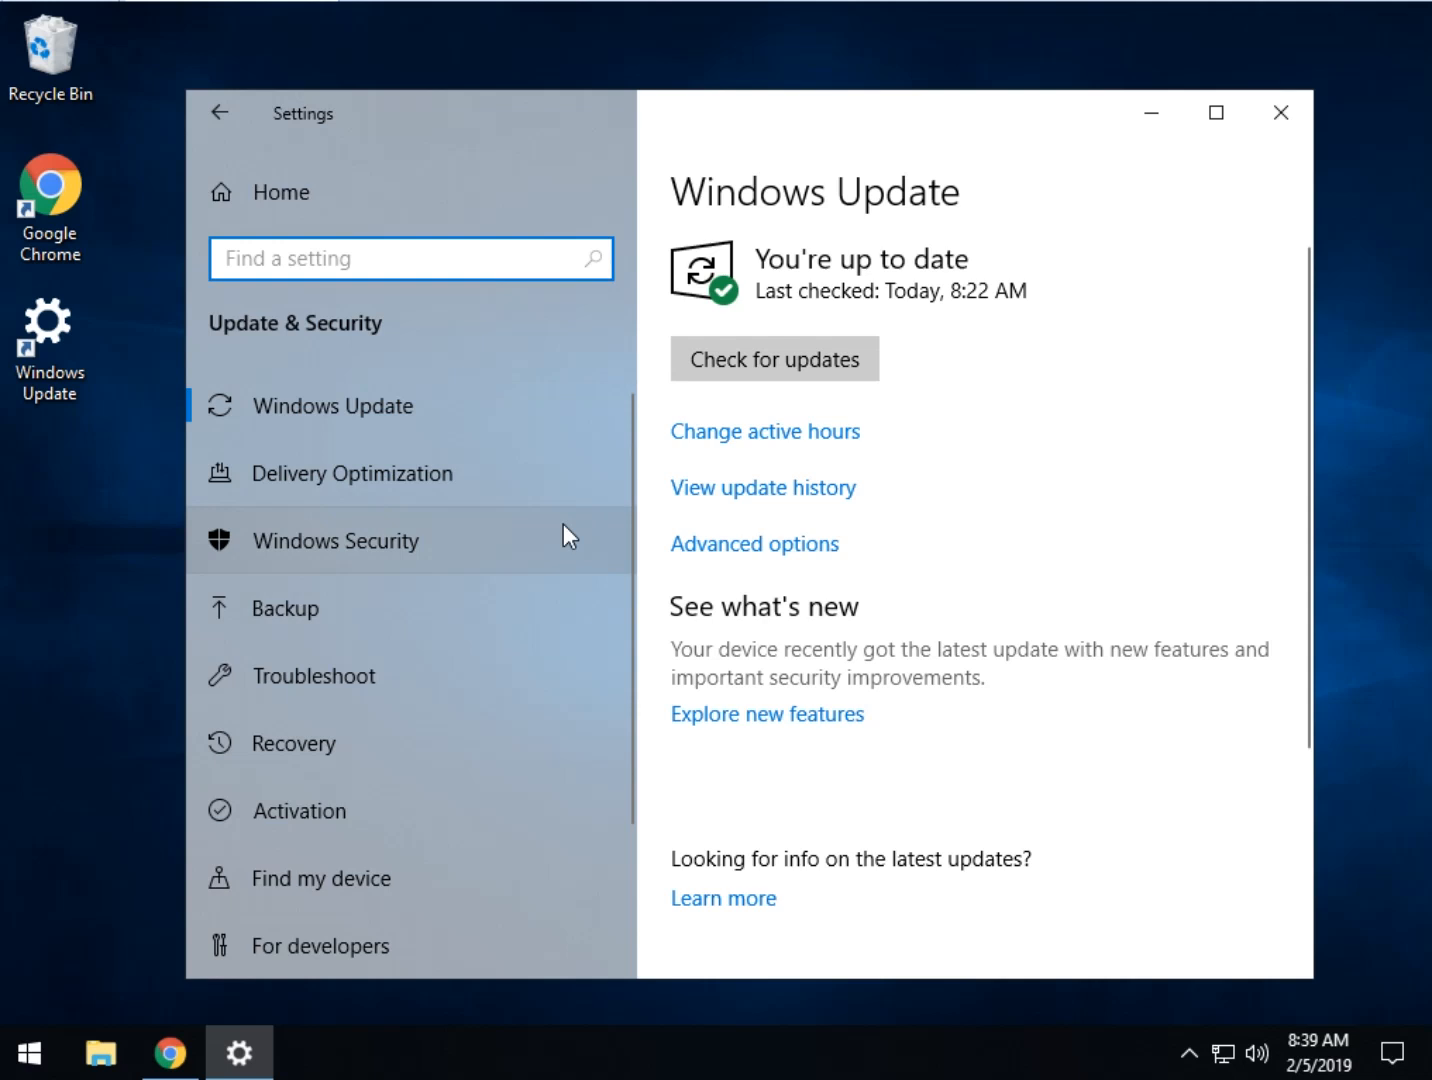
scroll(down, 3)
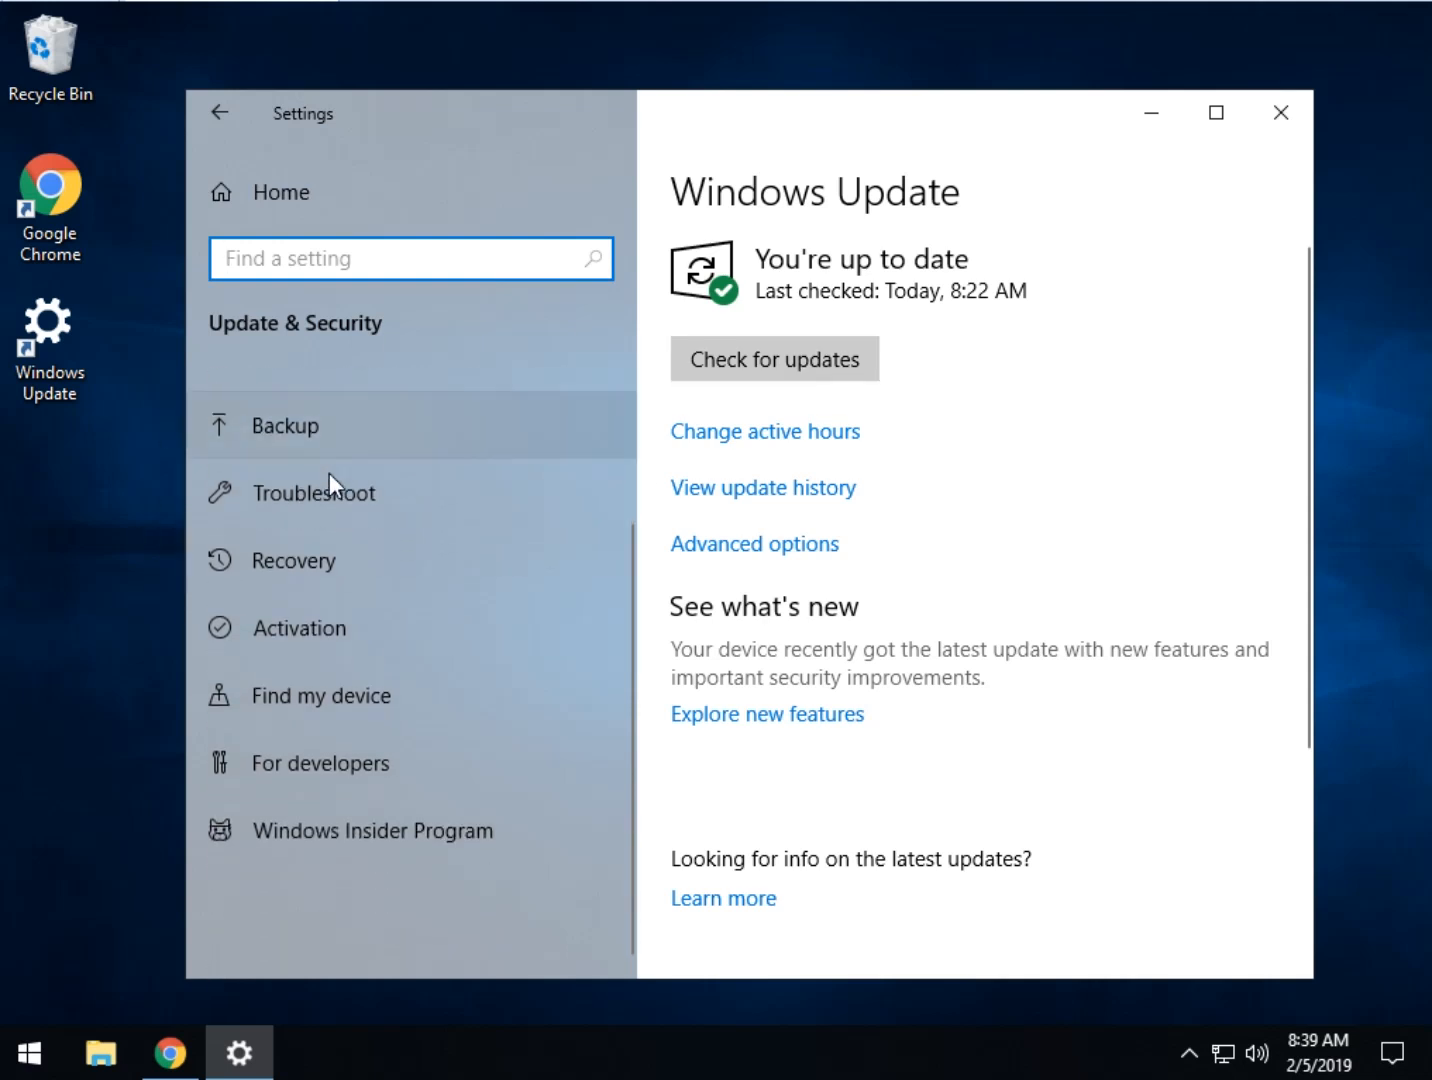
mouse_move(384, 582)
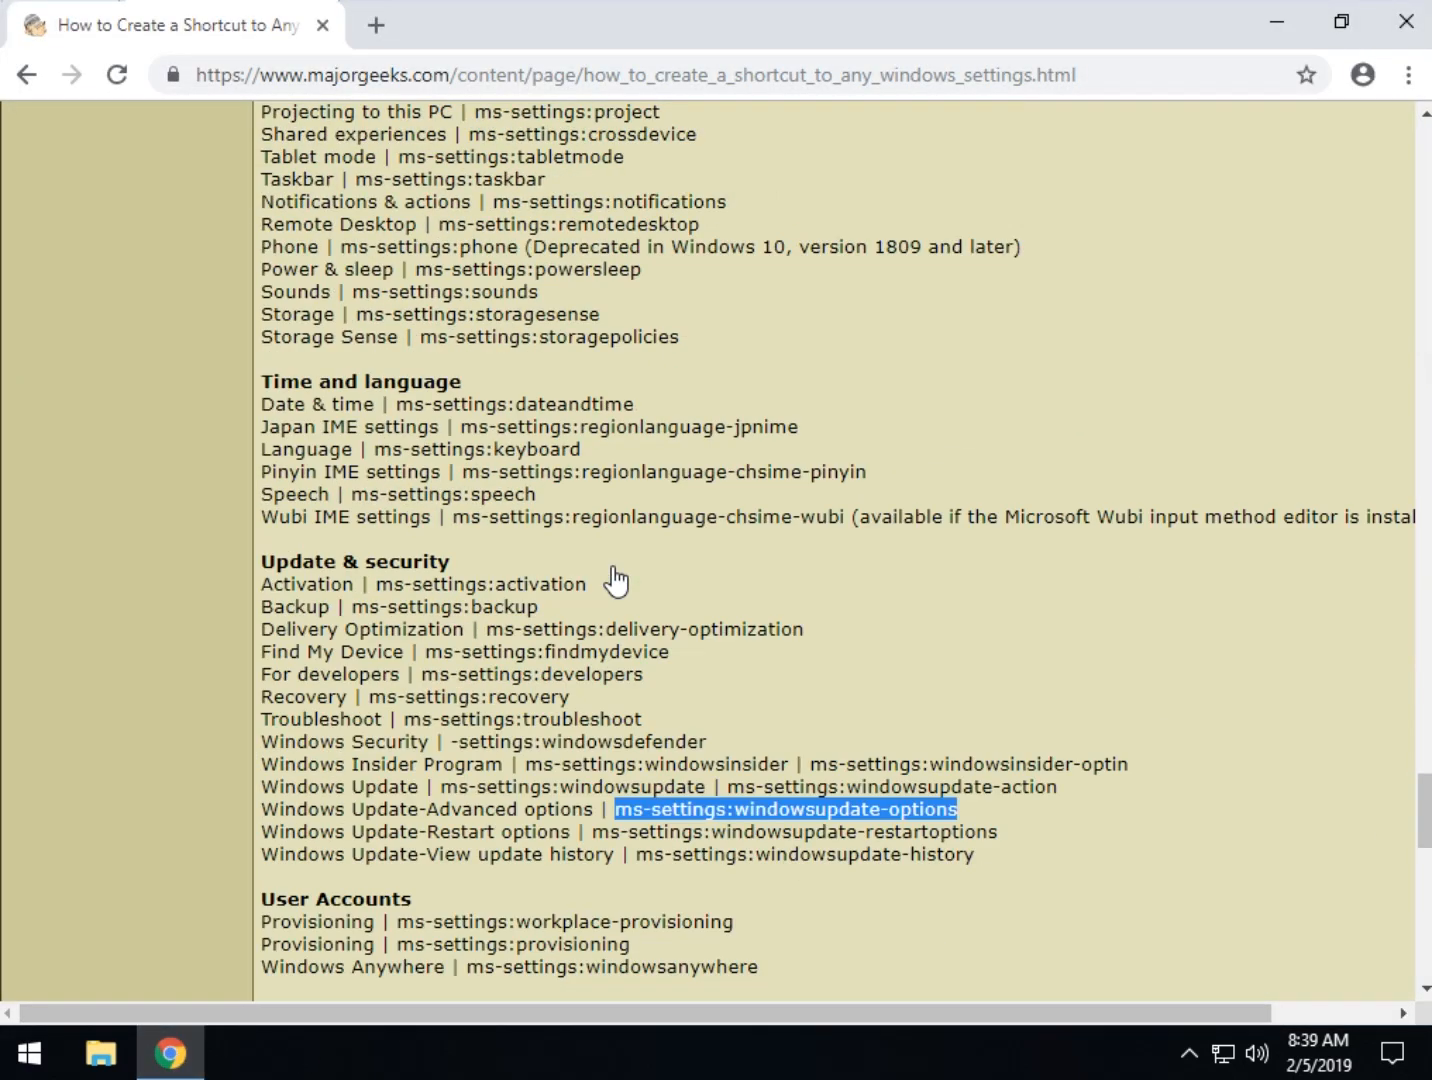
scroll(up, 3)
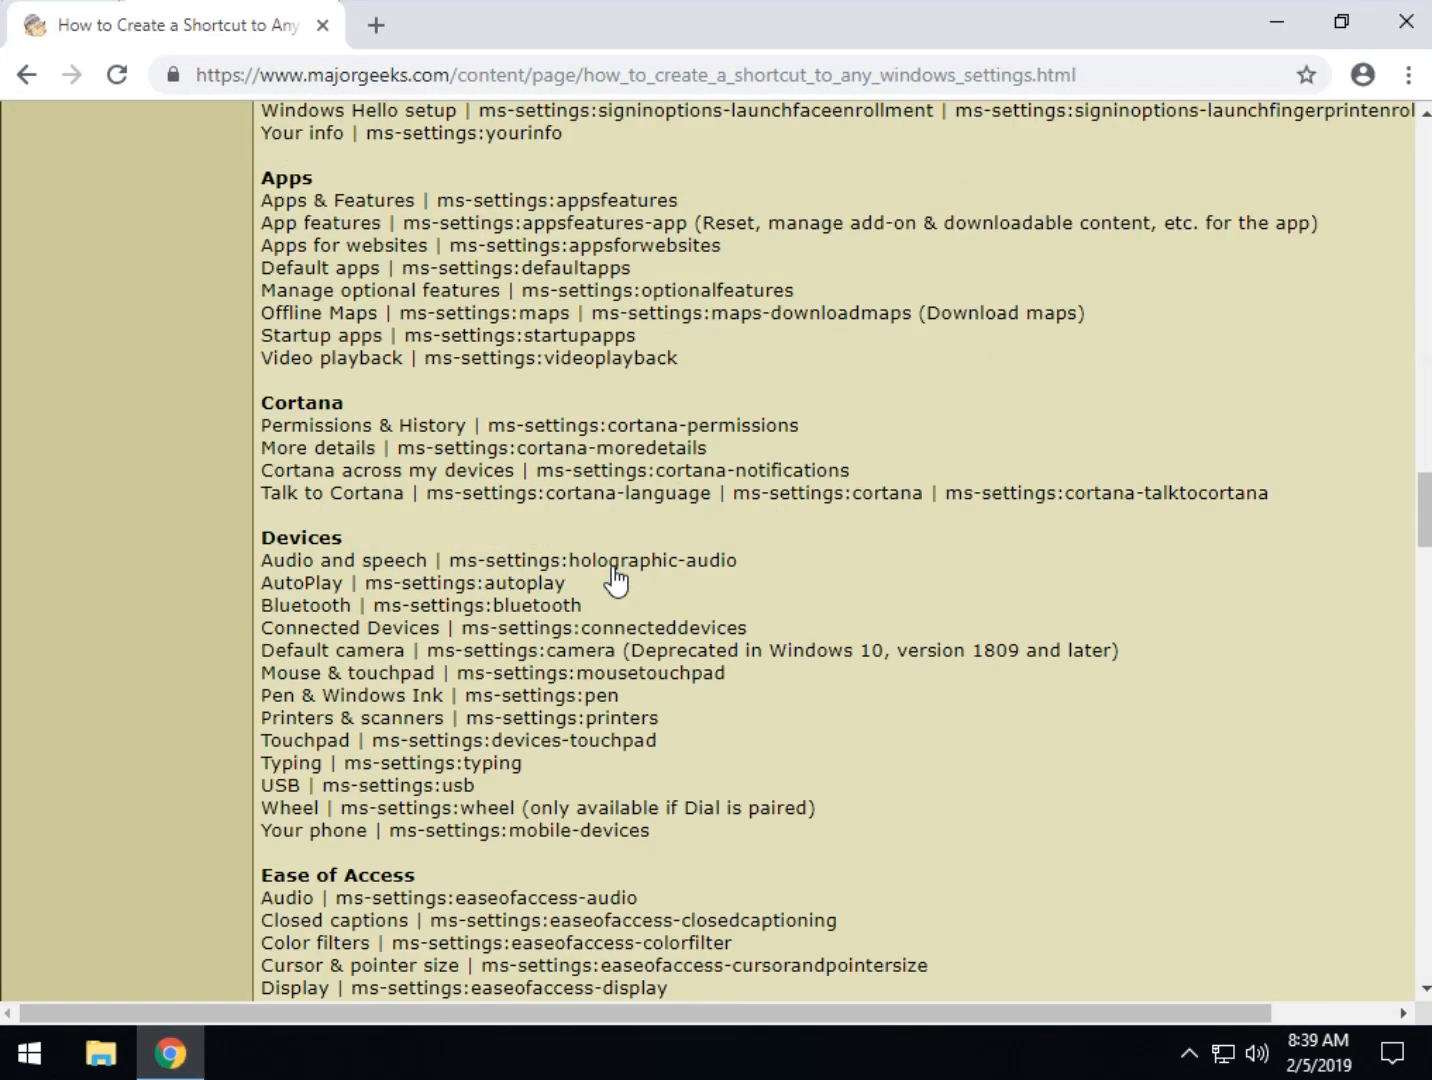
scroll(up, 3)
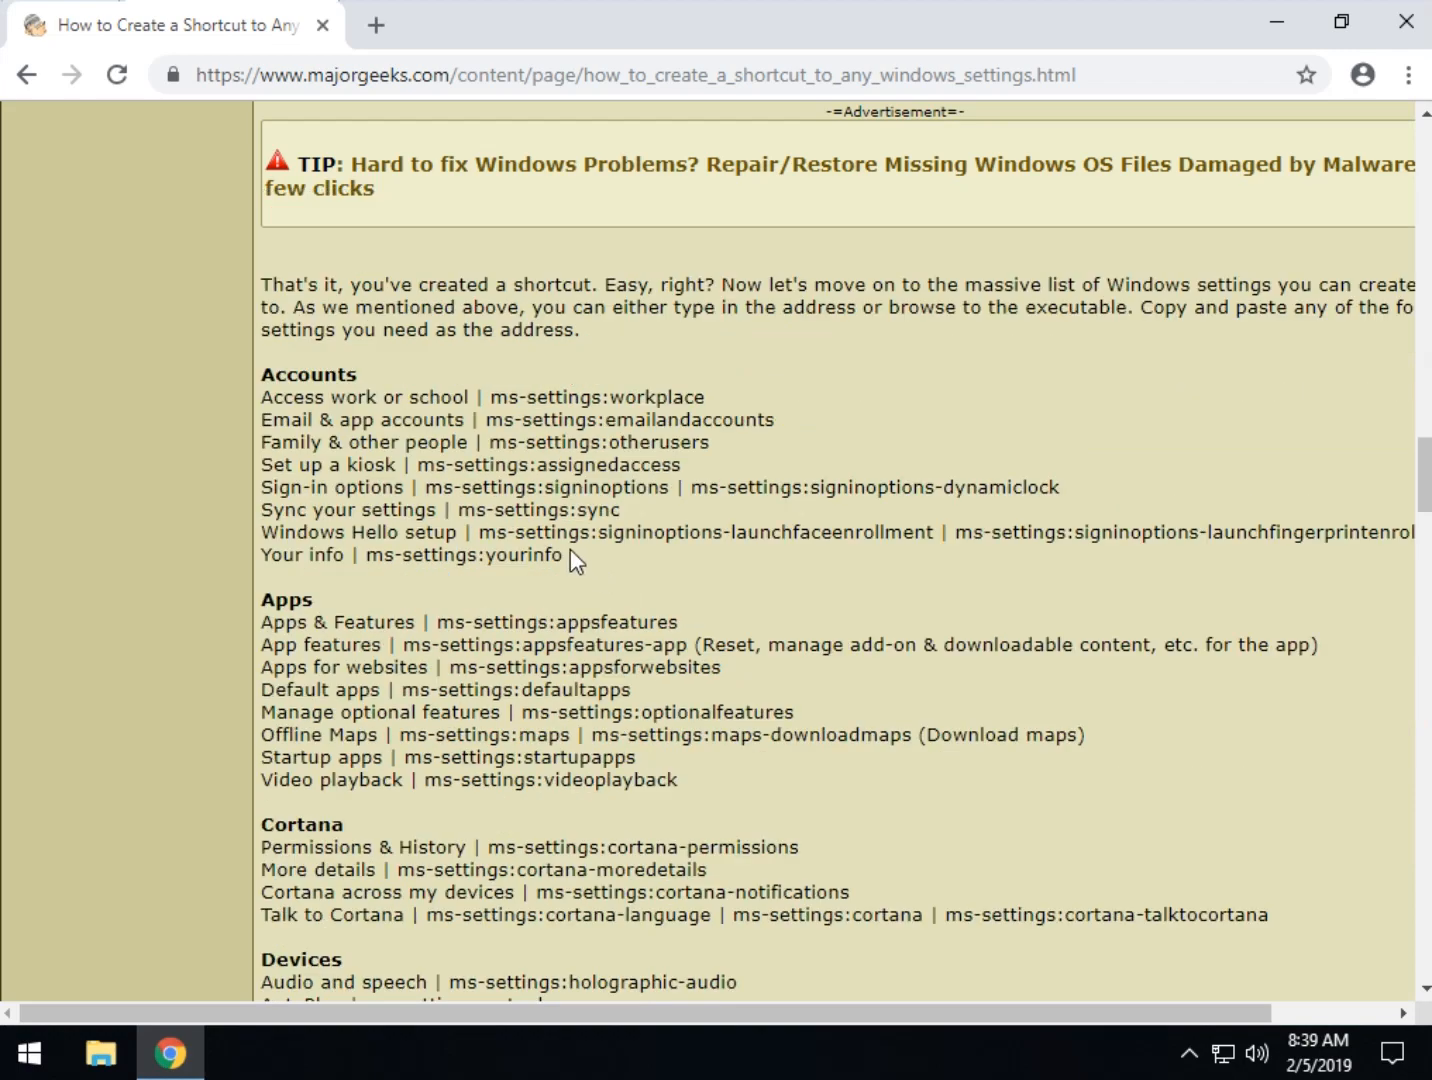
scroll(up, 3)
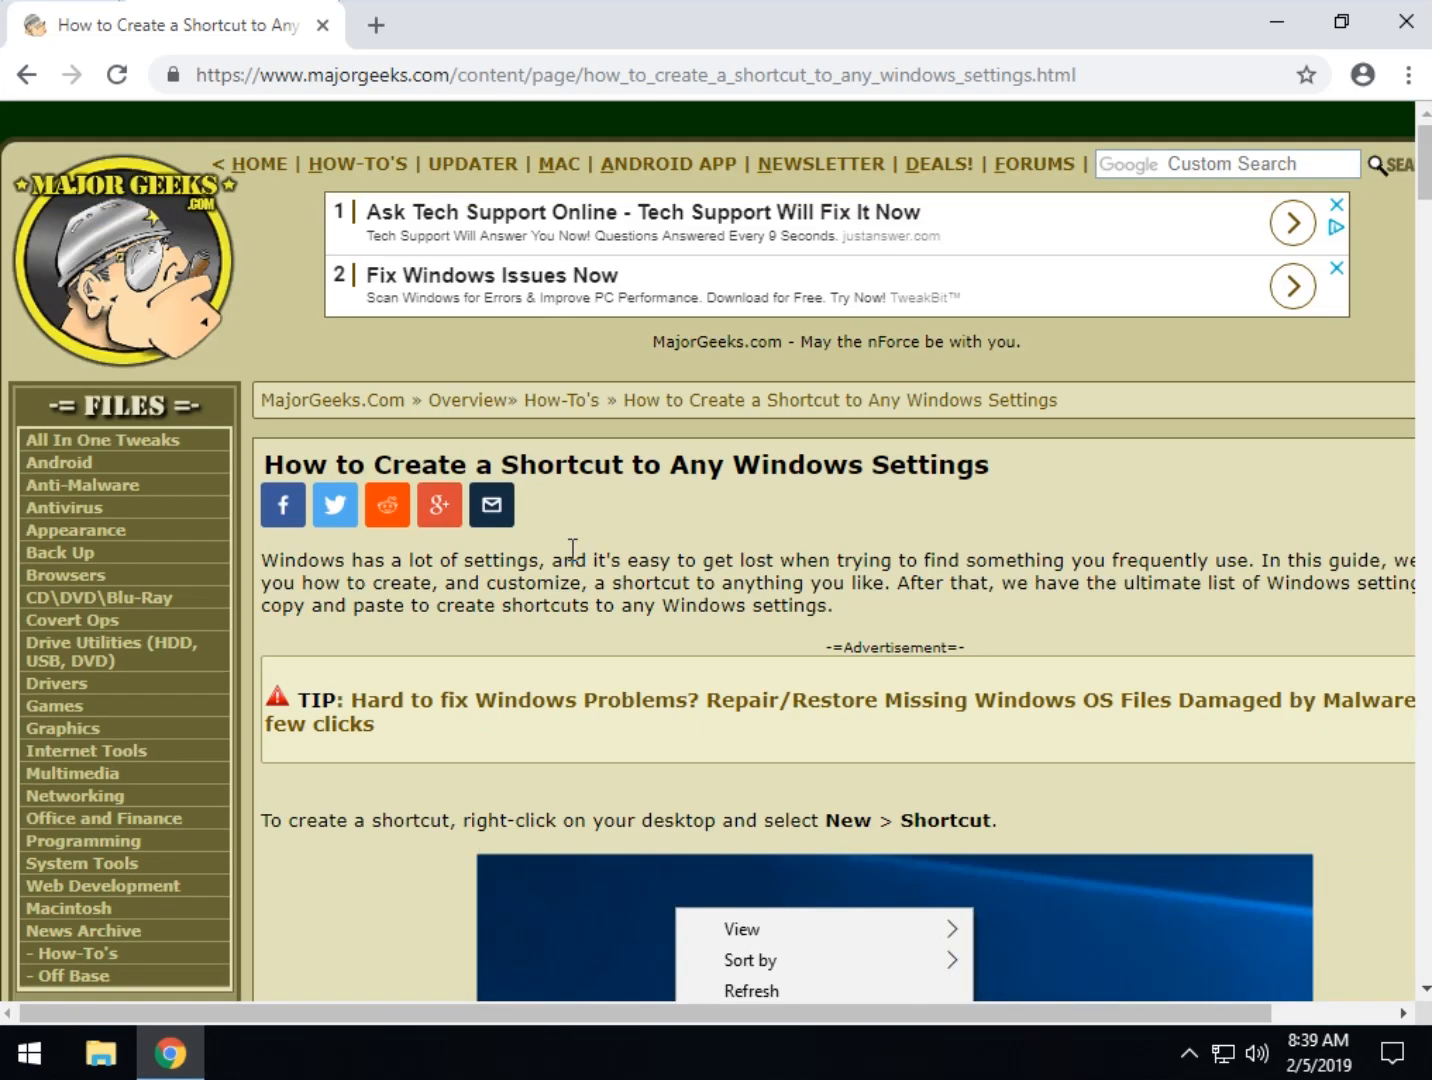